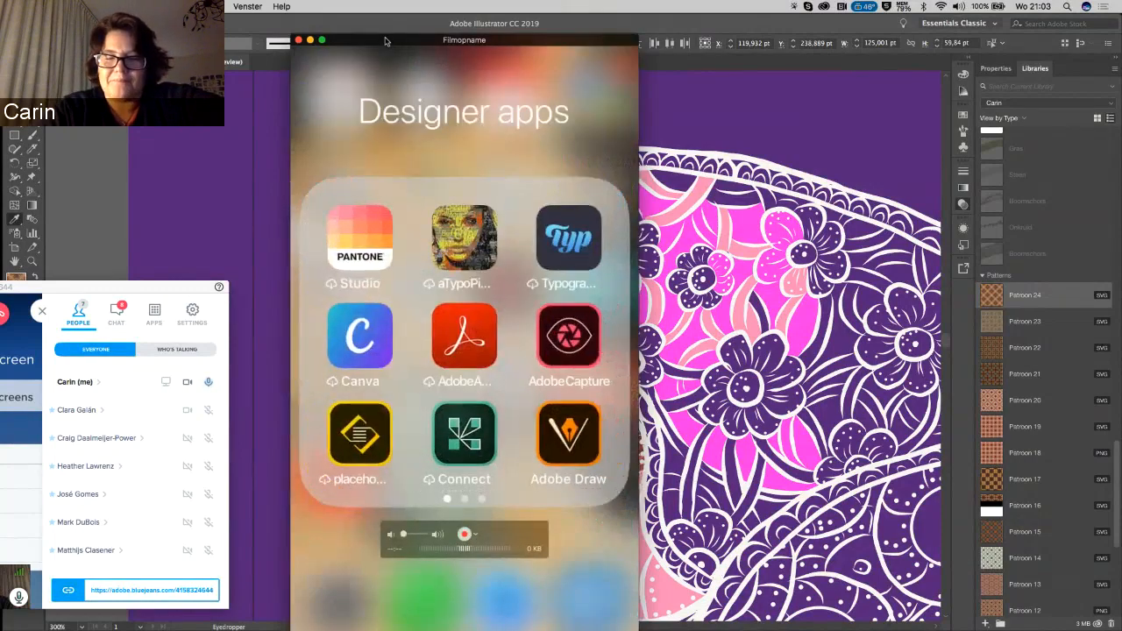
- Launch Adobe Draw and start a new project with a chosen canvas size
{"action": "left_click", "coordinate": [568, 434]}
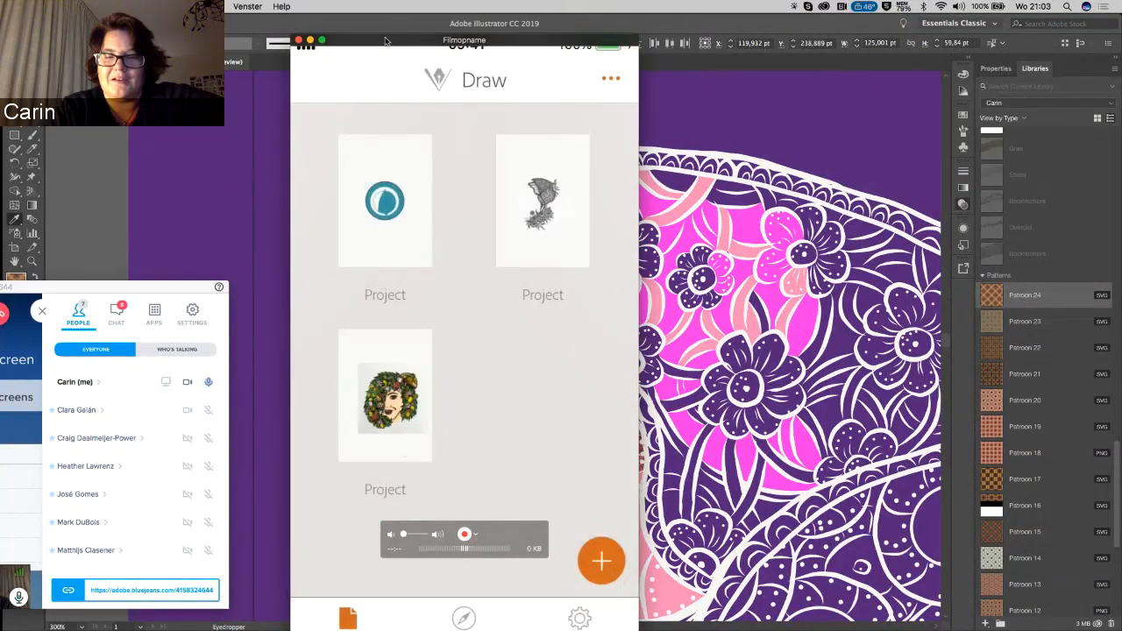
{"action": "left_click", "coordinate": [542, 200]}
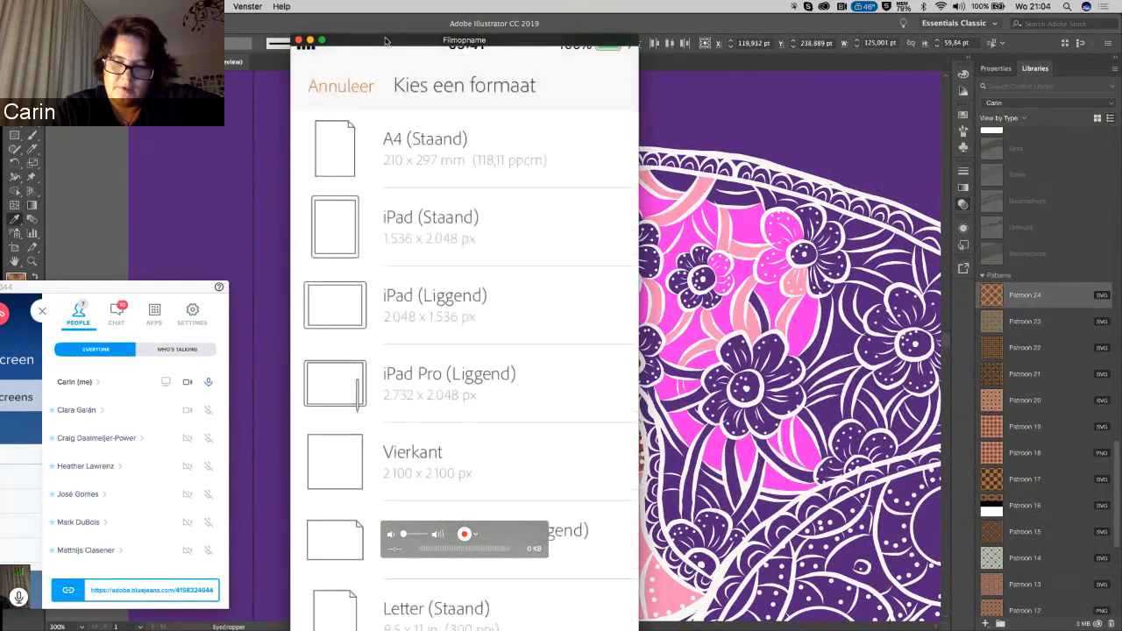
{"action": "left_click", "coordinate": [341, 85]}
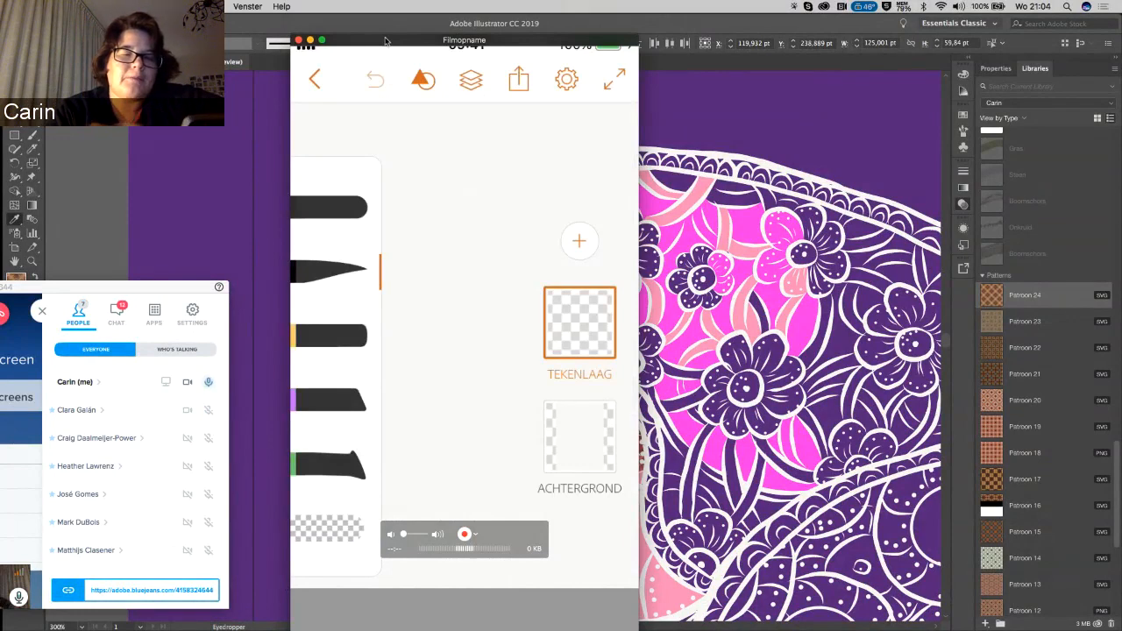
- Add a new image layer (Afbeeldingslaag) from the layers panel
{"action": "left_click", "coordinate": [579, 436]}
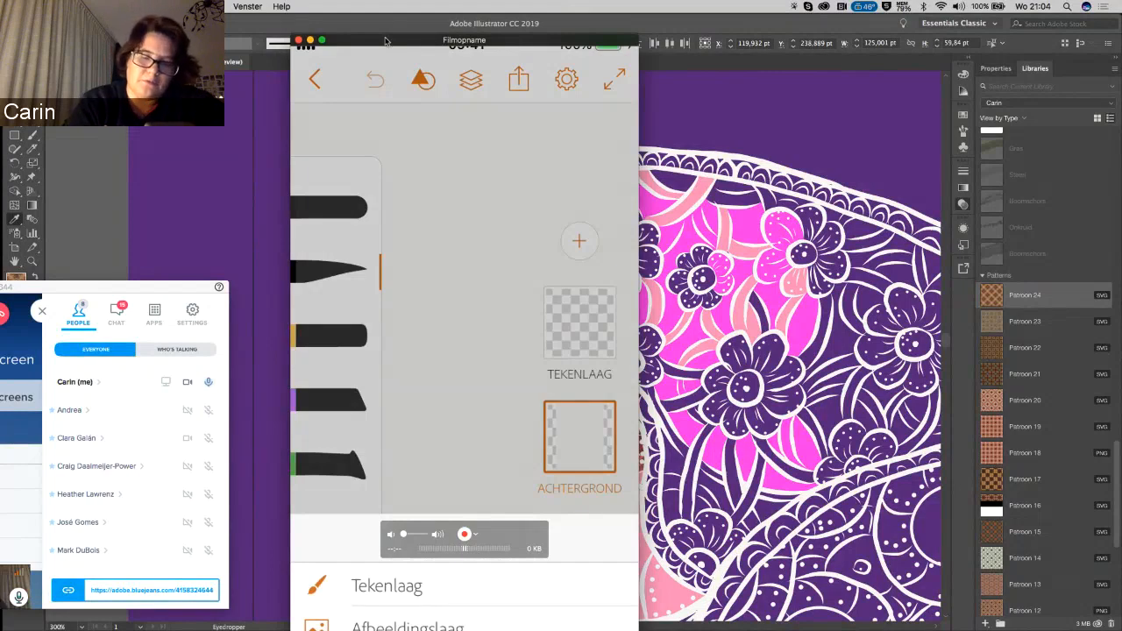
{"action": "left_click", "coordinate": [580, 437]}
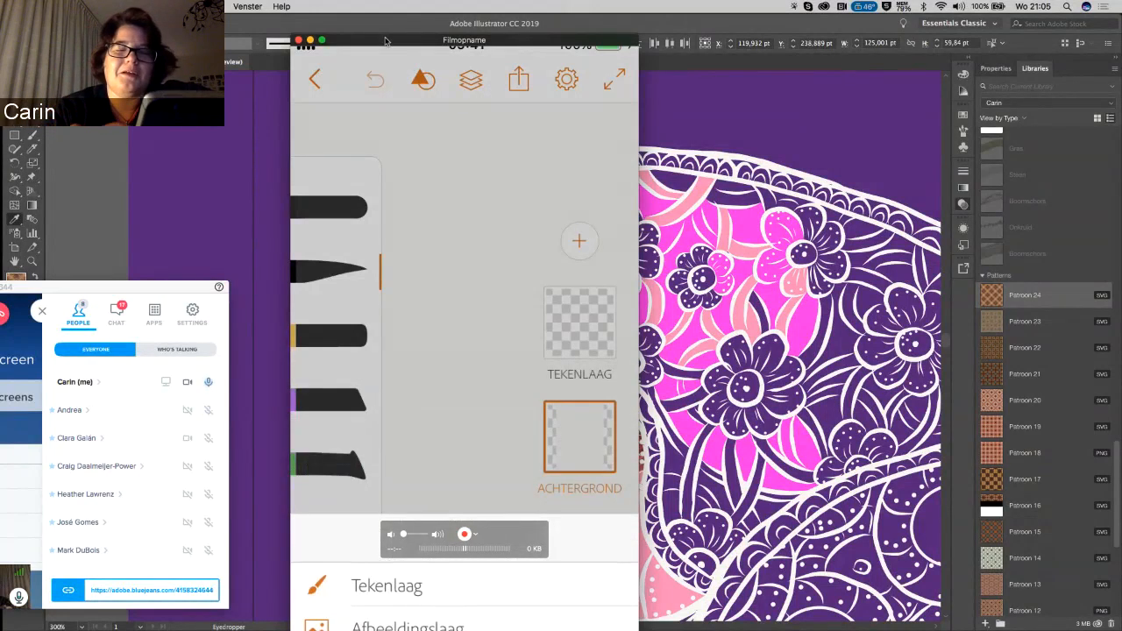
{"action": "left_click", "coordinate": [579, 241]}
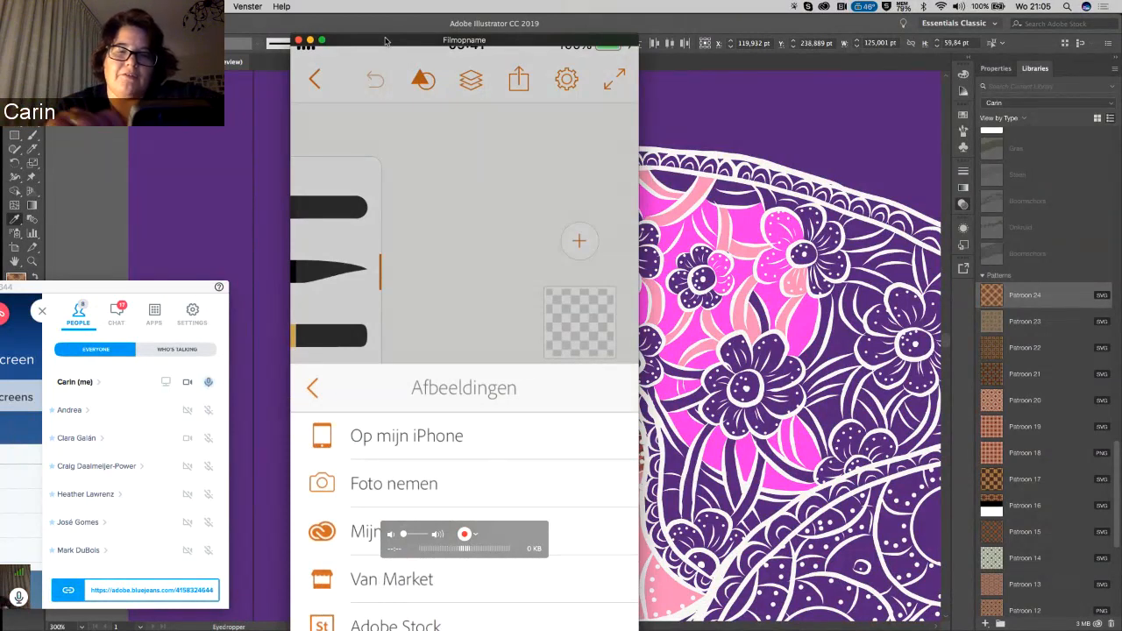
- Place the butterfly-and-flowers photo from the Workshop Adobe album on the image layer
{"action": "left_click", "coordinate": [405, 436]}
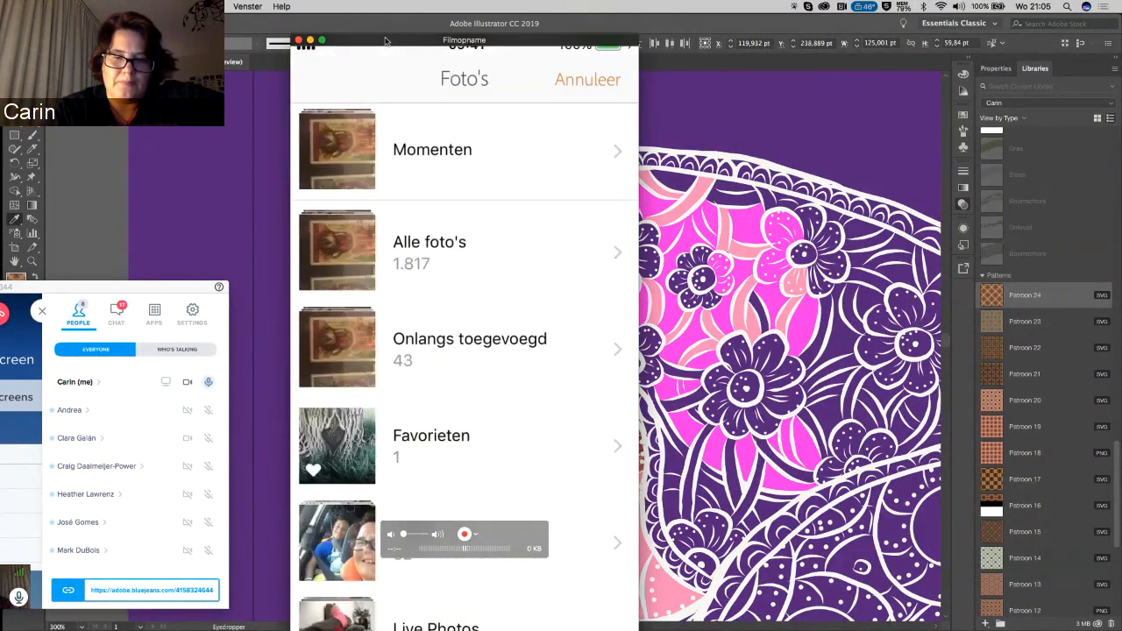
{"action": "scroll", "scroll_direction": "down", "scroll_amount": 3}
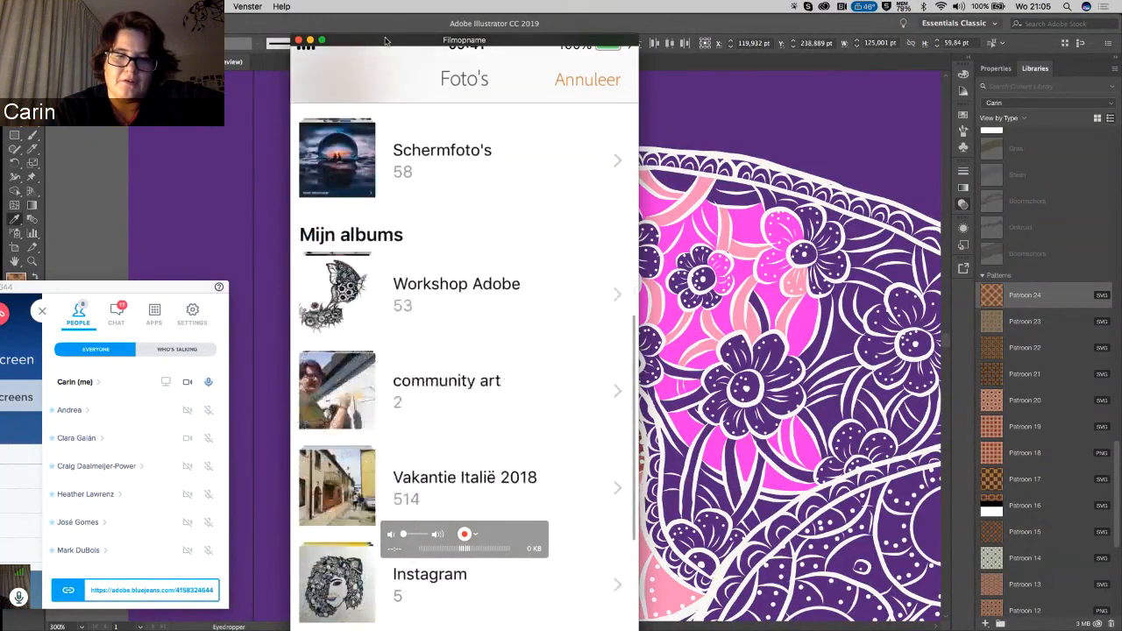
{"action": "left_click", "coordinate": [456, 294]}
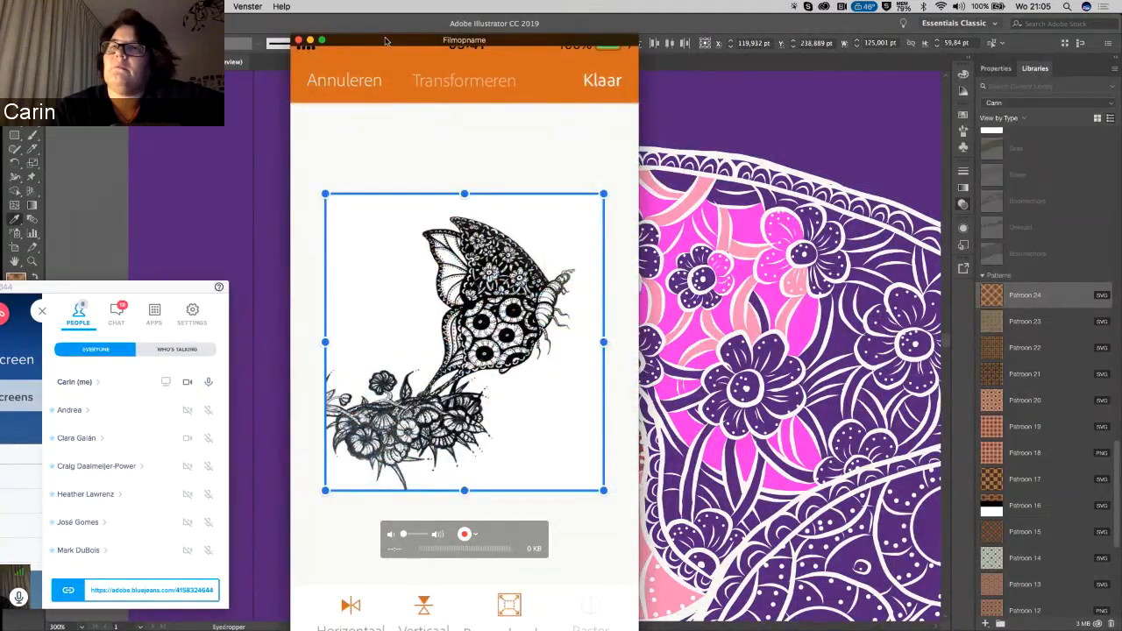
{"action": "left_click", "coordinate": [208, 381]}
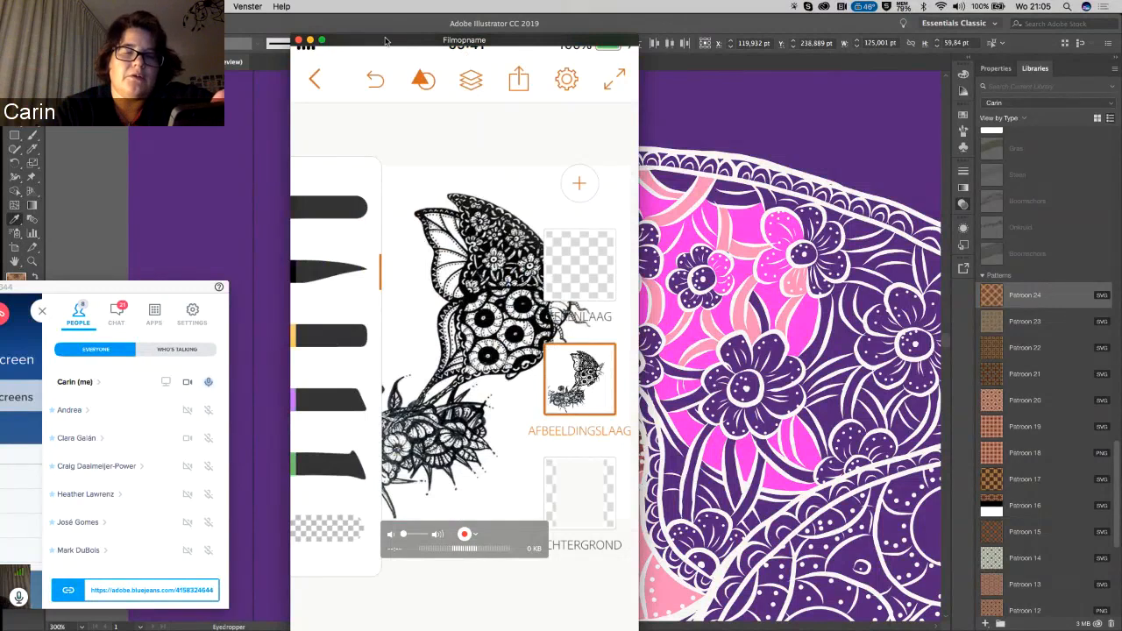
- Enlarge the butterfly image with Transformeren and fade its Dekking to a low opacity
{"action": "left_click", "coordinate": [580, 378]}
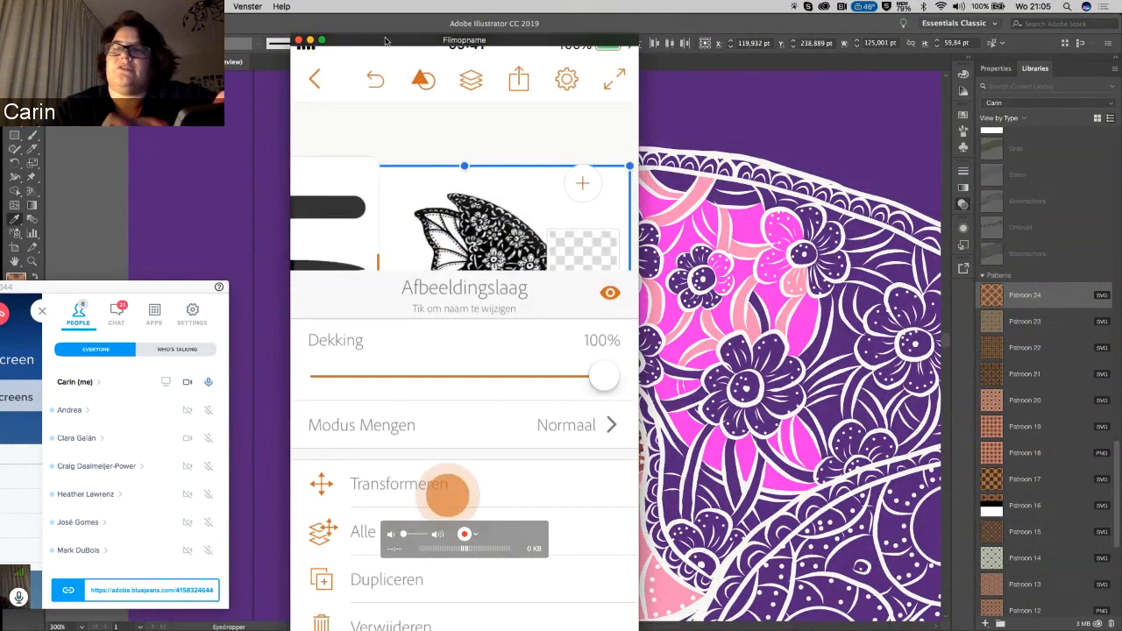
{"action": "left_click", "coordinate": [399, 483]}
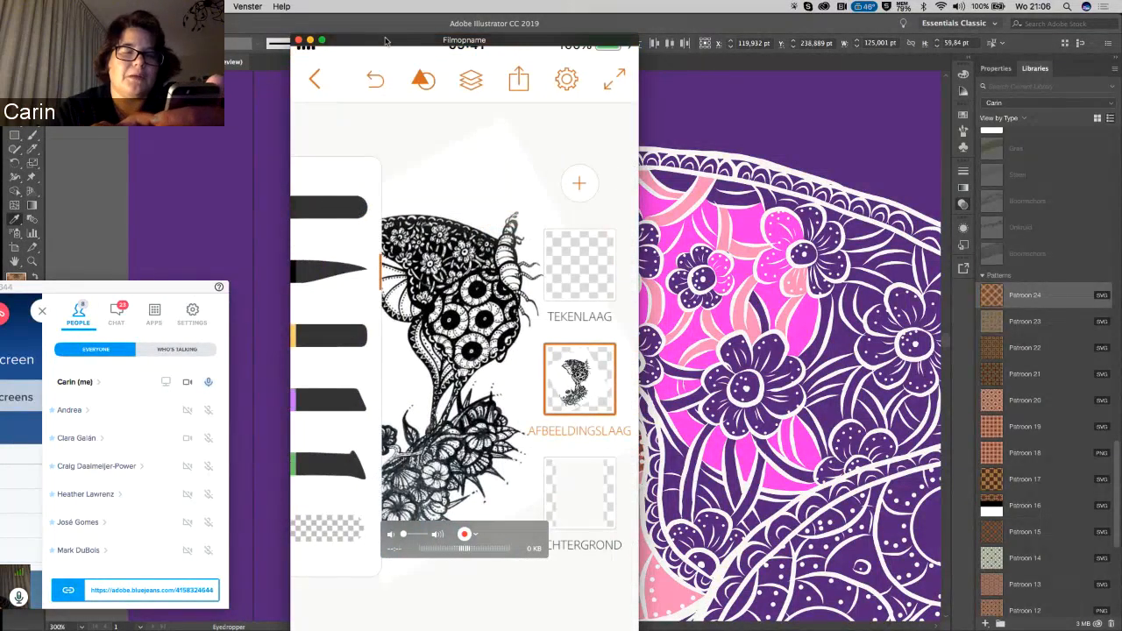
{"action": "left_click", "coordinate": [579, 379]}
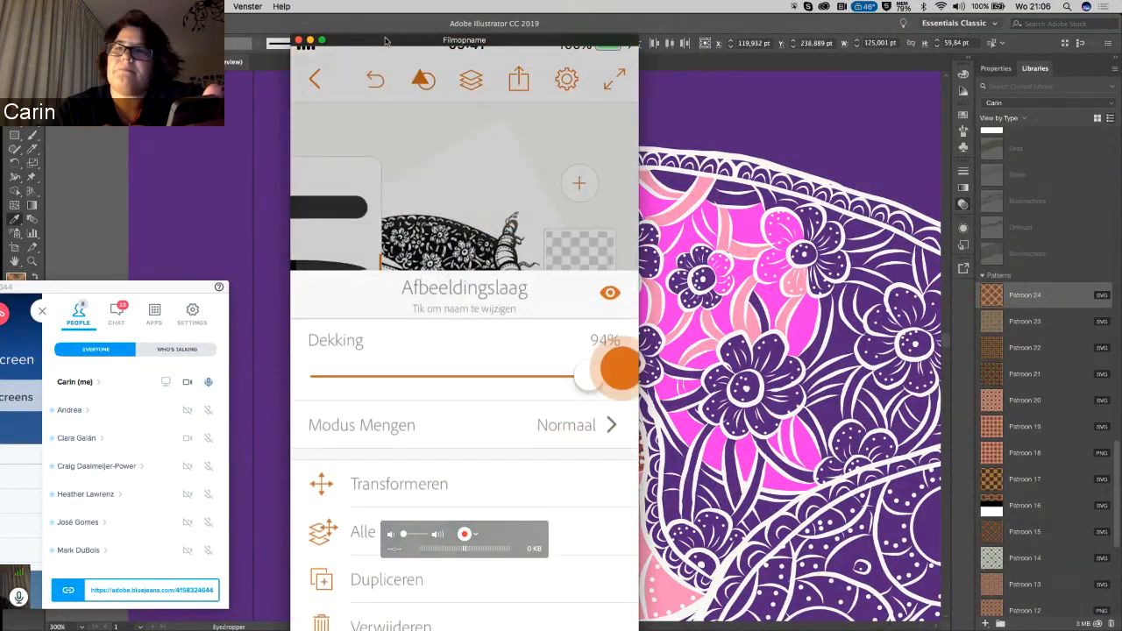
{"action": "left_click_drag", "start_coordinate": [613, 371], "coordinate": [432, 374]}
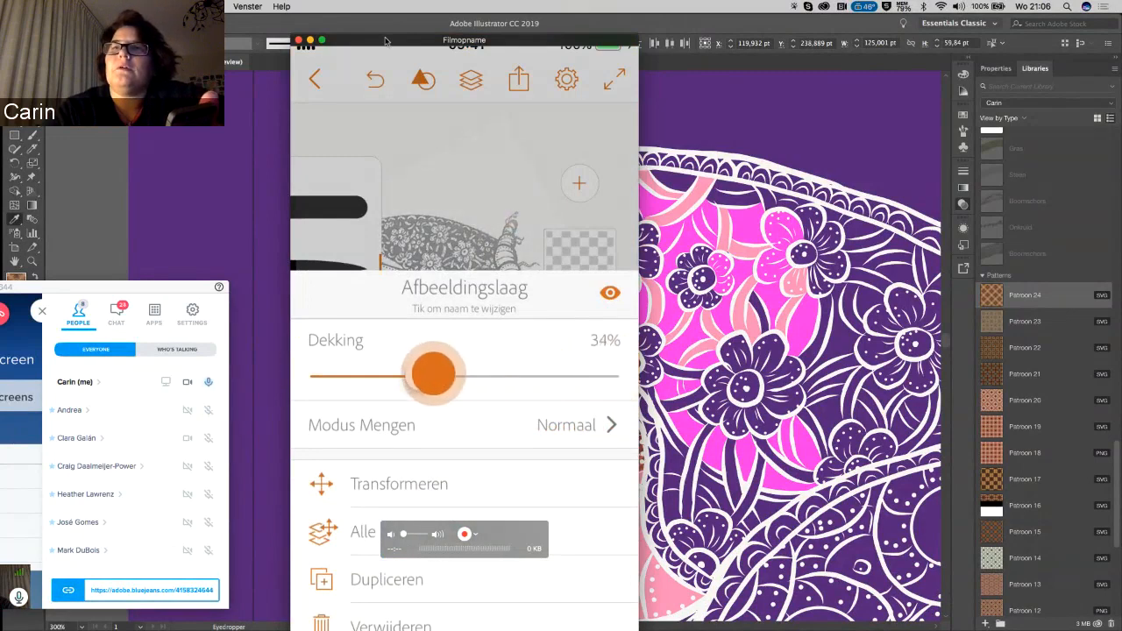
{"action": "left_click_drag", "start_coordinate": [434, 374], "coordinate": [618, 374]}
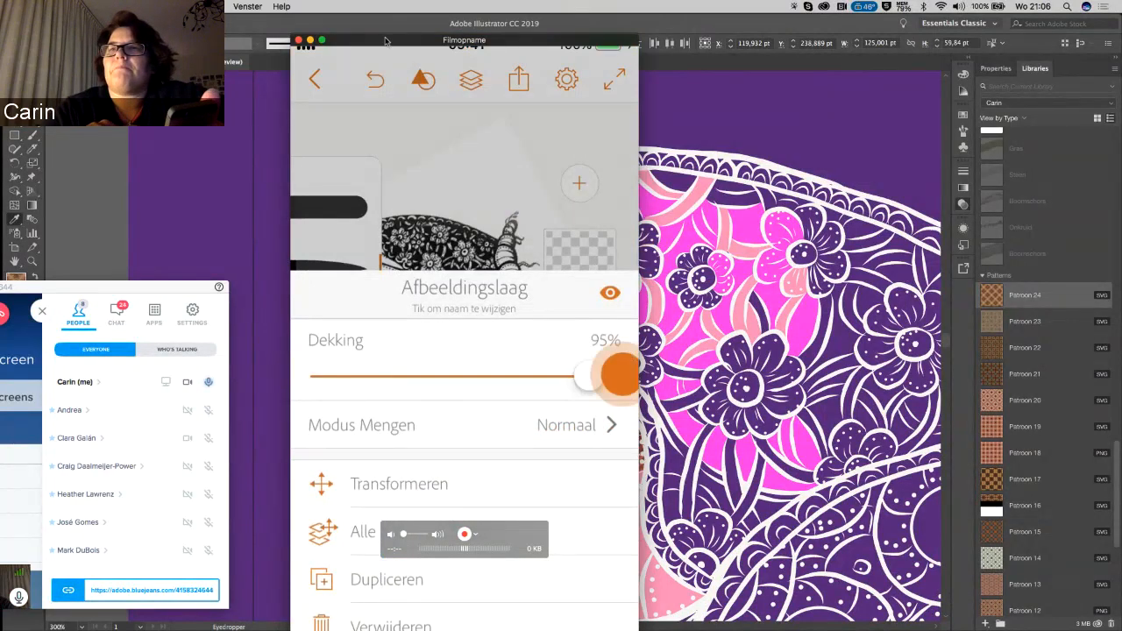
{"action": "left_click_drag", "start_coordinate": [614, 375], "coordinate": [419, 362]}
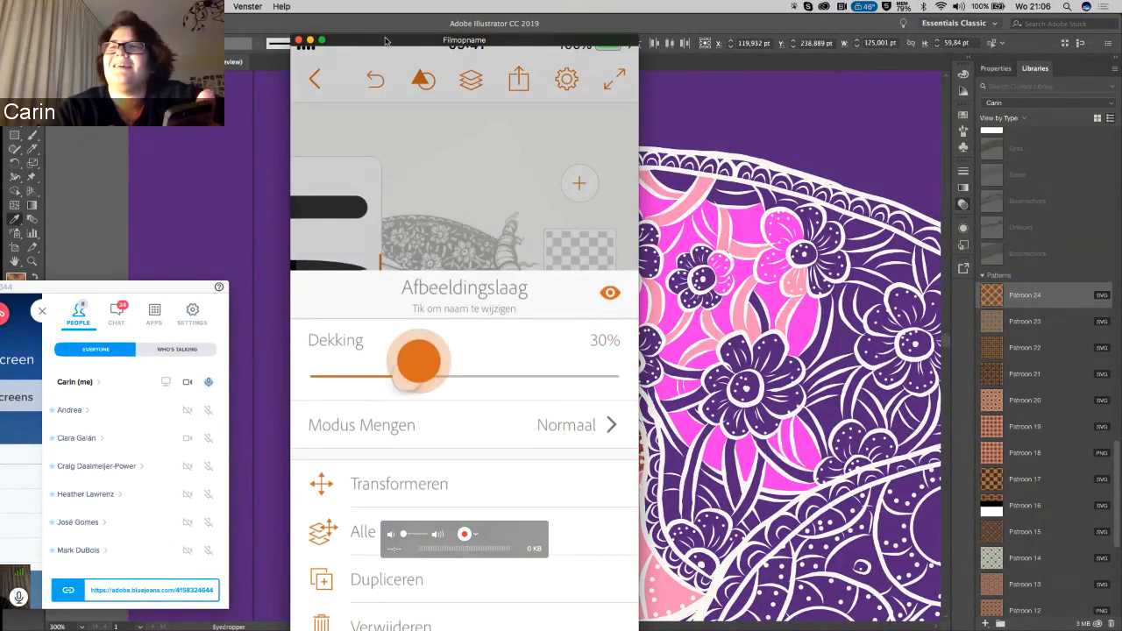
{"action": "left_click_drag", "start_coordinate": [419, 360], "coordinate": [495, 388]}
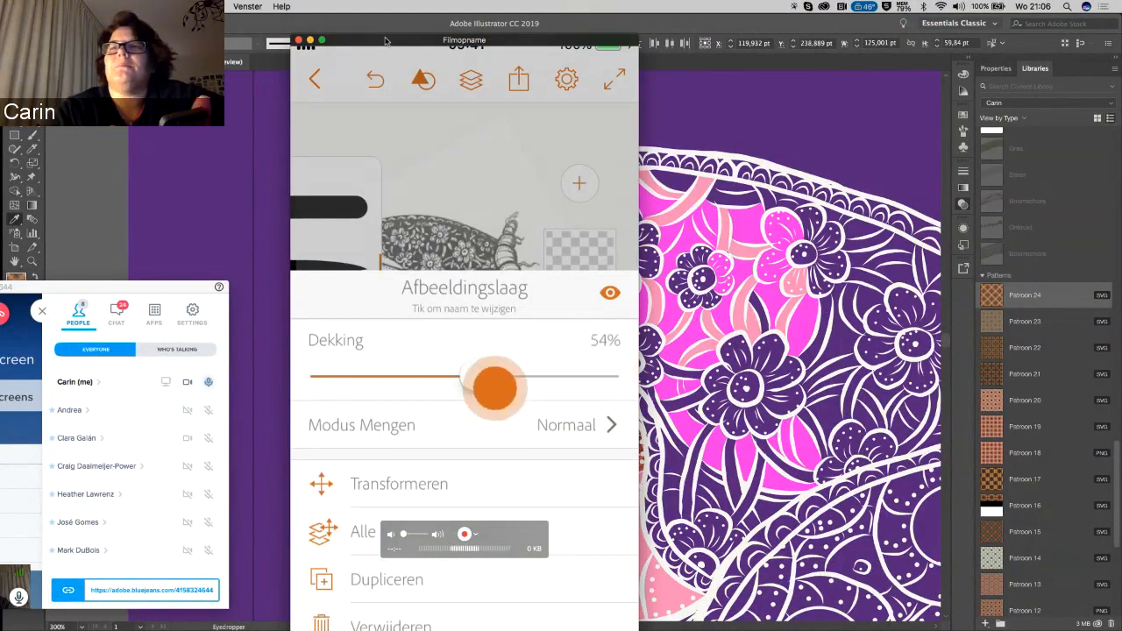
{"action": "left_click_drag", "start_coordinate": [494, 387], "coordinate": [423, 376]}
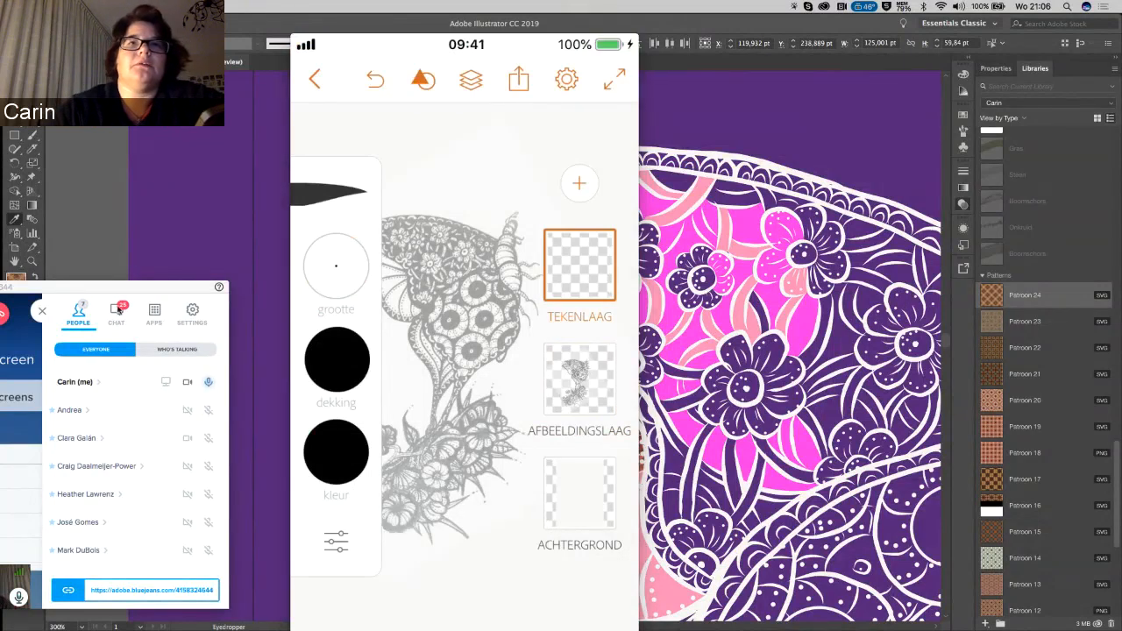
- Pick a brush and show the Tekenlaag settings at full opacity, normal blending
{"action": "left_click", "coordinate": [116, 314]}
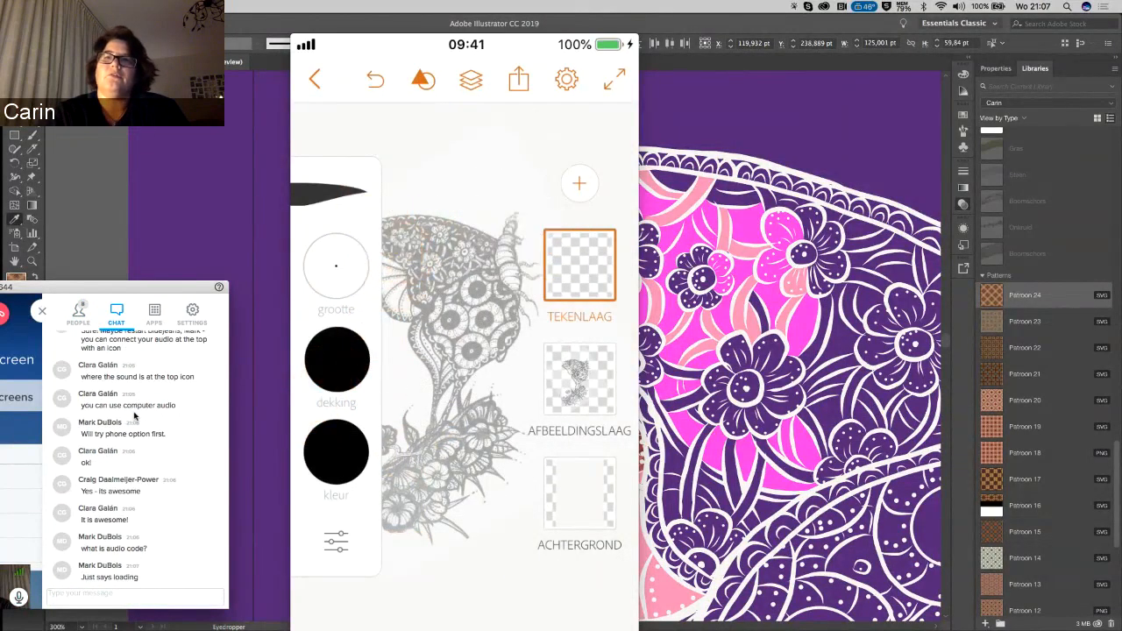
{"action": "left_click", "coordinate": [336, 452]}
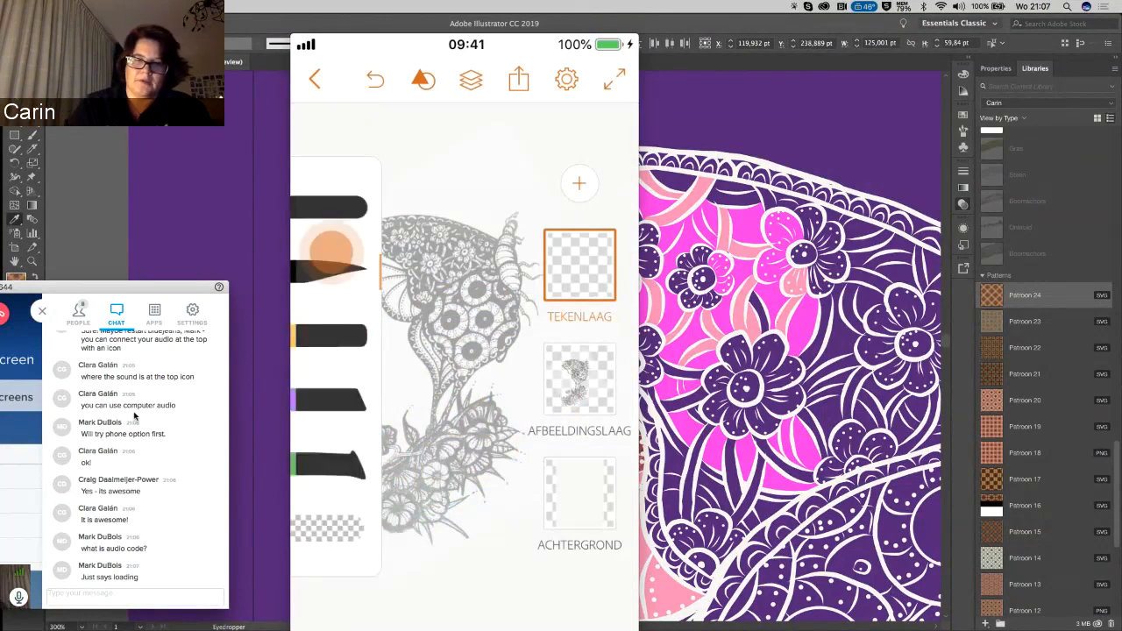
{"action": "left_click", "coordinate": [580, 264]}
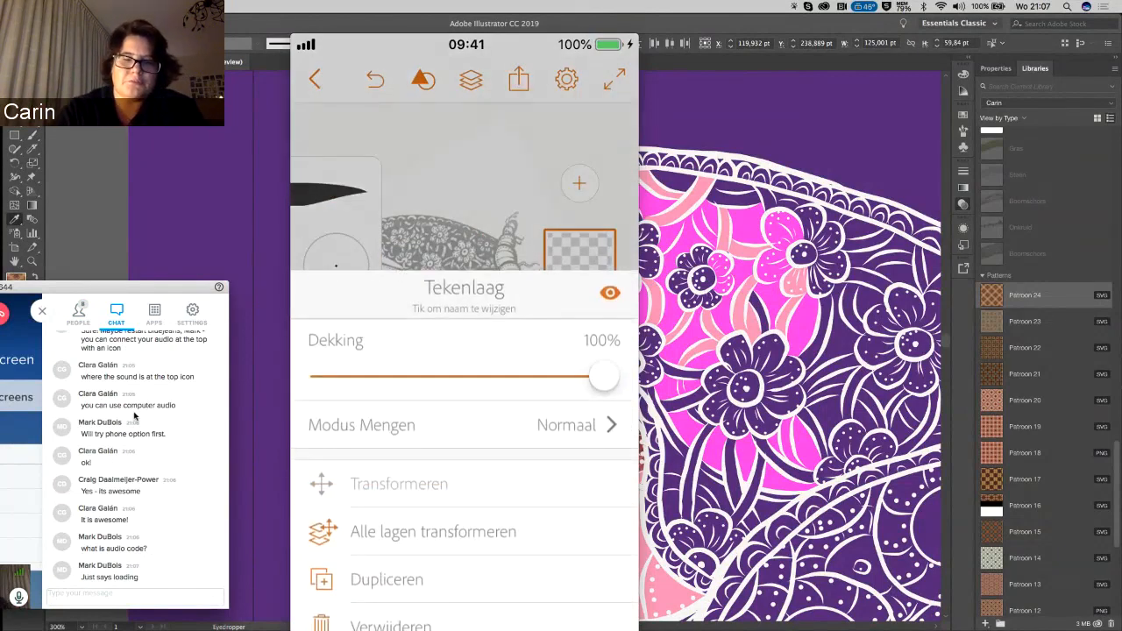
- Switch to full-screen and trace a black line along the butterfly wing edge
{"action": "left_click", "coordinate": [614, 78]}
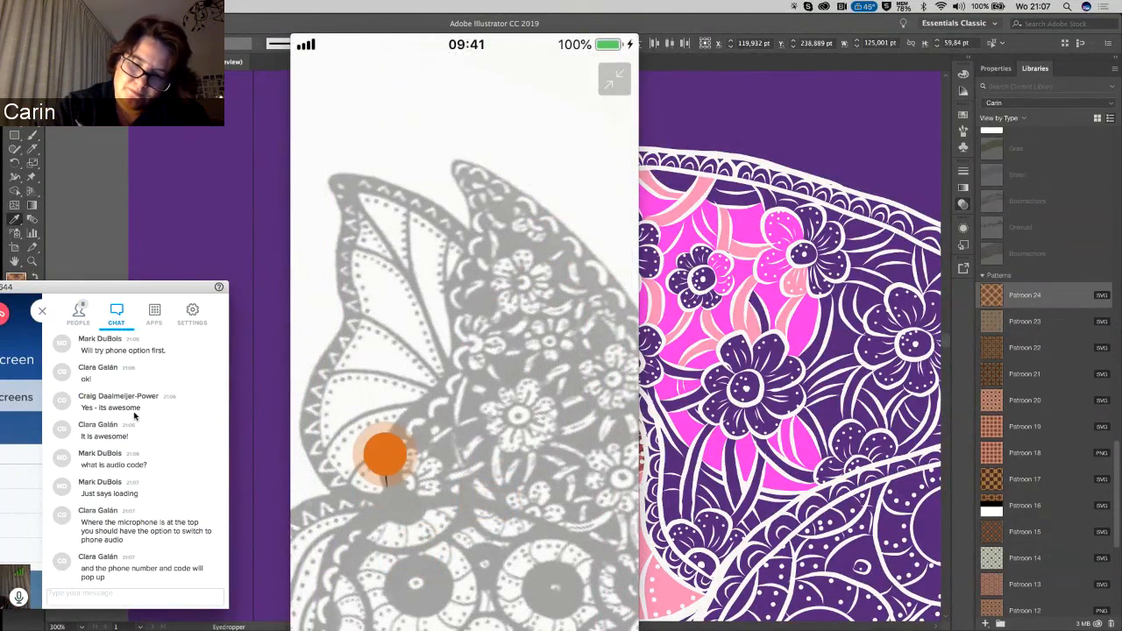
{"action": "left_click_drag", "start_coordinate": [385, 453], "coordinate": [454, 301]}
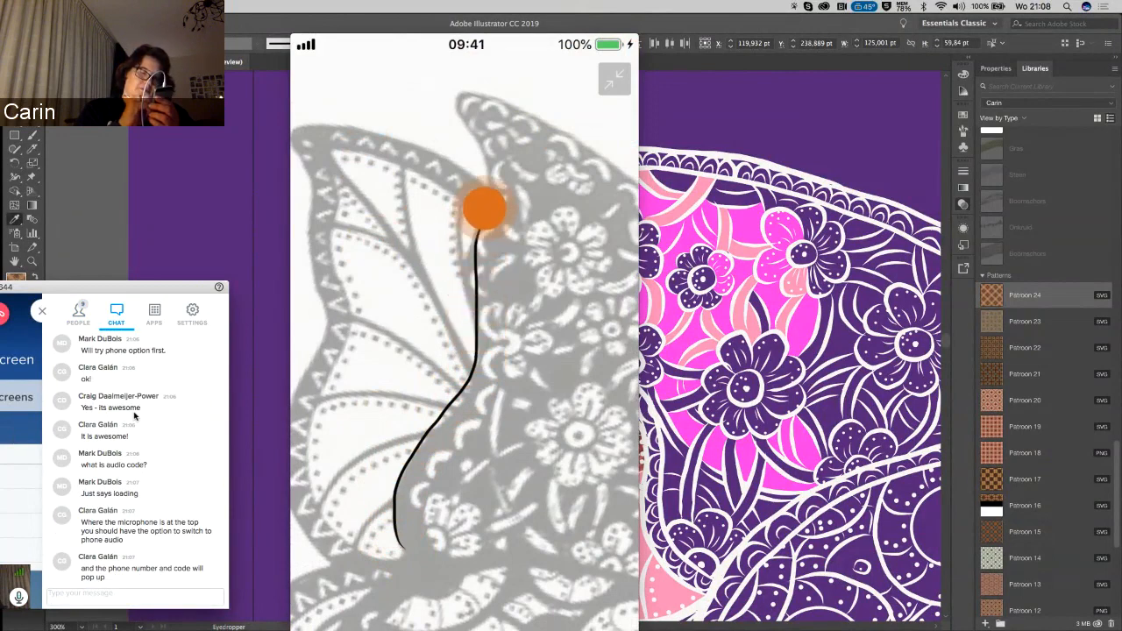
- Trace the outlines of both butterfly wings and exit full-screen view
{"action": "left_click_drag", "start_coordinate": [485, 208], "coordinate": [462, 79]}
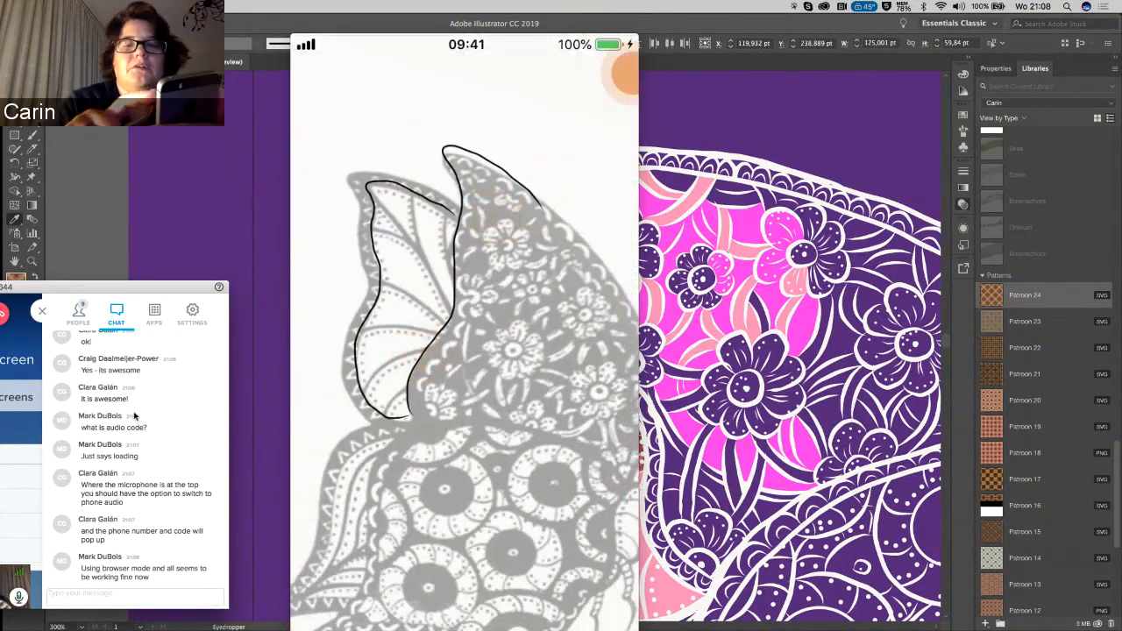
{"action": "left_click", "coordinate": [470, 79]}
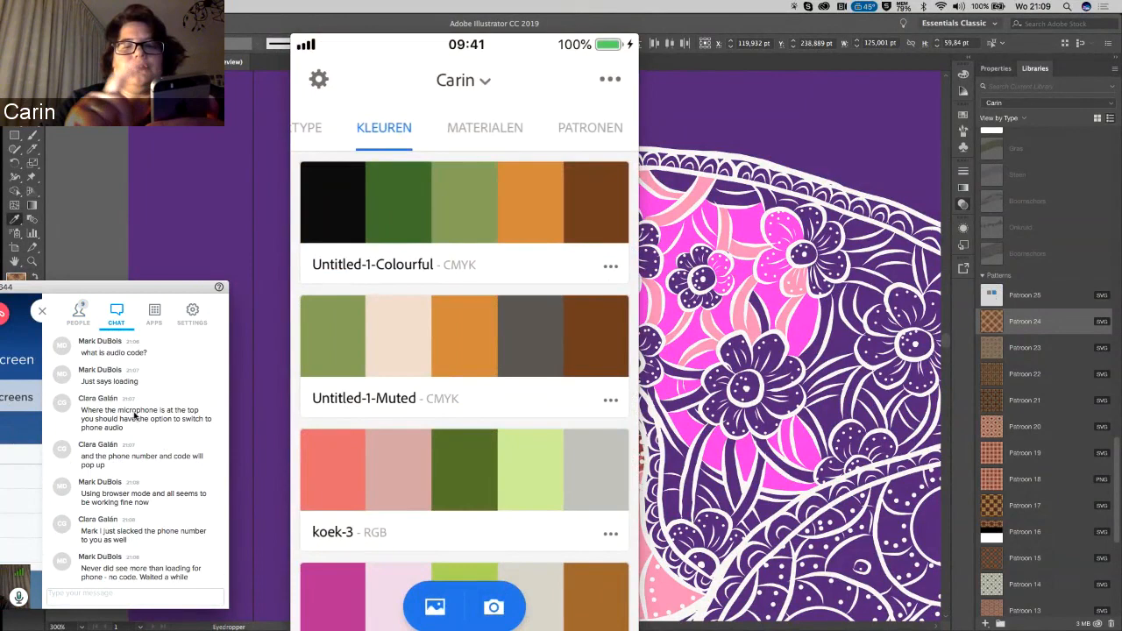
- Capture colours from a photo in the Workshop Adobe album
{"action": "left_click", "coordinate": [434, 607]}
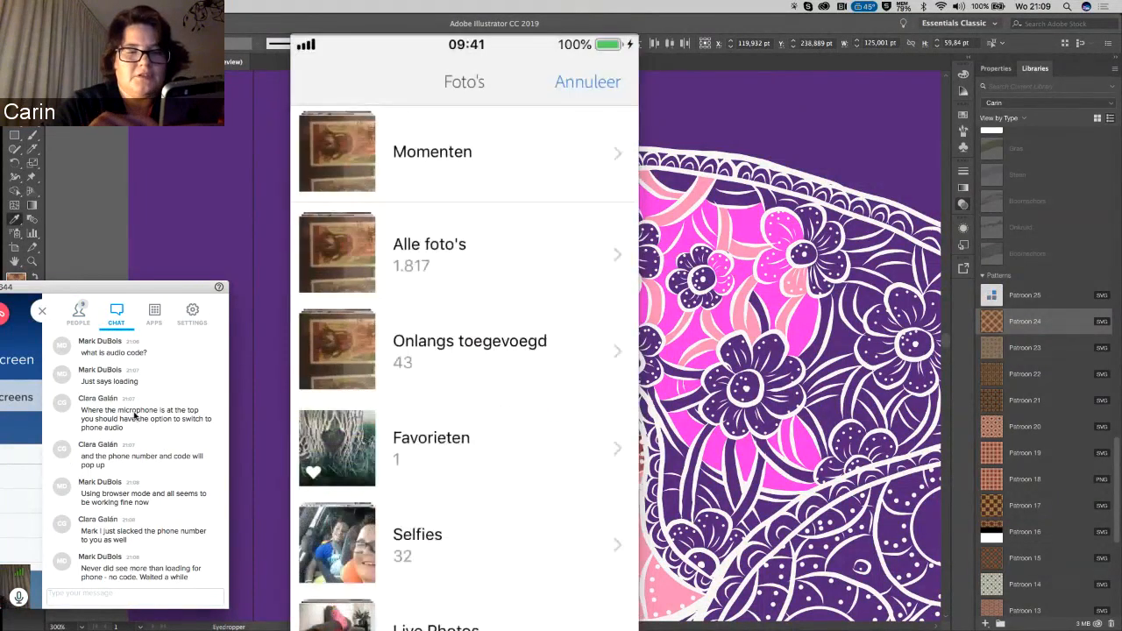
{"action": "scroll", "scroll_direction": "down", "scroll_amount": 3}
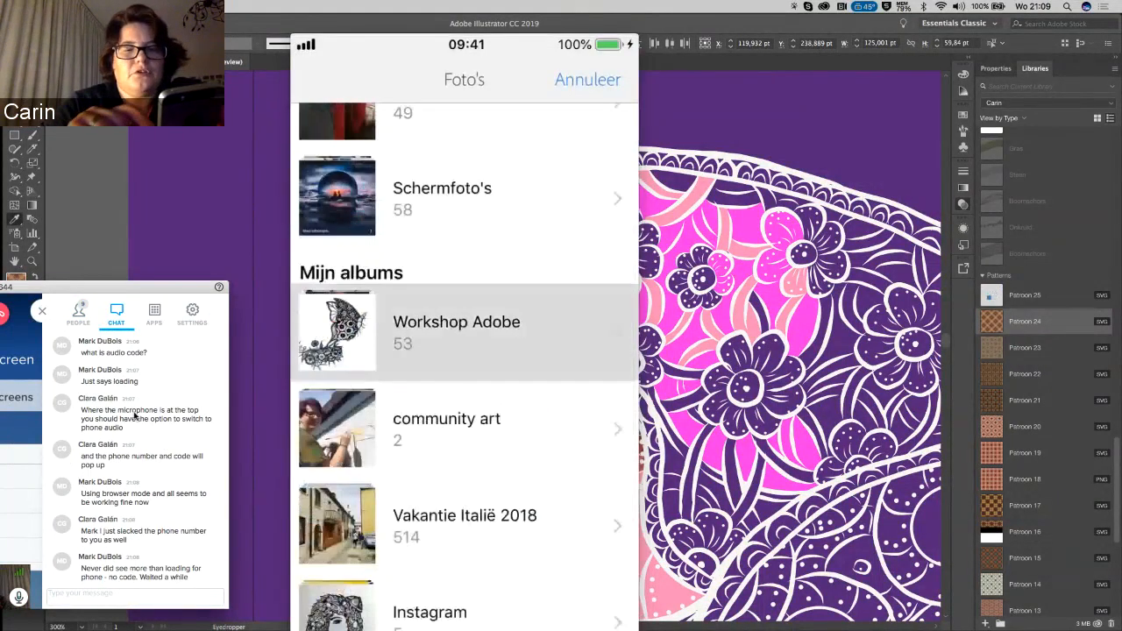
{"action": "left_click", "coordinate": [456, 331]}
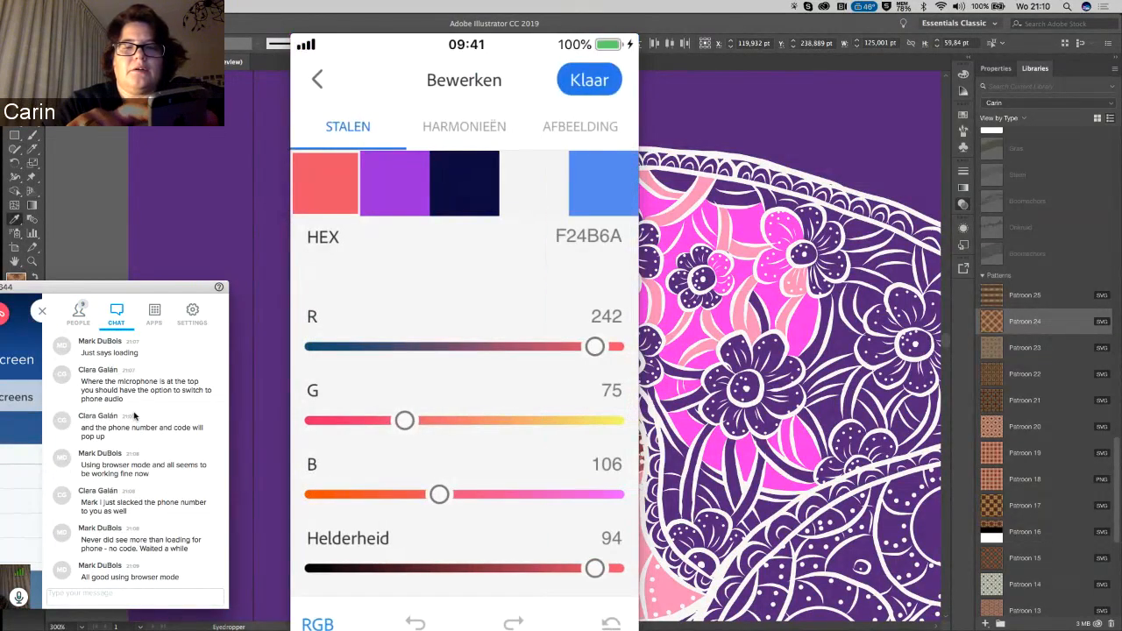
- Save the theme with its coral pink F24B6A swatch to the Kleuren library
{"action": "left_click", "coordinate": [589, 79]}
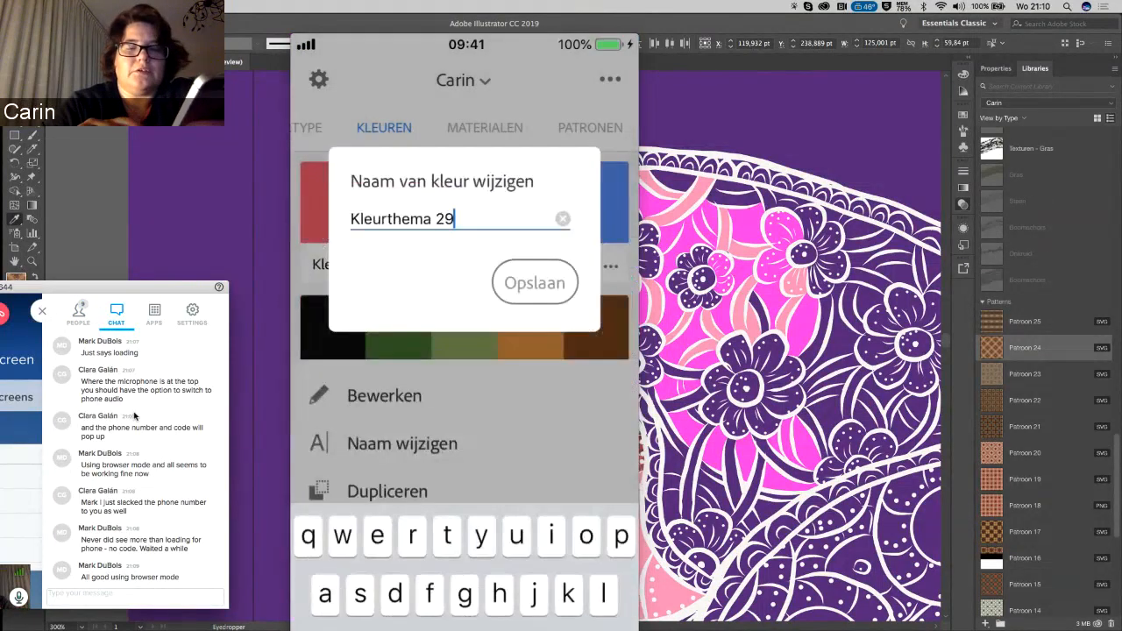
- Replace the default name Kleurthema 29 with a new theme name and confirm
{"action": "key", "text": "Backspace"}
{"action": "type", "text": "spur"}
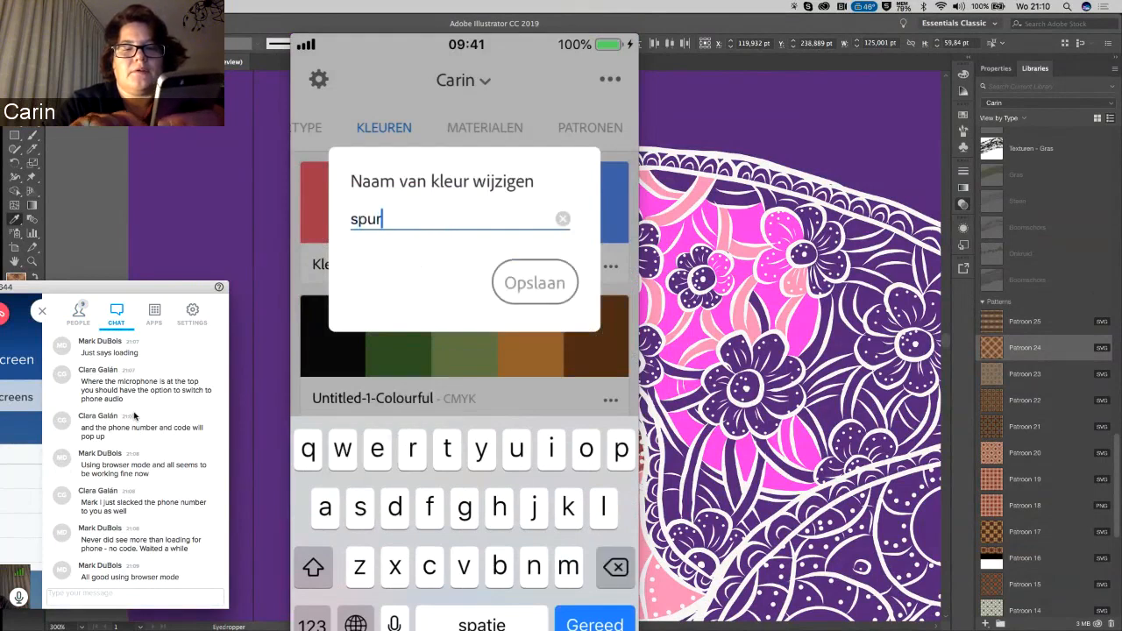
{"action": "left_click", "coordinate": [535, 281]}
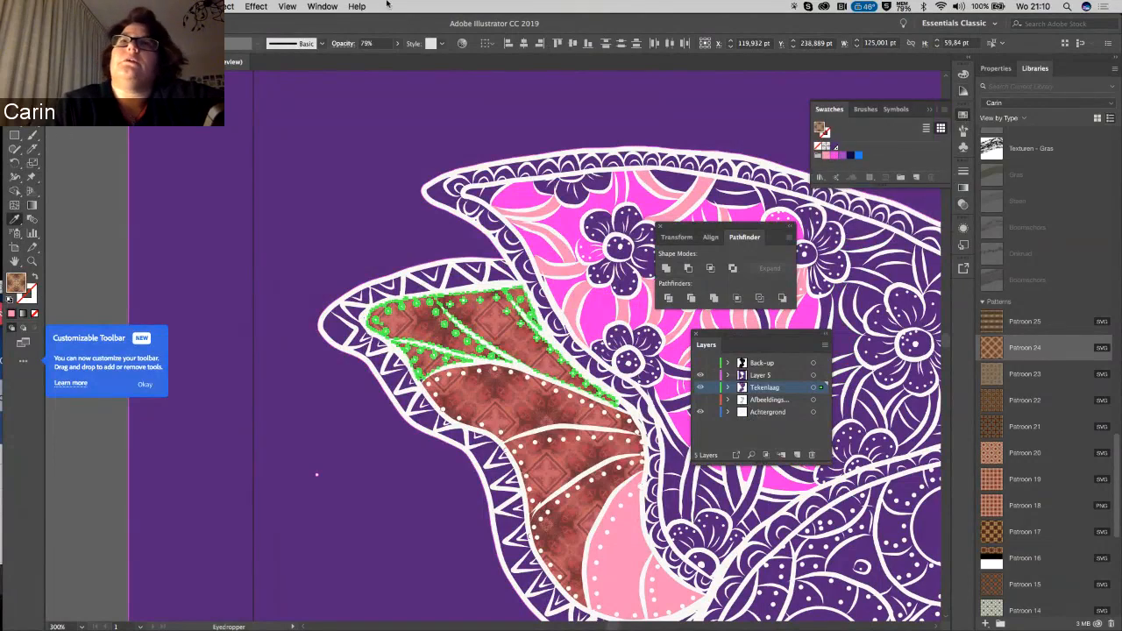
- Switch the Libraries panel to Mijn bibliotheek, inspect a theme, and delete the extra swatches
{"action": "left_click", "coordinate": [322, 6]}
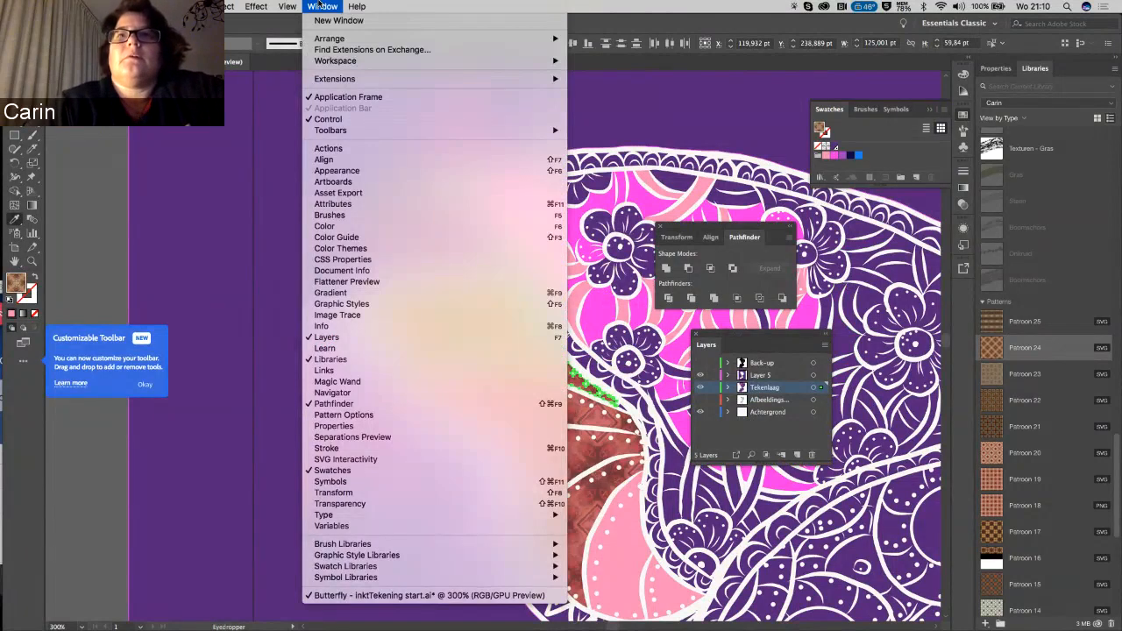
{"action": "mouse_move", "coordinate": [324, 226]}
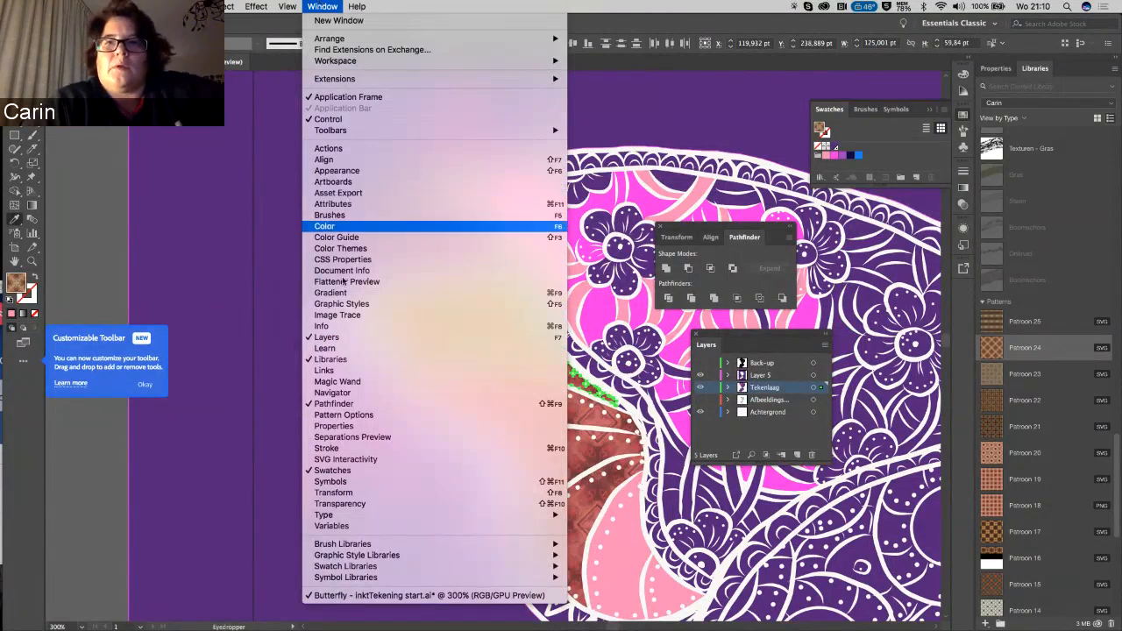
{"action": "mouse_move", "coordinate": [331, 481]}
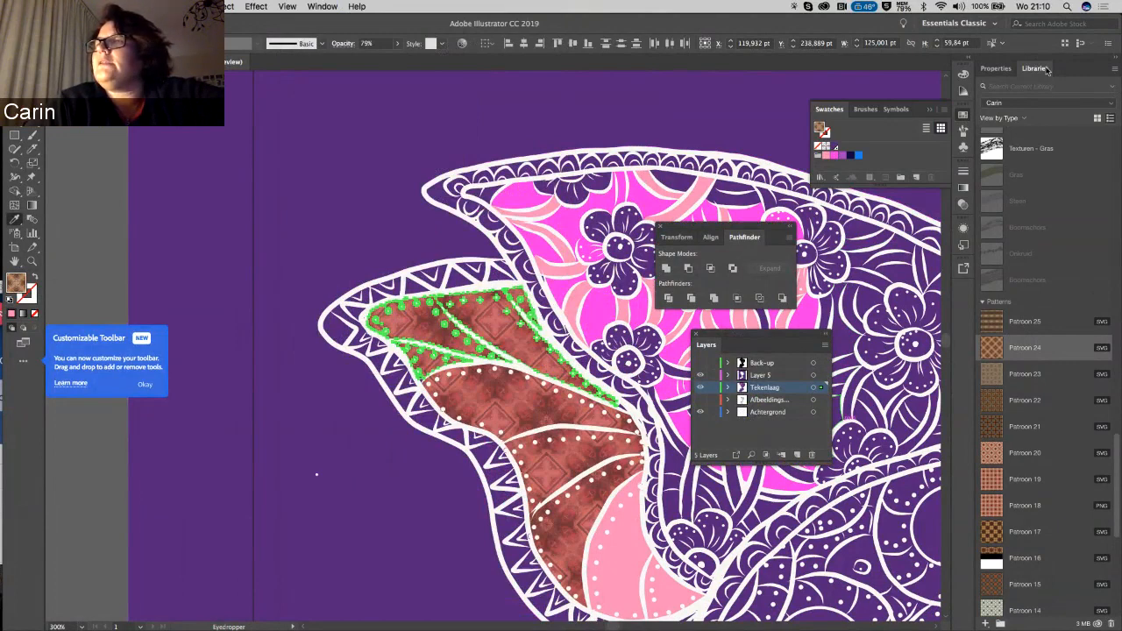
{"action": "left_click", "coordinate": [1047, 102]}
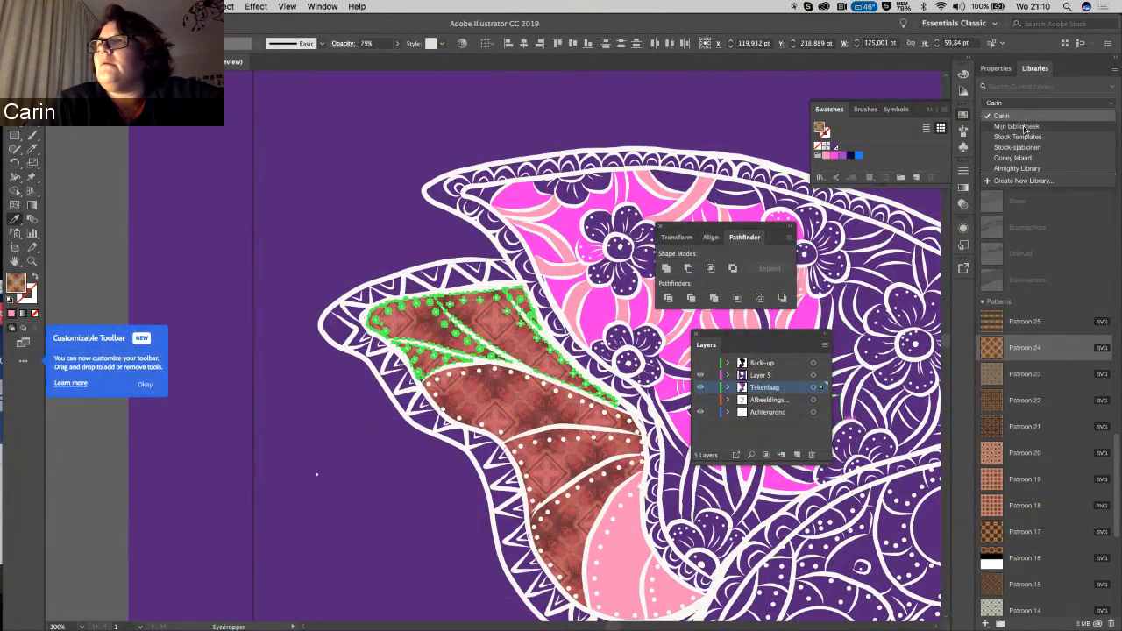
{"action": "left_click", "coordinate": [1017, 126]}
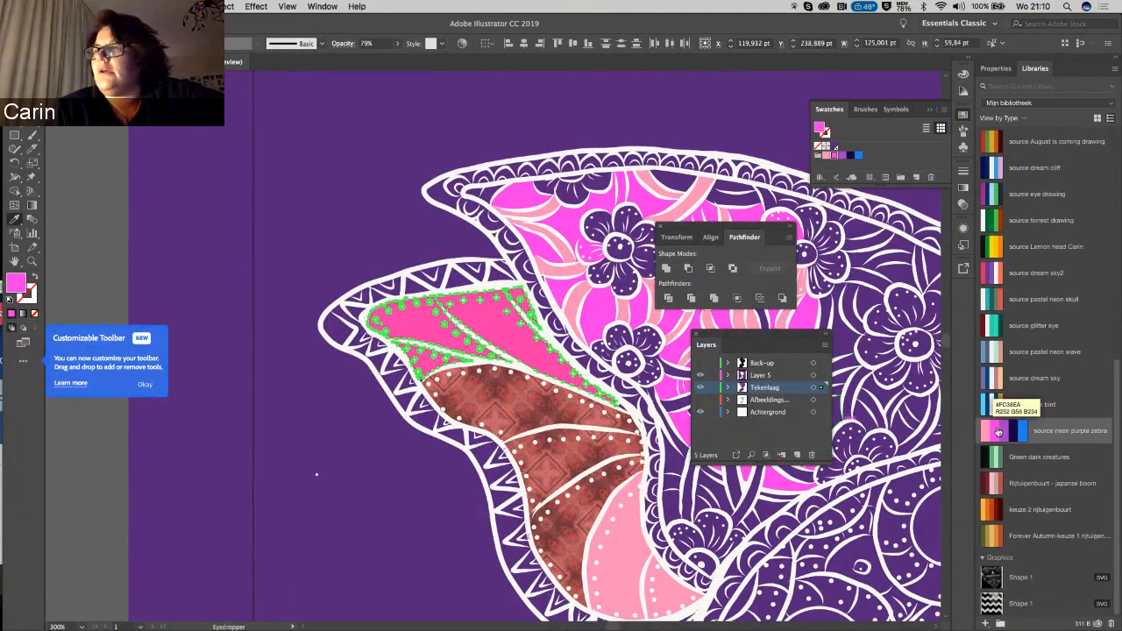
{"action": "right_click", "coordinate": [1033, 404]}
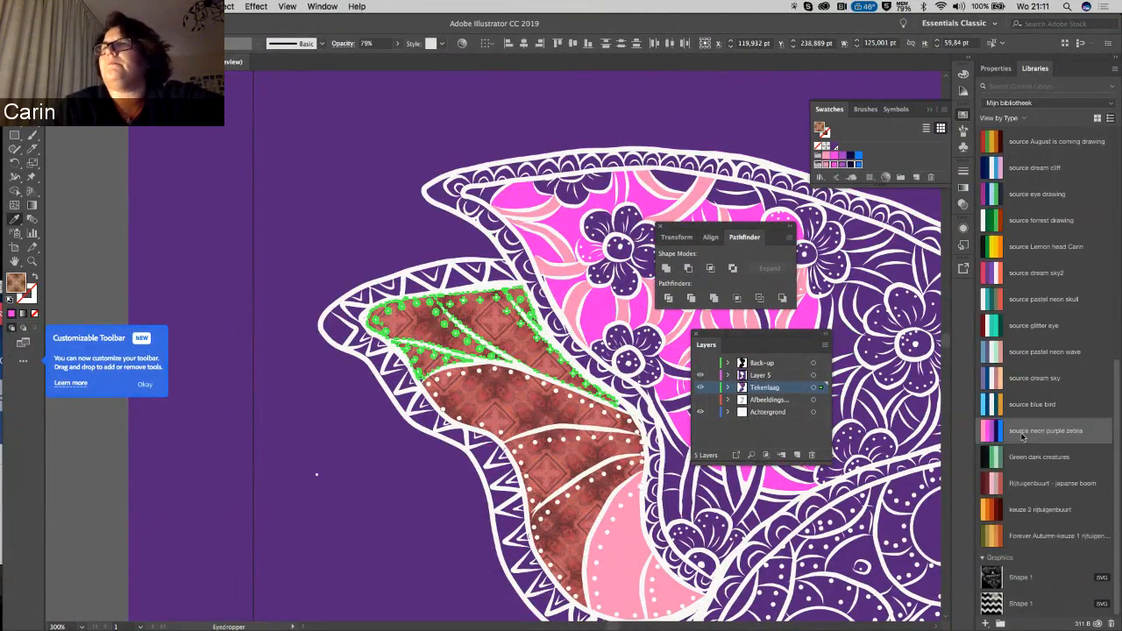
{"action": "left_click", "coordinate": [932, 178]}
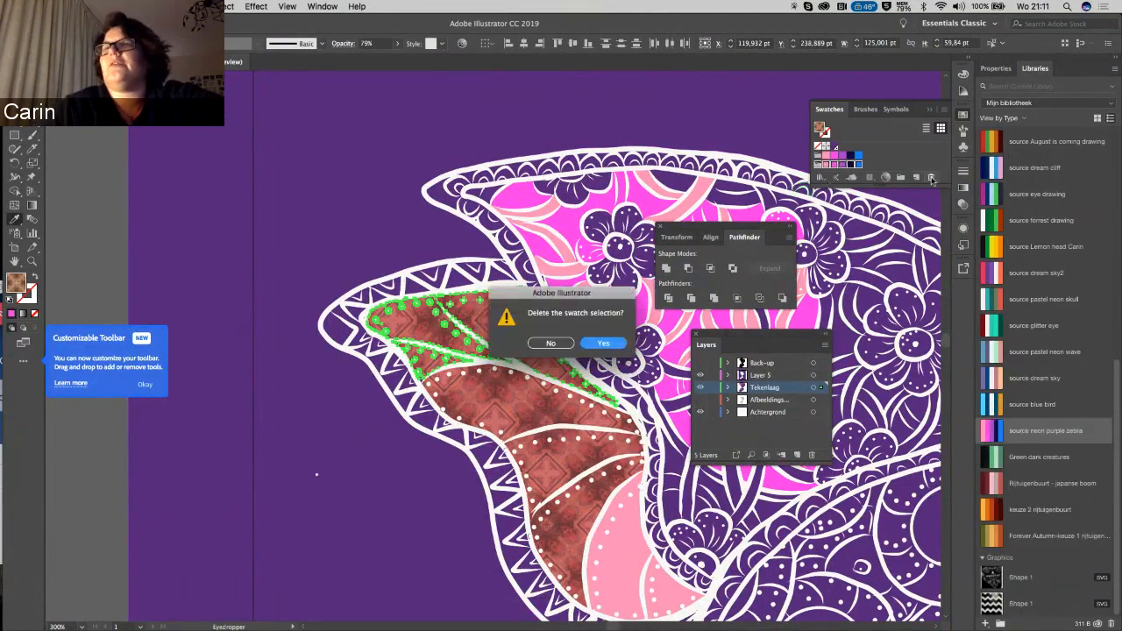
{"action": "left_click", "coordinate": [603, 342]}
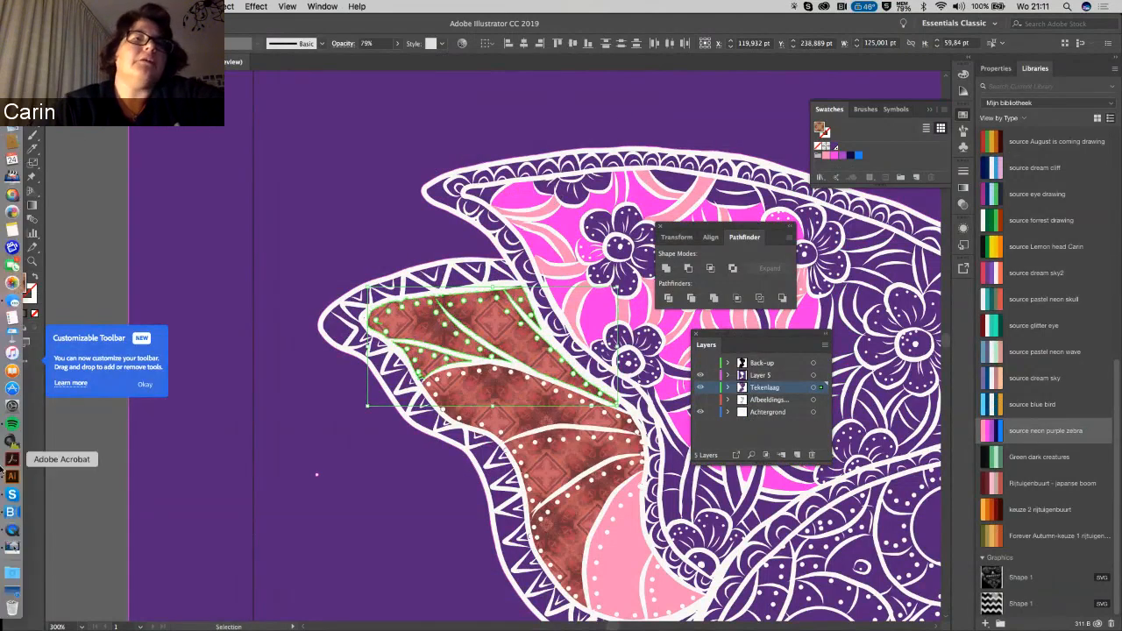
{"action": "mouse_move", "coordinate": [13, 528]}
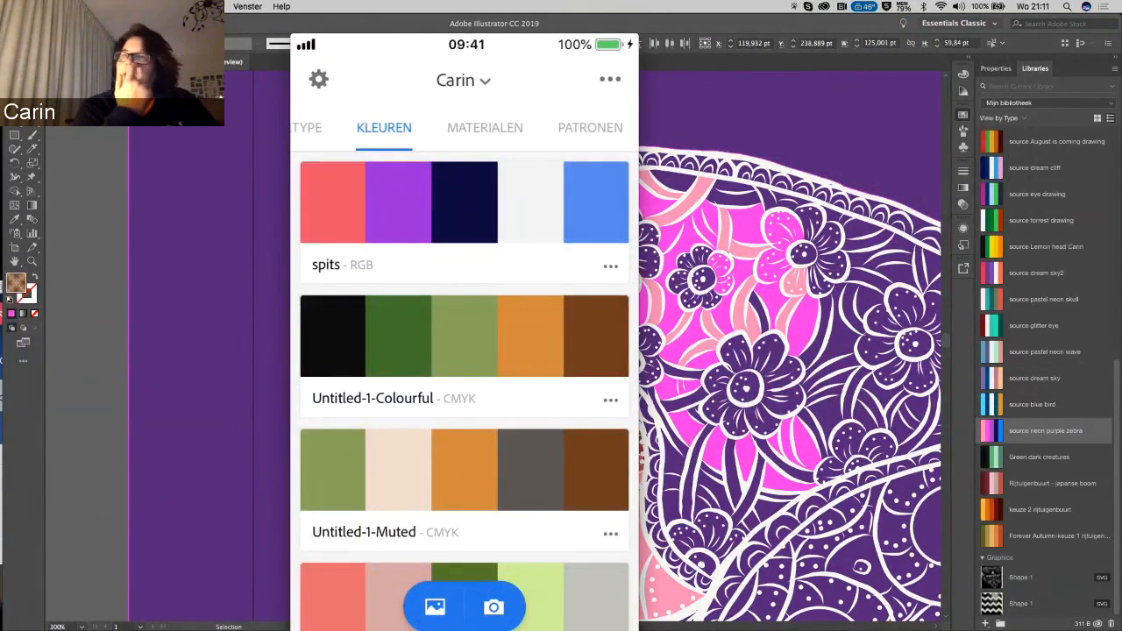
- Start a new pattern capture with the Patronen camera button
{"action": "left_click", "coordinate": [539, 127]}
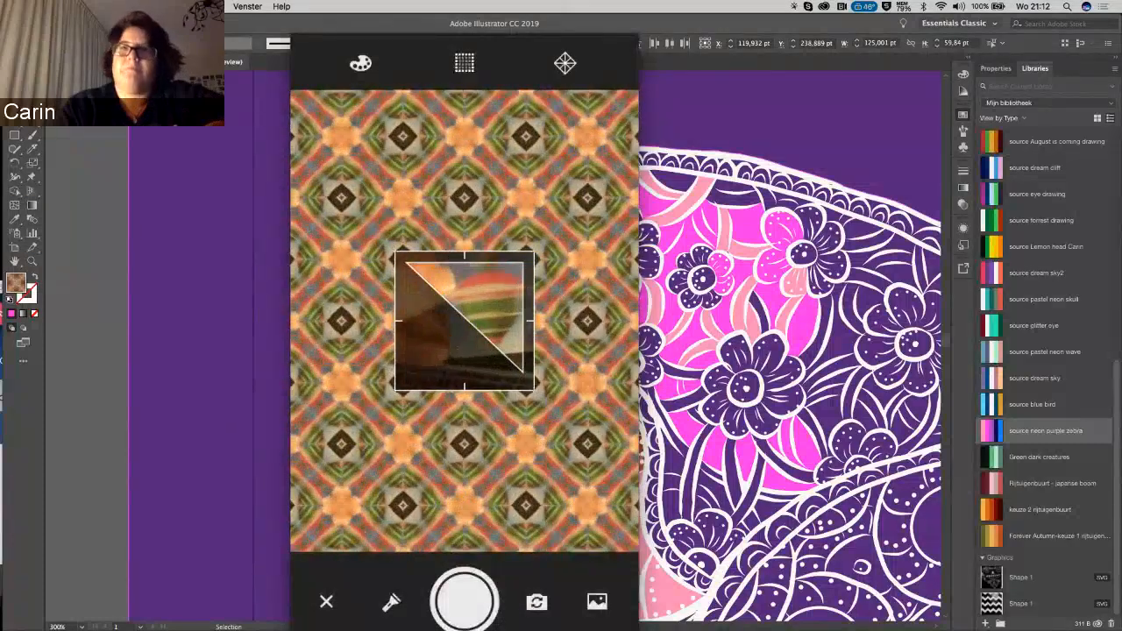
- Adjust the capture area and reposition the source image used for the pattern
{"action": "left_click", "coordinate": [464, 62]}
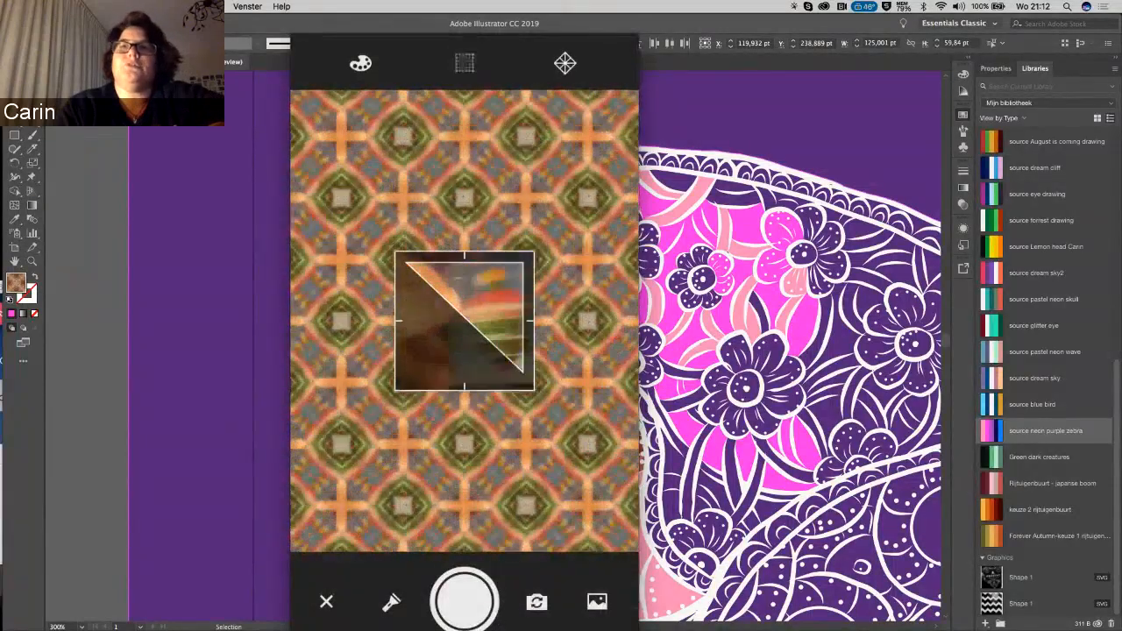
{"action": "left_click", "coordinate": [463, 62]}
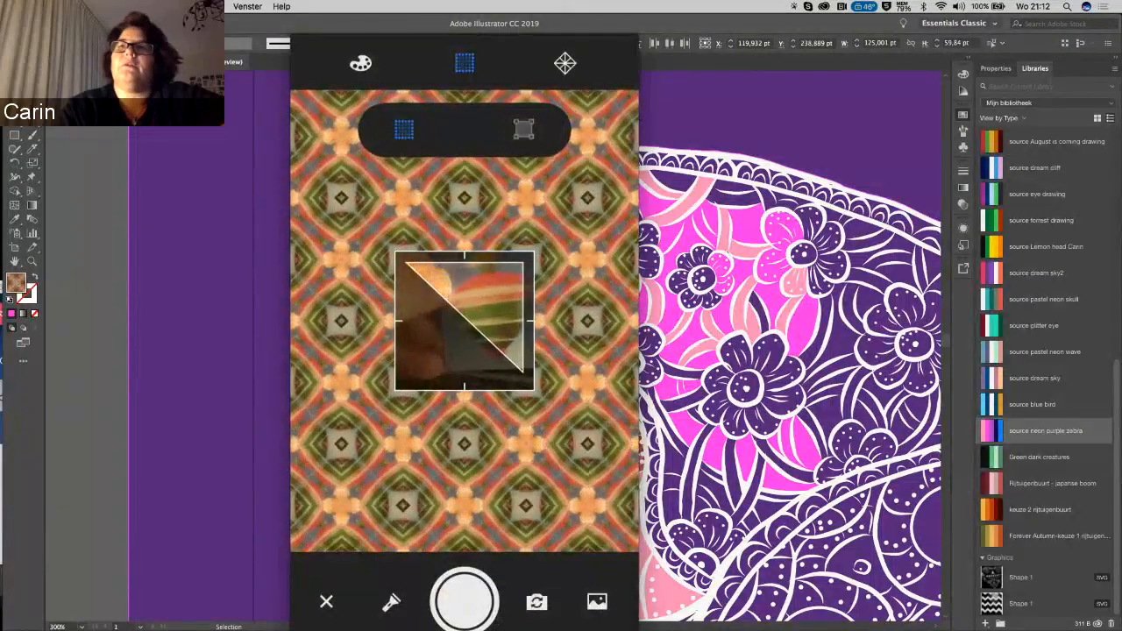
{"action": "left_click", "coordinate": [464, 62]}
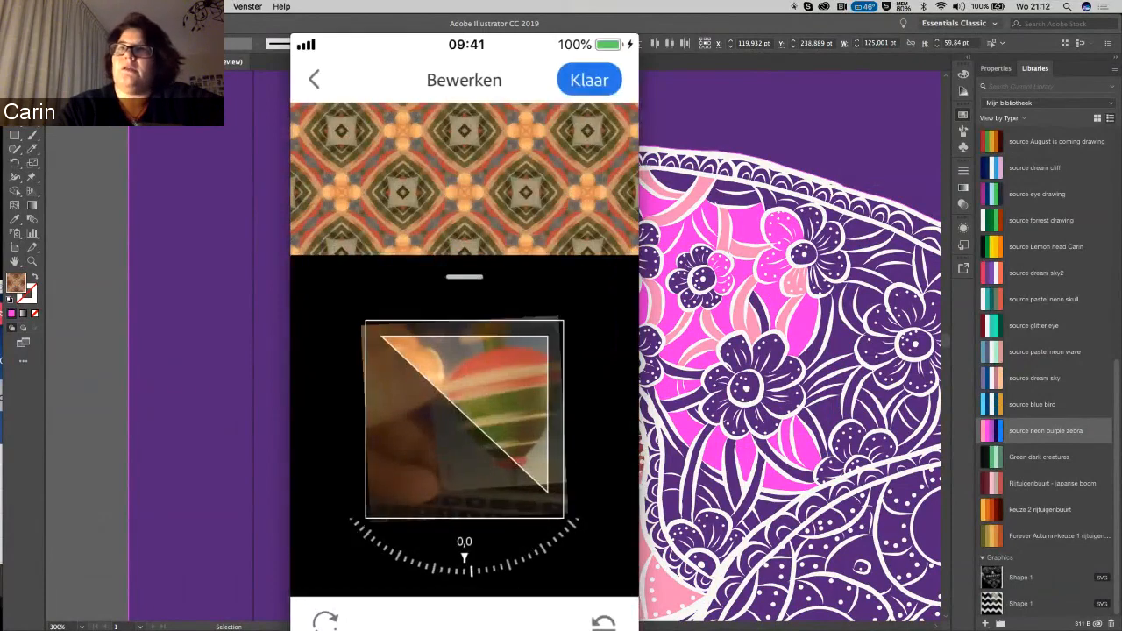
{"action": "left_click_drag", "start_coordinate": [465, 556], "coordinate": [395, 548]}
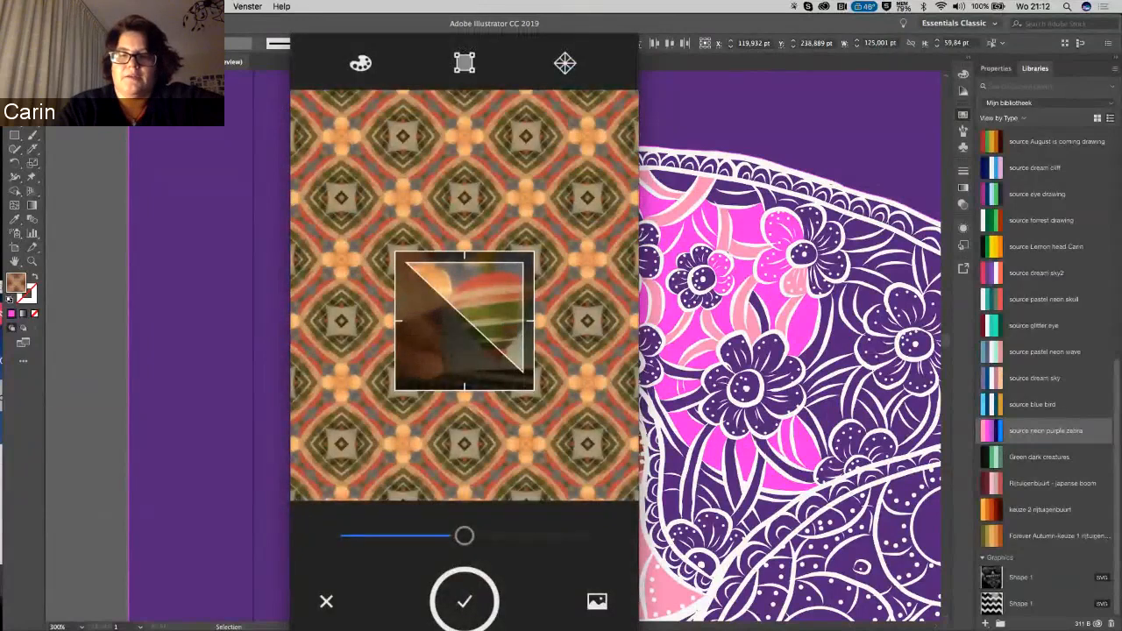
- Try the hexagon, mirror and diamond symmetry styles, then close the capture
{"action": "left_click", "coordinate": [565, 63]}
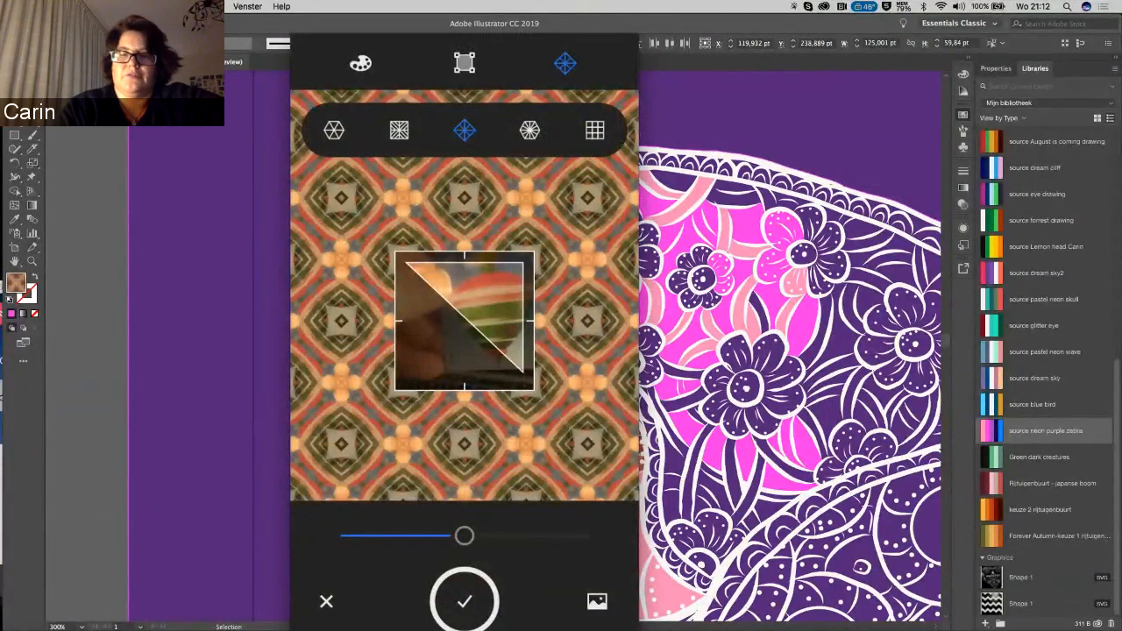
{"action": "left_click", "coordinate": [530, 129]}
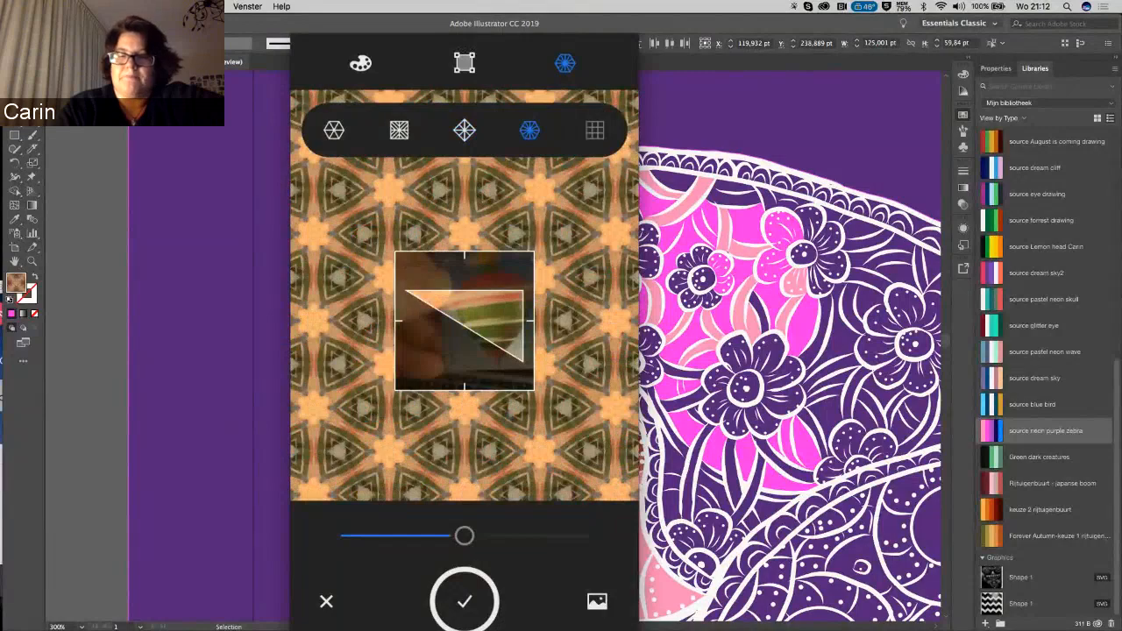
{"action": "left_click", "coordinate": [398, 130]}
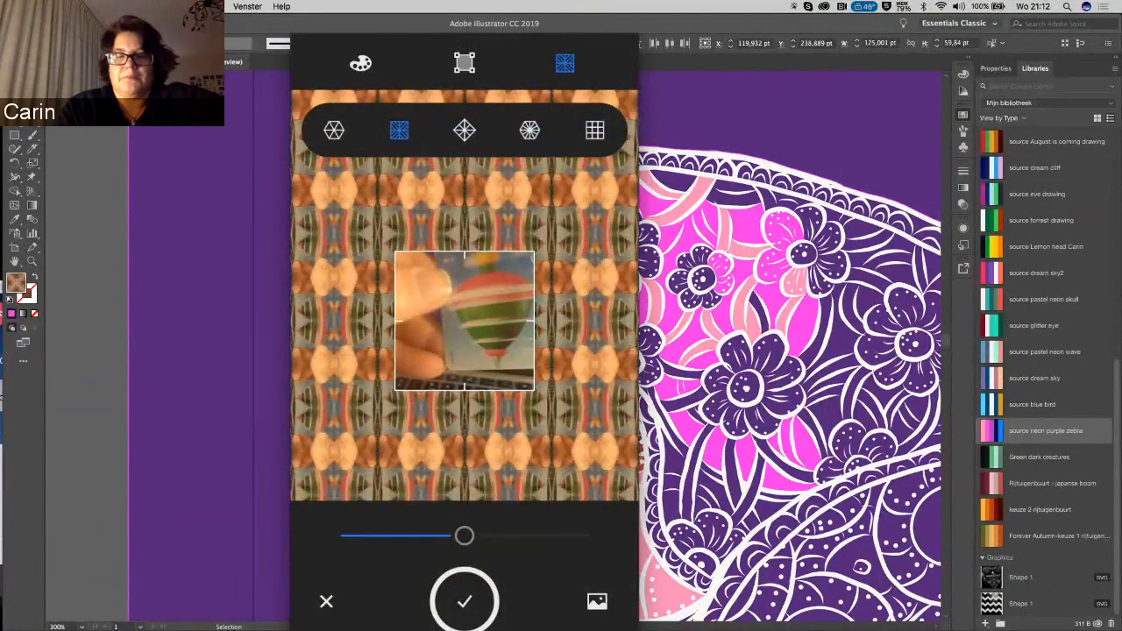
{"action": "left_click", "coordinate": [528, 130]}
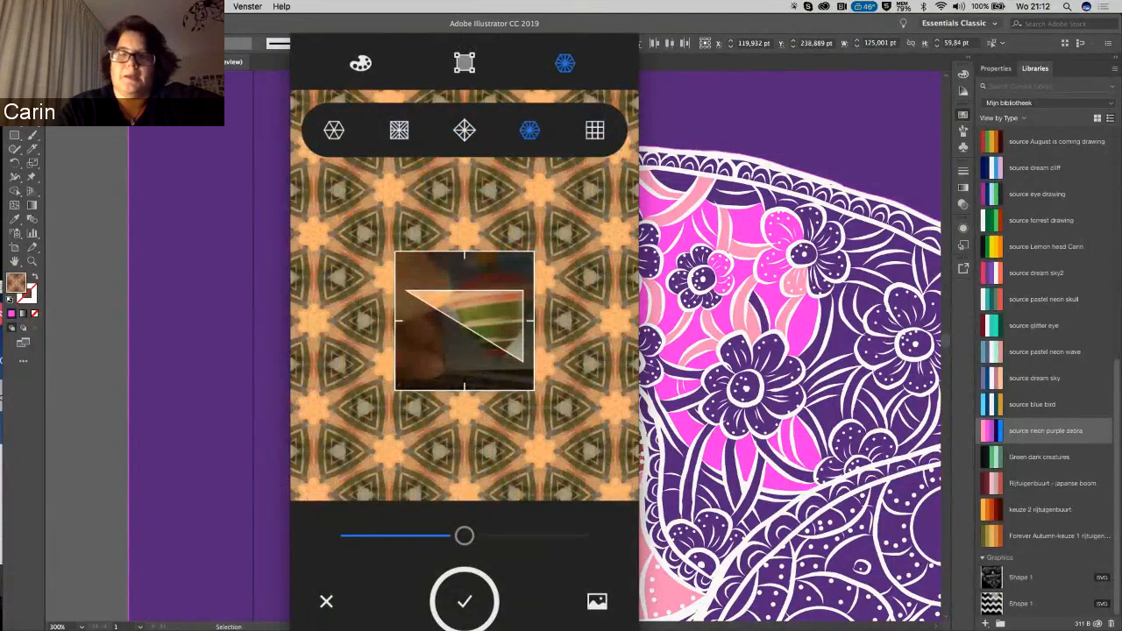
{"action": "left_click", "coordinate": [465, 131]}
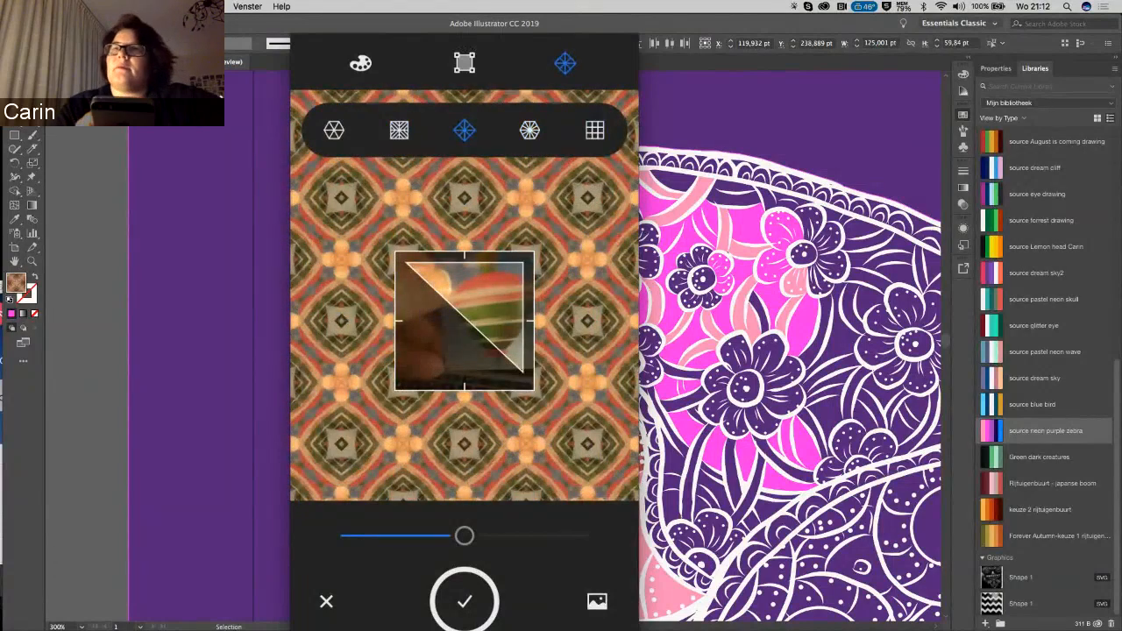
{"action": "left_click", "coordinate": [595, 131]}
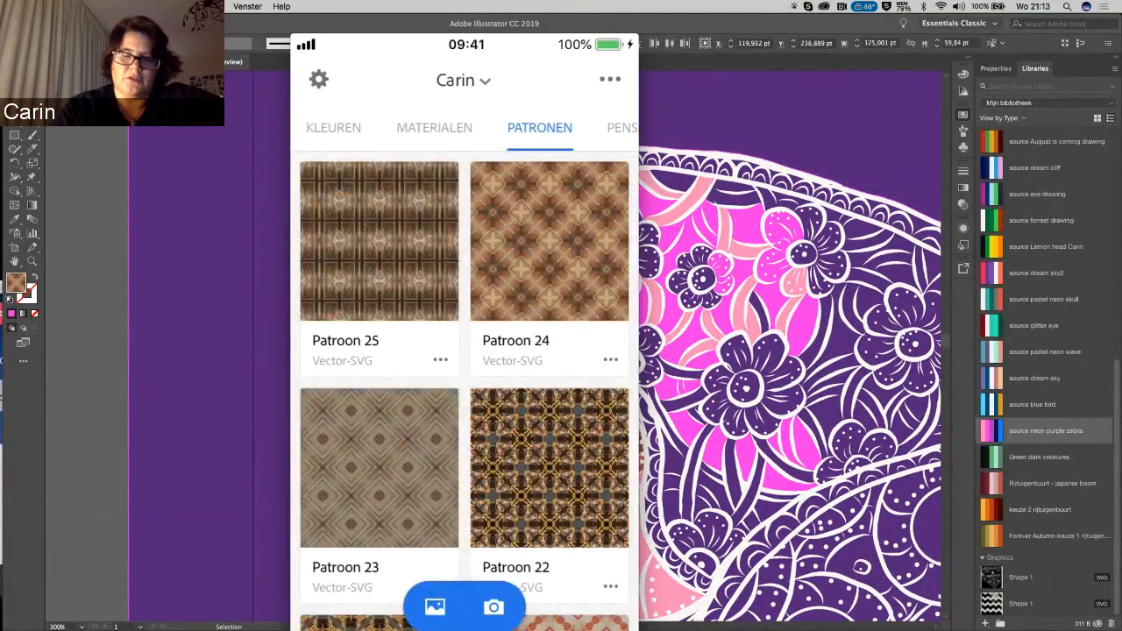
- Scroll the patterns list, then view the Materialen and Kleuren collections
{"action": "scroll", "scroll_direction": "down", "scroll_amount": 3}
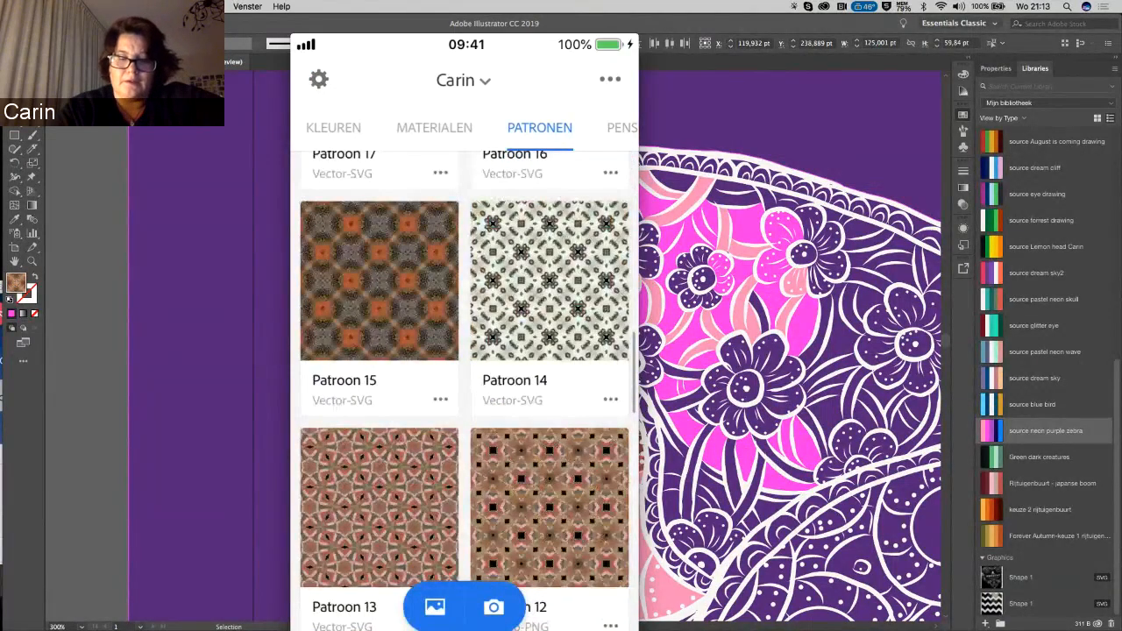
{"action": "left_click", "coordinate": [434, 127]}
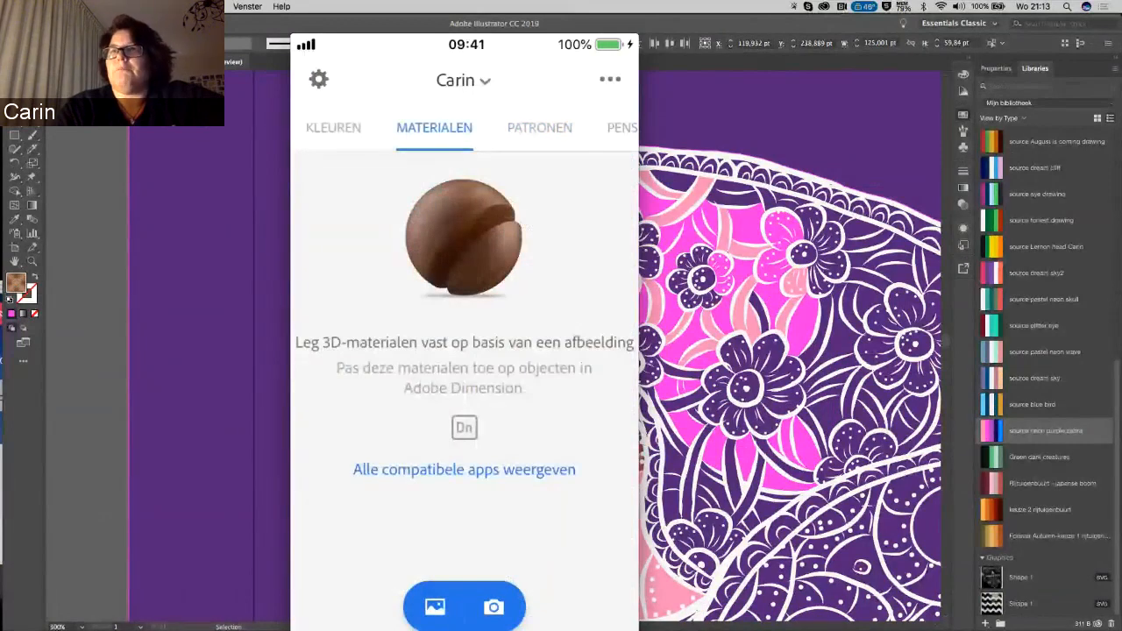
{"action": "left_click", "coordinate": [539, 127]}
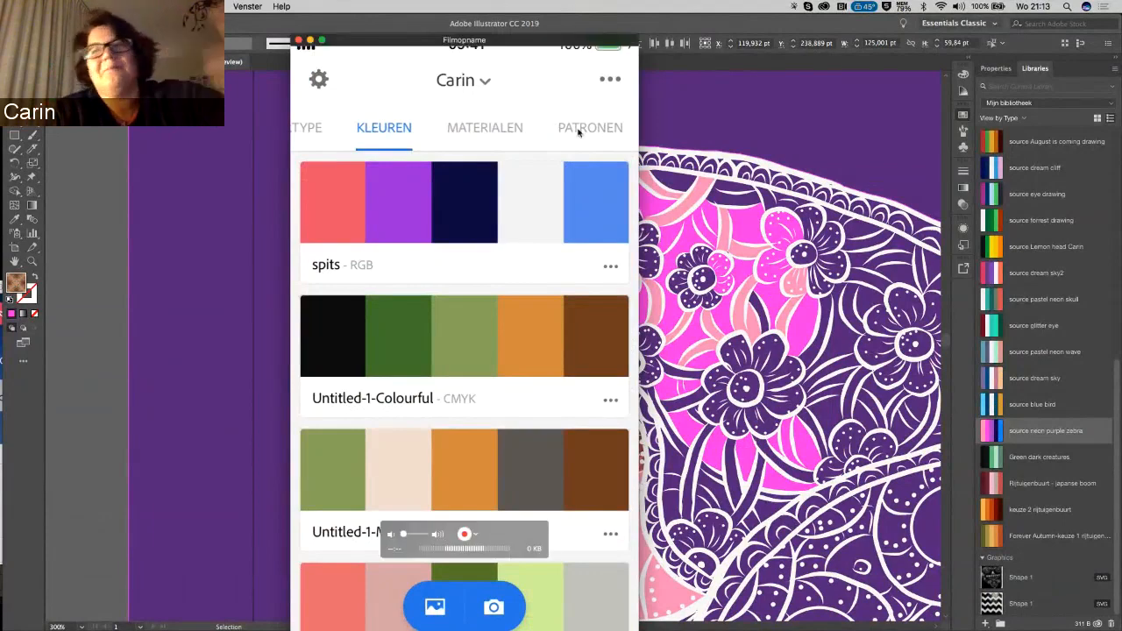
{"action": "mouse_move", "coordinate": [441, 97]}
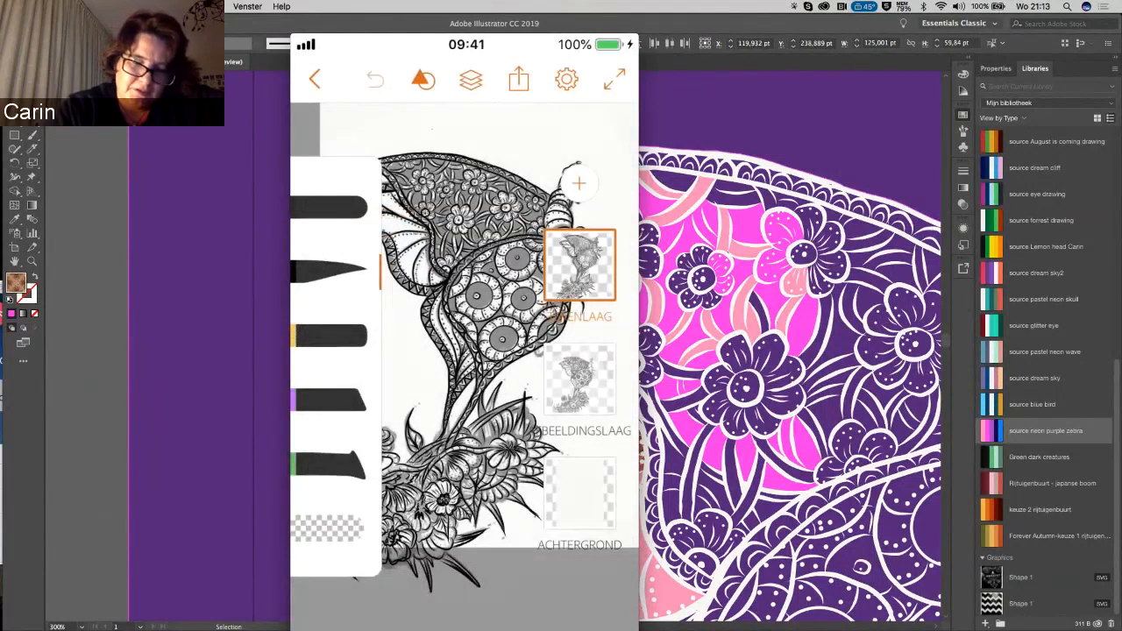
- View the drawing's Openen in / Delen sharing options, then return to desktop Illustrator
{"action": "left_click", "coordinate": [518, 80]}
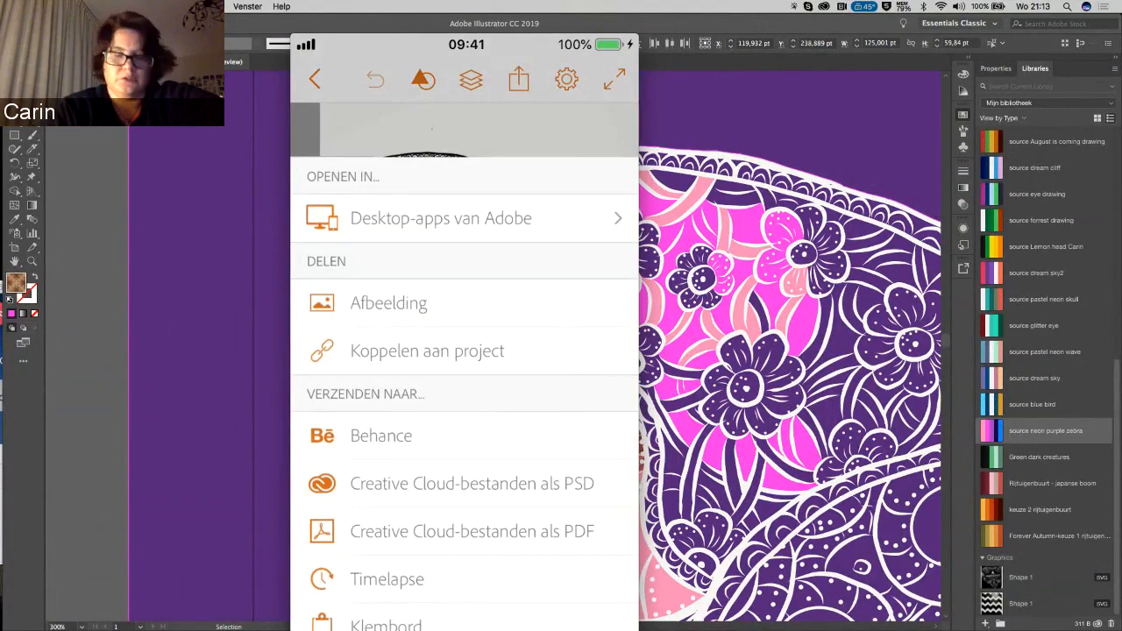
{"action": "left_click", "coordinate": [386, 579]}
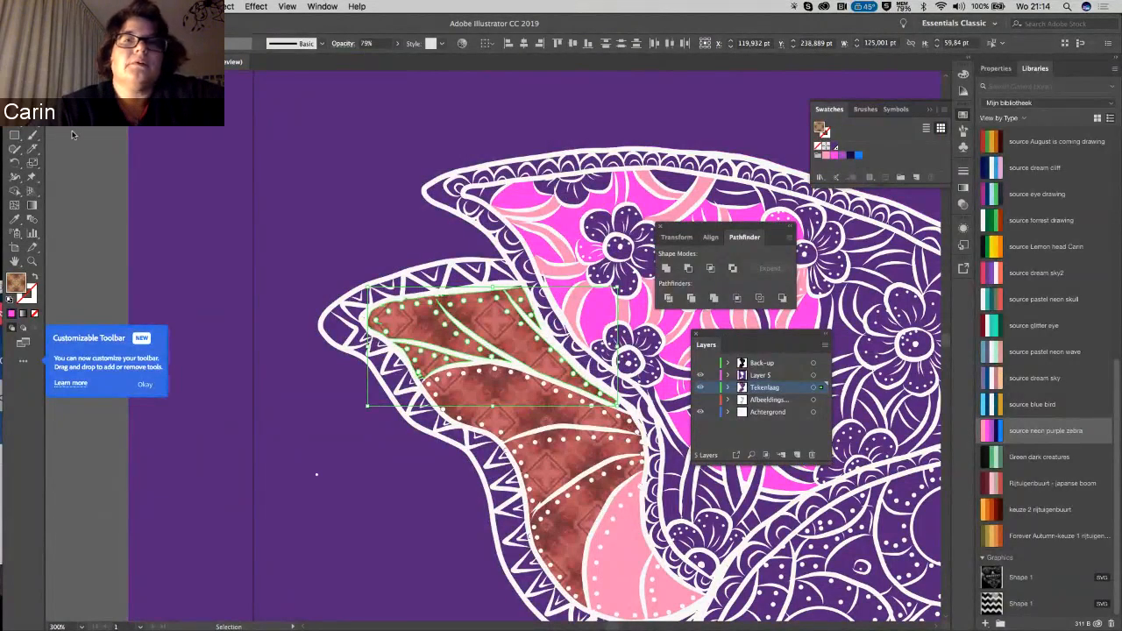
{"action": "mouse_move", "coordinate": [12, 529]}
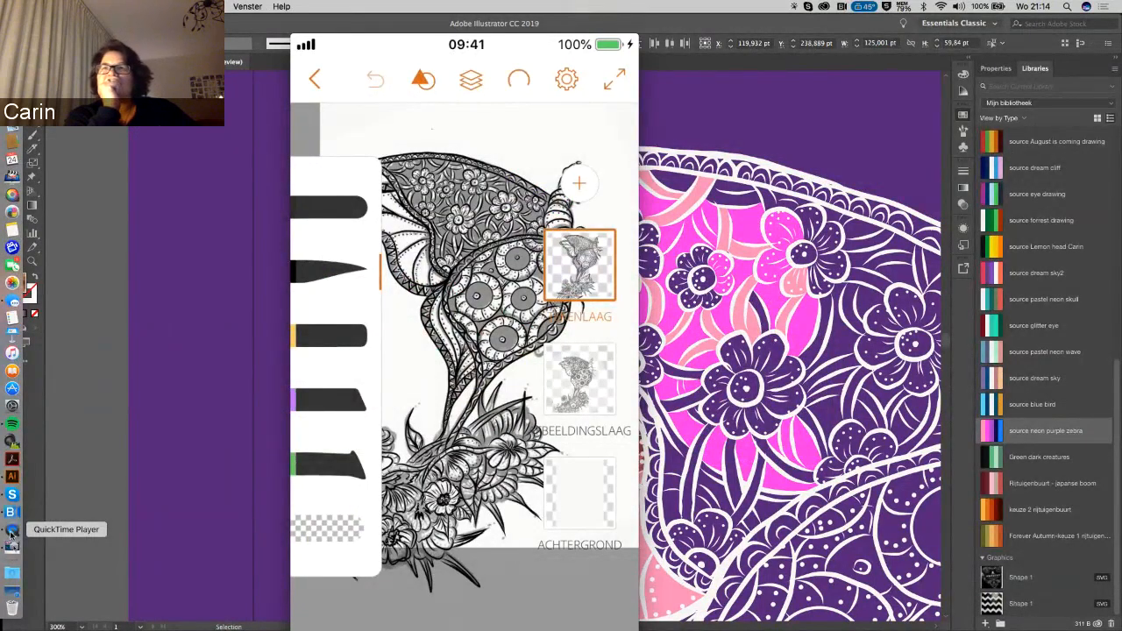
- Open the share options to send the ink drawing to Illustrator
{"action": "left_click", "coordinate": [517, 79]}
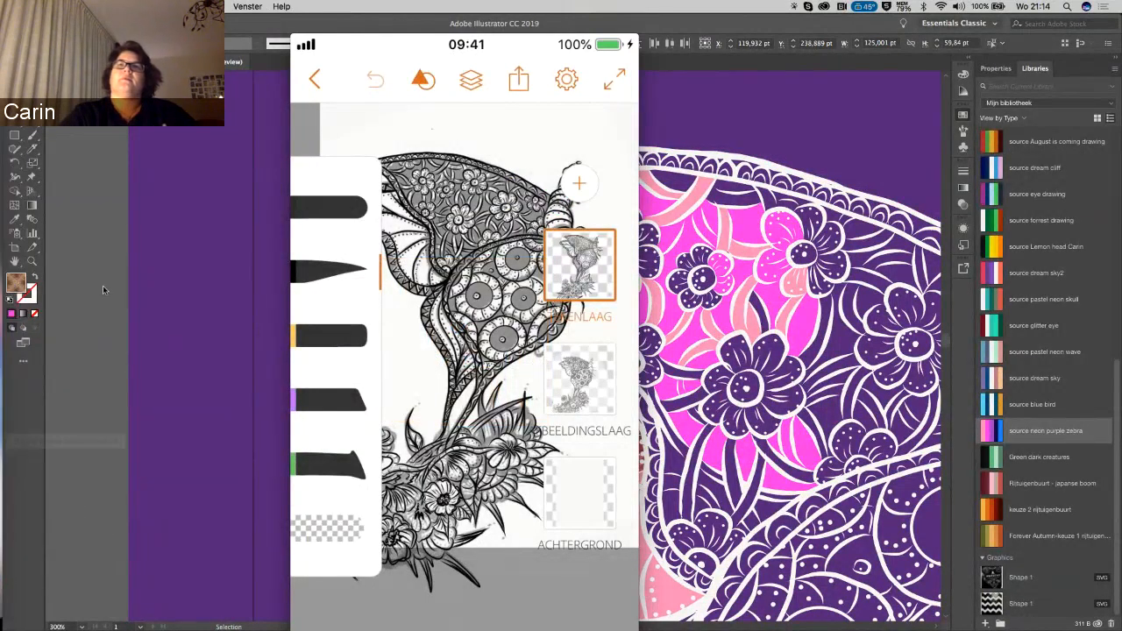
{"action": "mouse_move", "coordinate": [358, 24]}
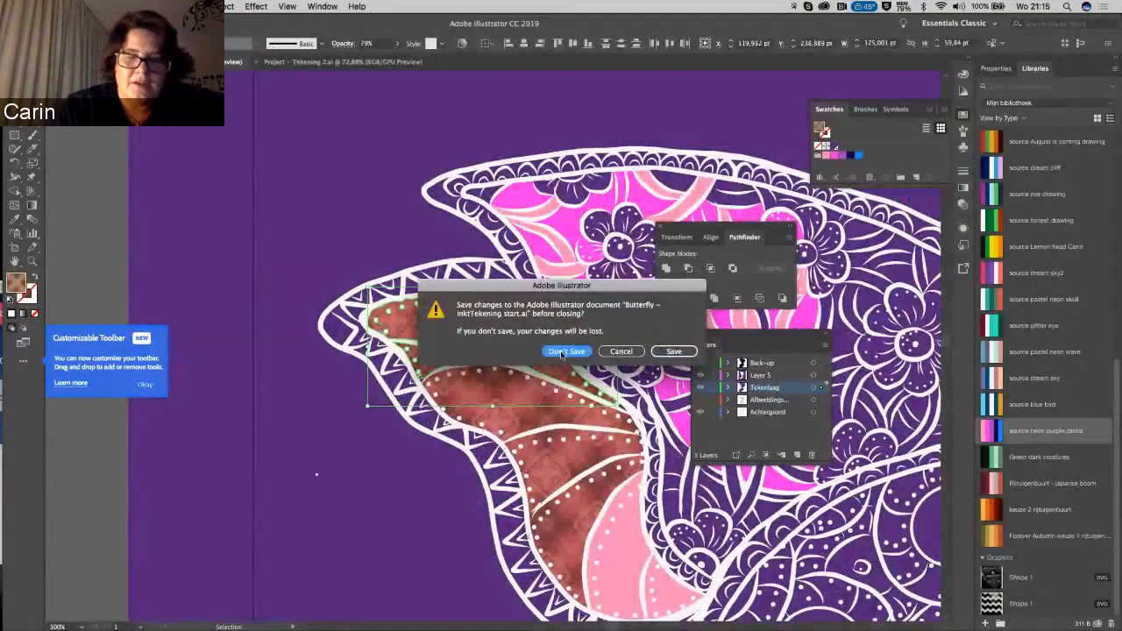
- Close the butterfly document with Don't Save and zoom in on the ink drawing
{"action": "left_click", "coordinate": [567, 350]}
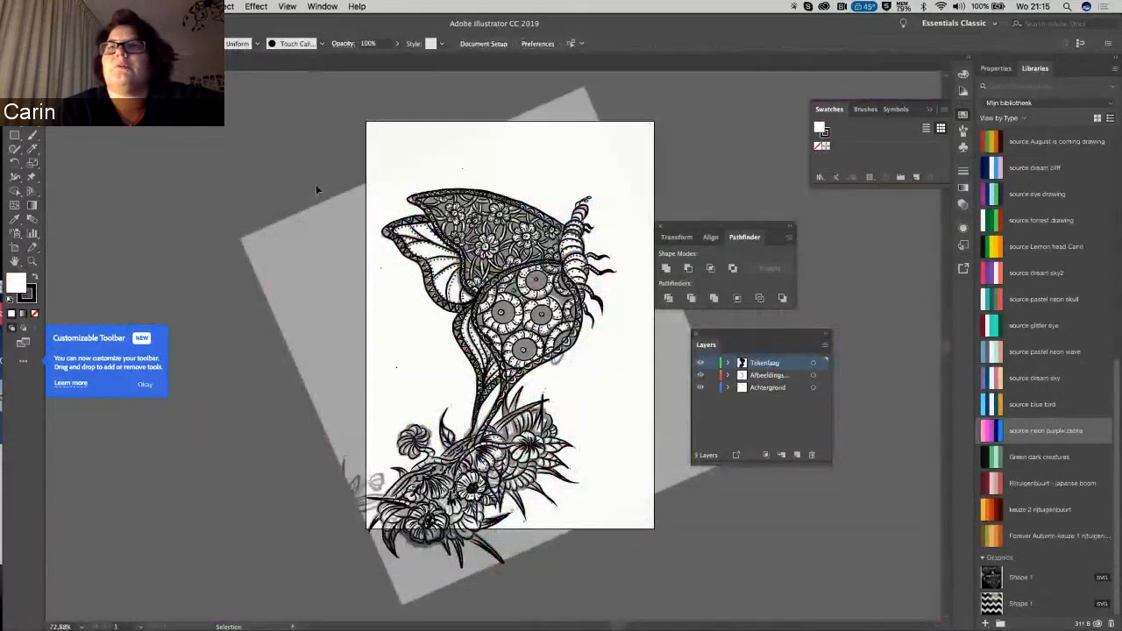
{"action": "key", "text": "cmd+="}
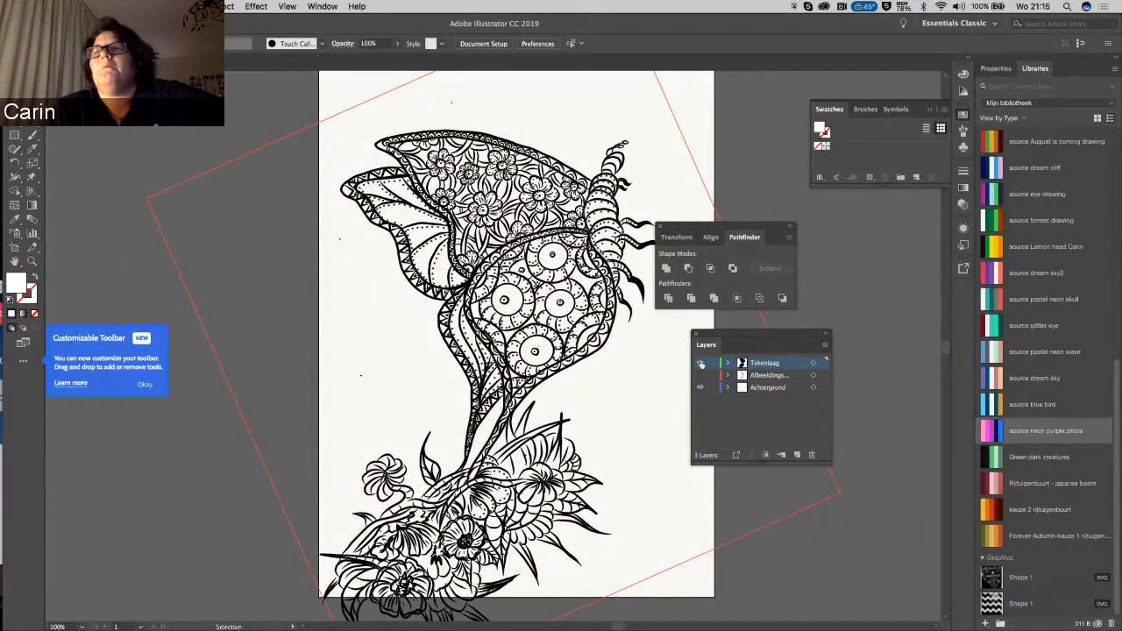
{"action": "mouse_move", "coordinate": [700, 363]}
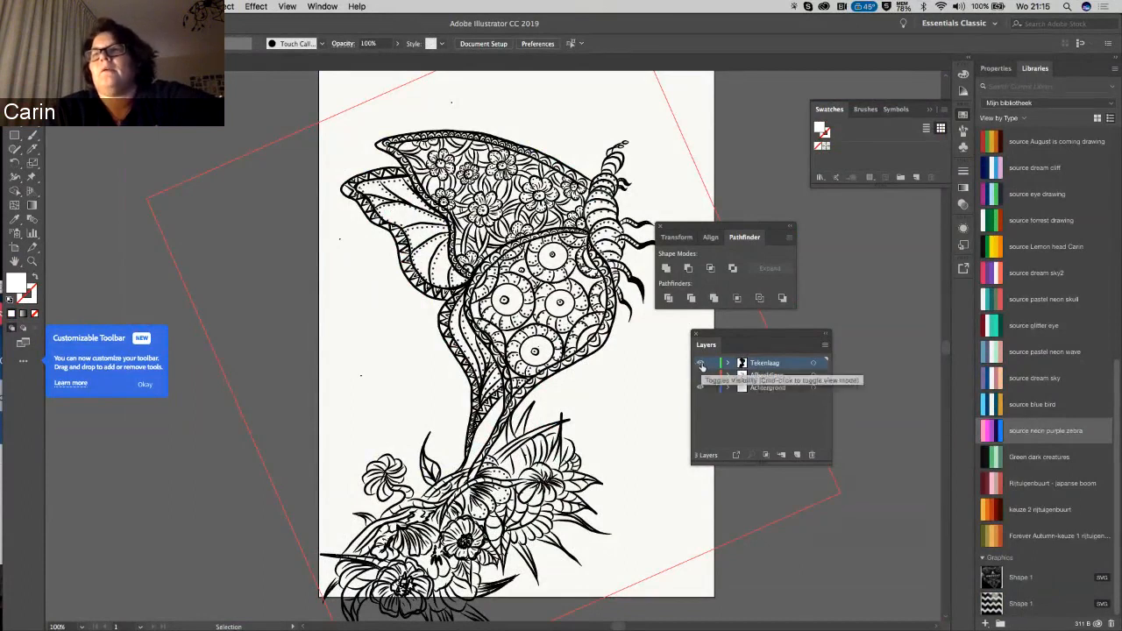
{"action": "left_click", "coordinate": [700, 363]}
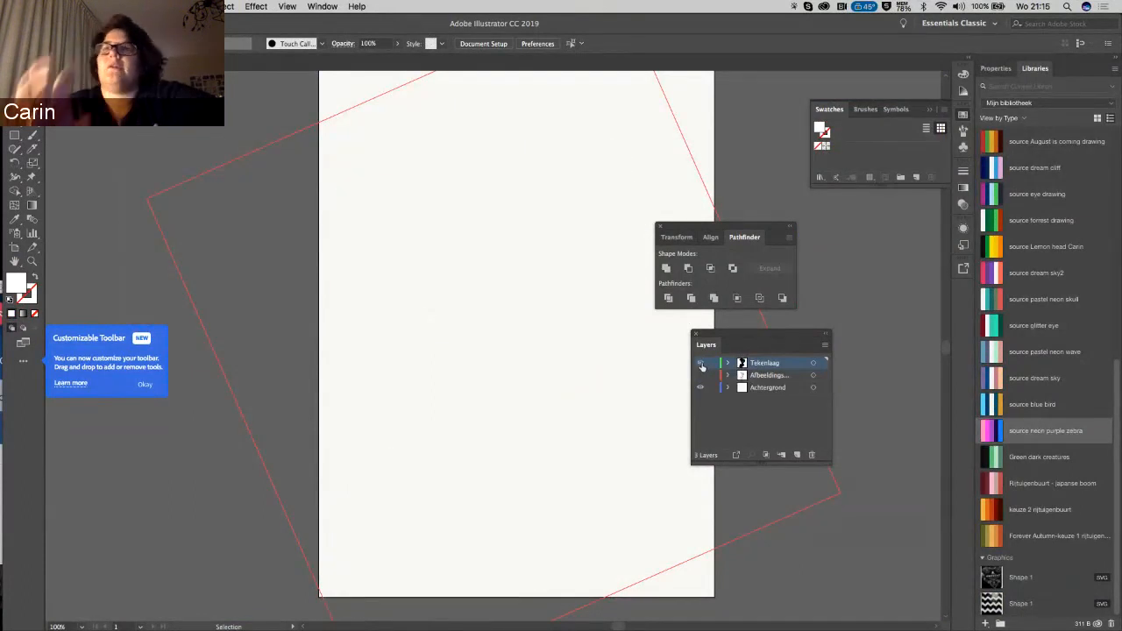
{"action": "left_click", "coordinate": [701, 362]}
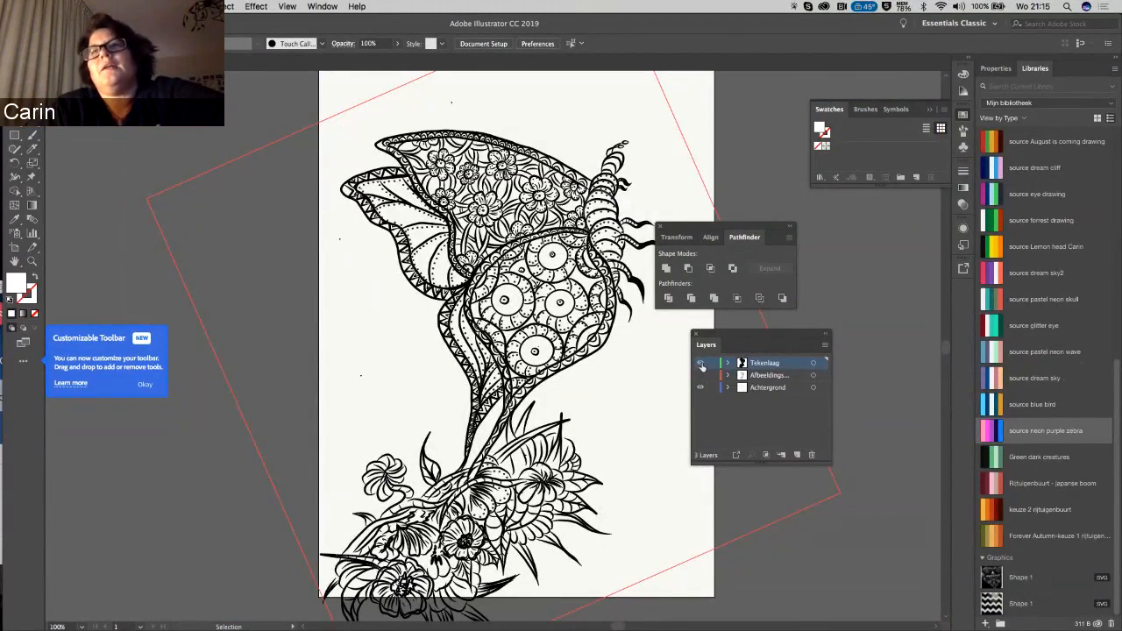
{"action": "left_click", "coordinate": [701, 362]}
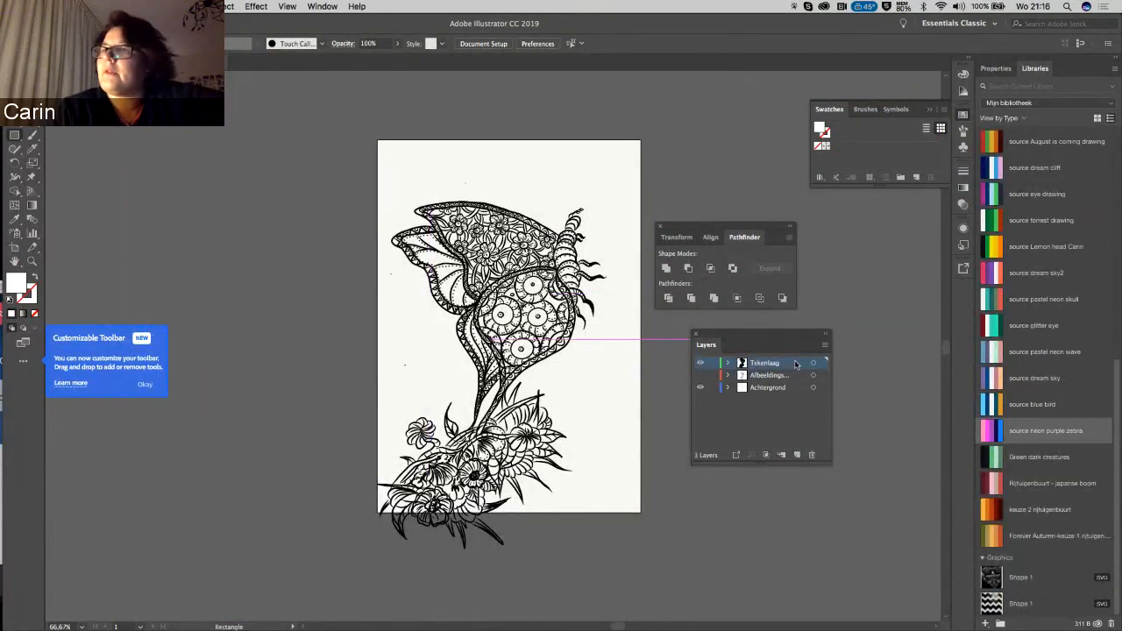
- Duplicate Tekenlaag as 'back-up', then draw a page-sized rectangle on Tekenlaag and select everything
{"action": "left_click", "coordinate": [780, 455]}
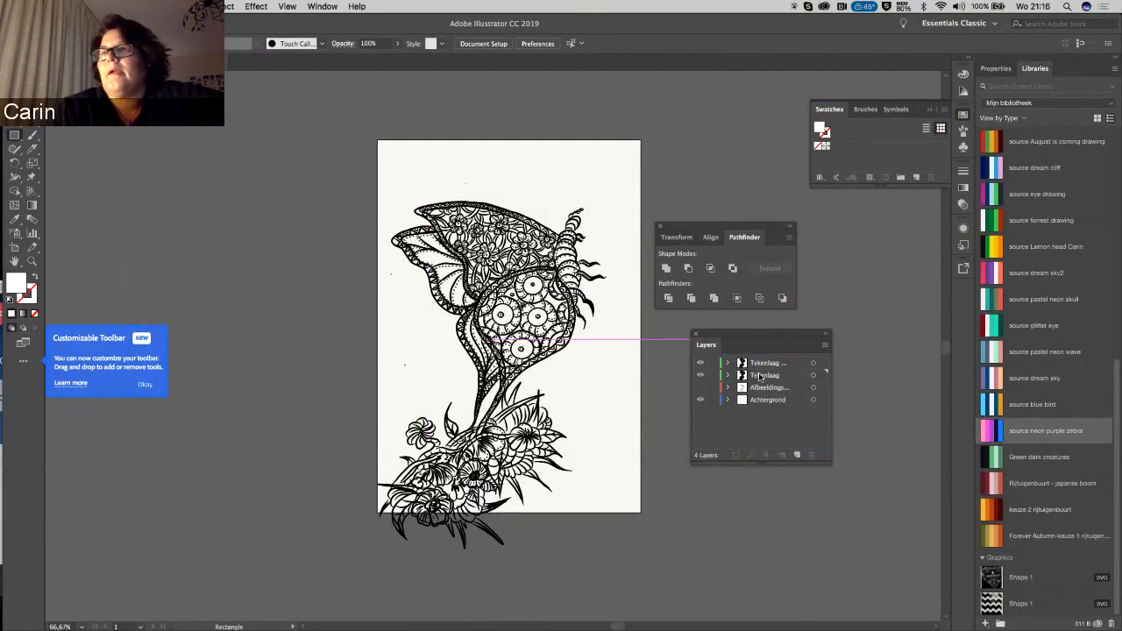
{"action": "double_click", "coordinate": [767, 362]}
{"action": "type", "text": "back-up"}
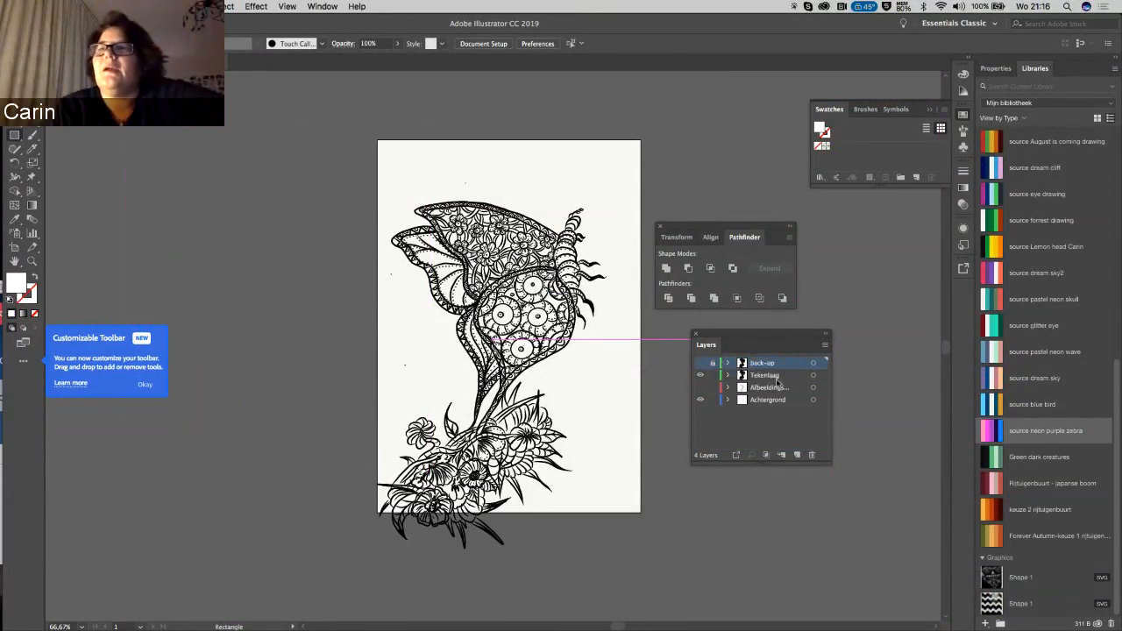
{"action": "left_click", "coordinate": [764, 375]}
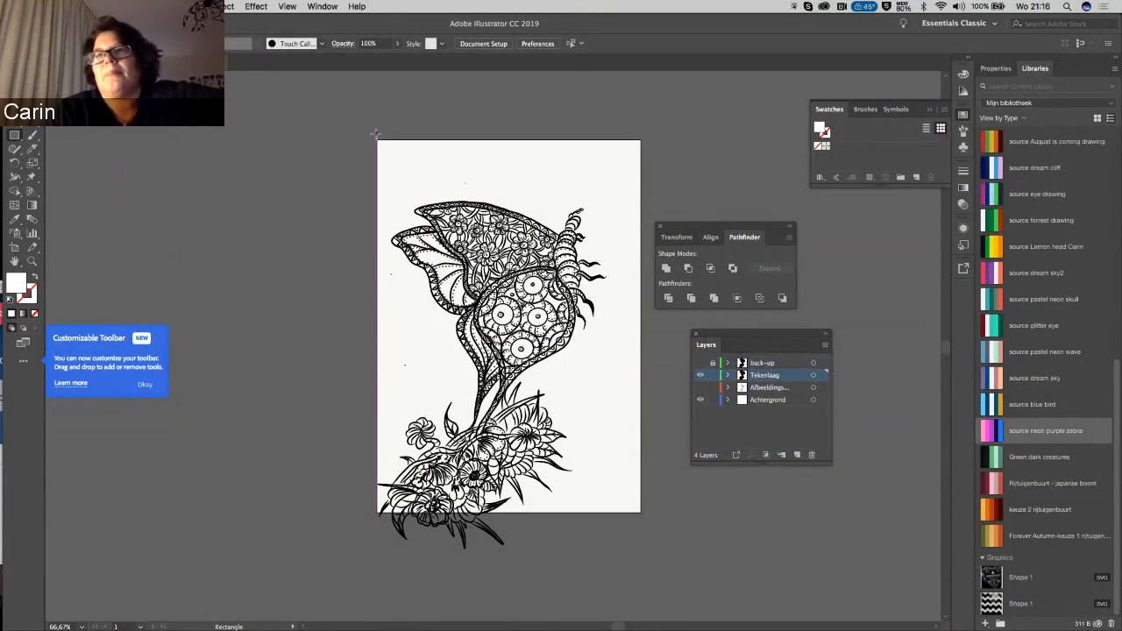
{"action": "left_click_drag", "start_coordinate": [377, 136], "coordinate": [548, 368]}
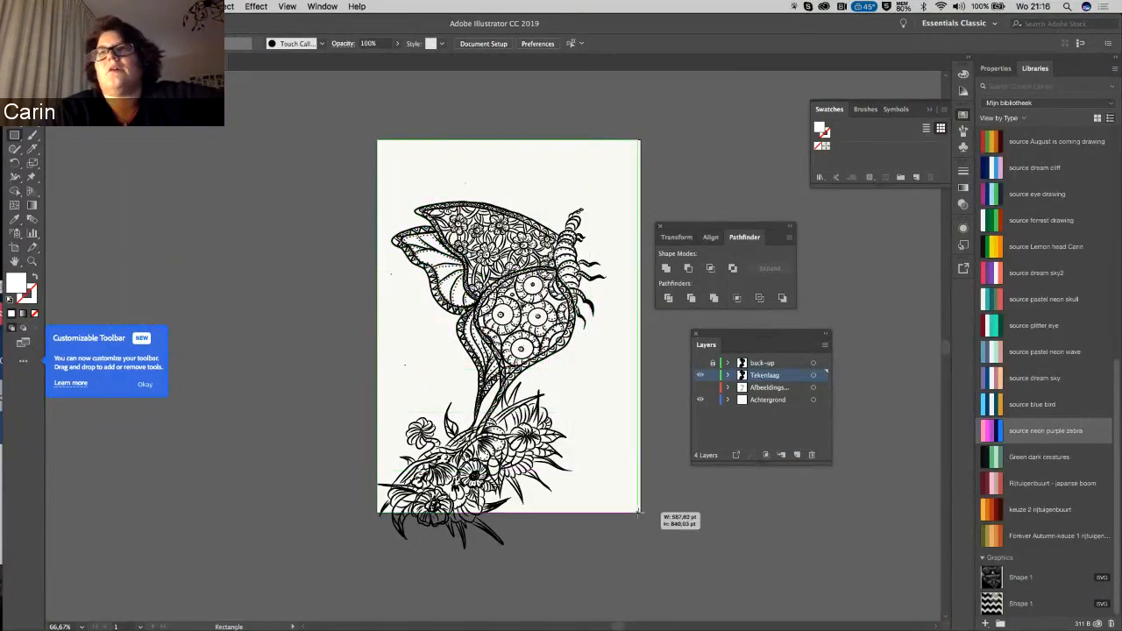
{"action": "left_click_drag", "start_coordinate": [373, 132], "coordinate": [629, 497]}
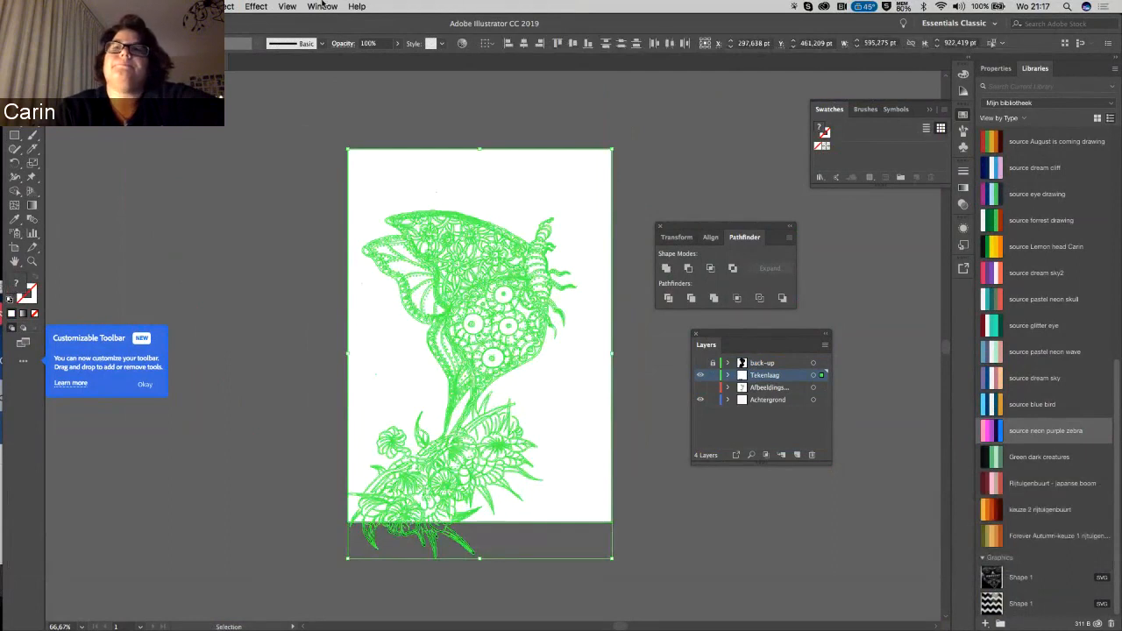
- Apply Pathfinder Divide to the selected rectangle and ink drawing
{"action": "left_click", "coordinate": [322, 6]}
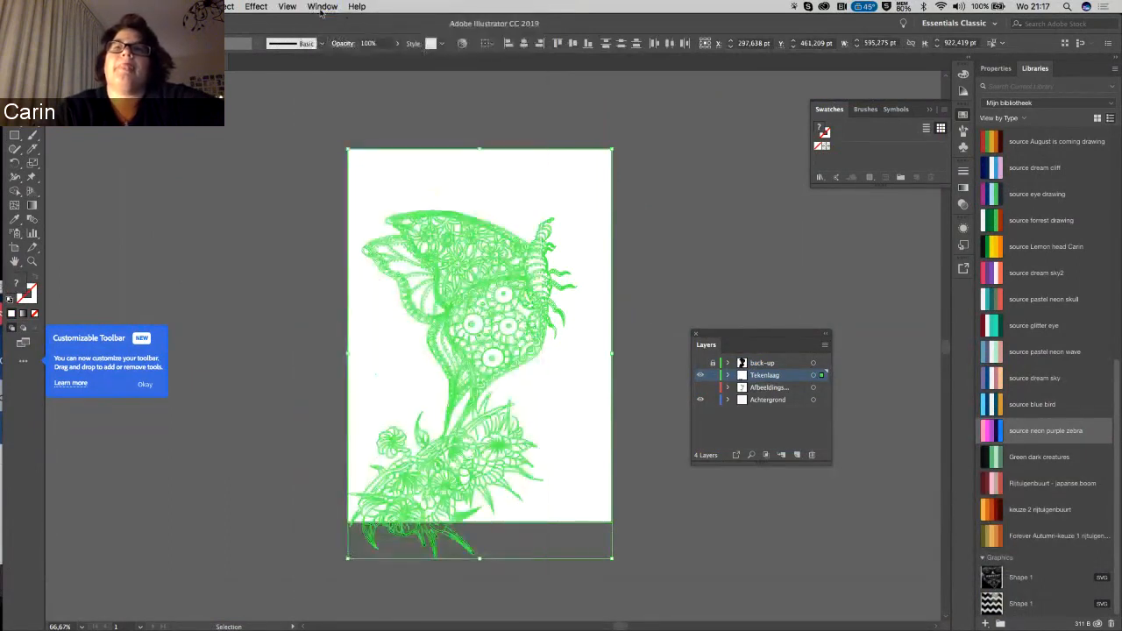
{"action": "left_click", "coordinate": [321, 6]}
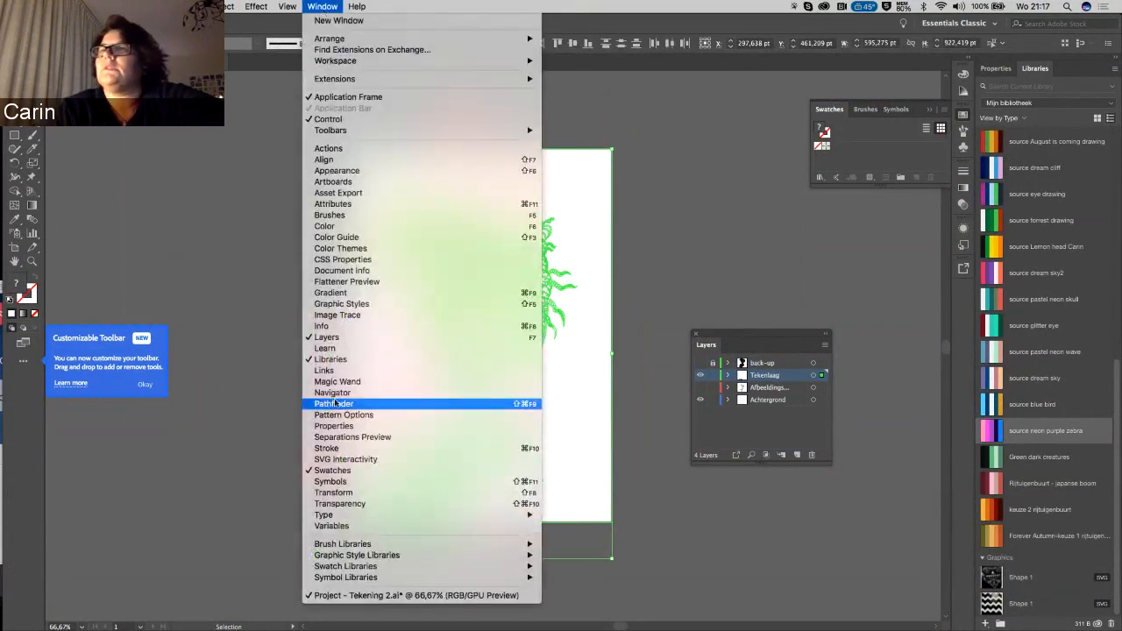
{"action": "left_click", "coordinate": [333, 403]}
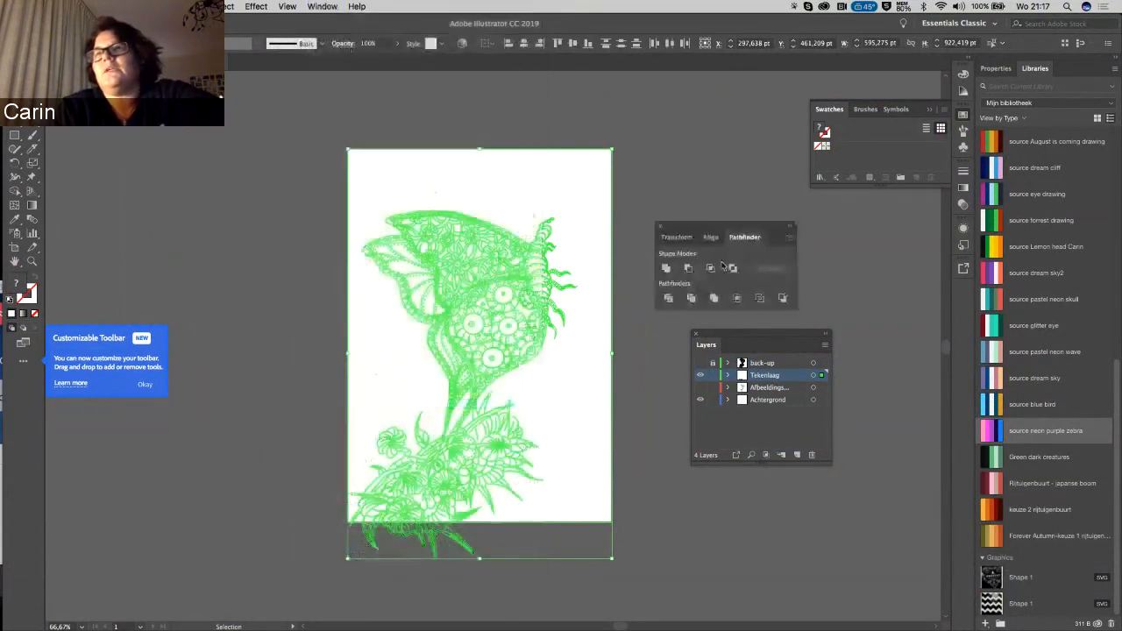
{"action": "left_click", "coordinate": [668, 298]}
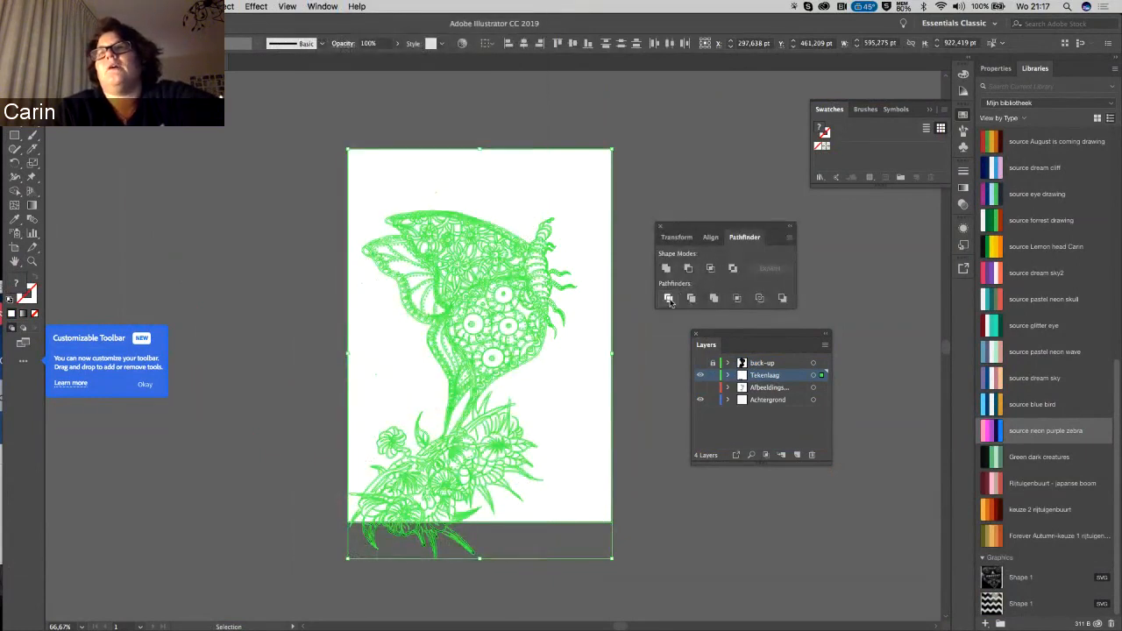
{"action": "left_click", "coordinate": [670, 299]}
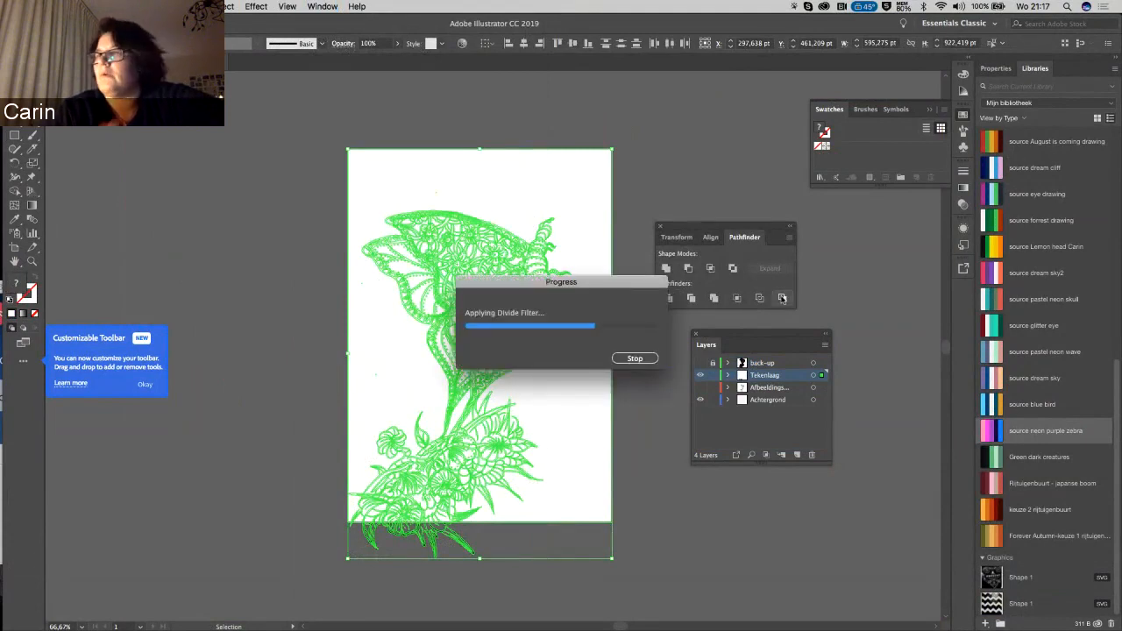
{"action": "mouse_move", "coordinate": [783, 298]}
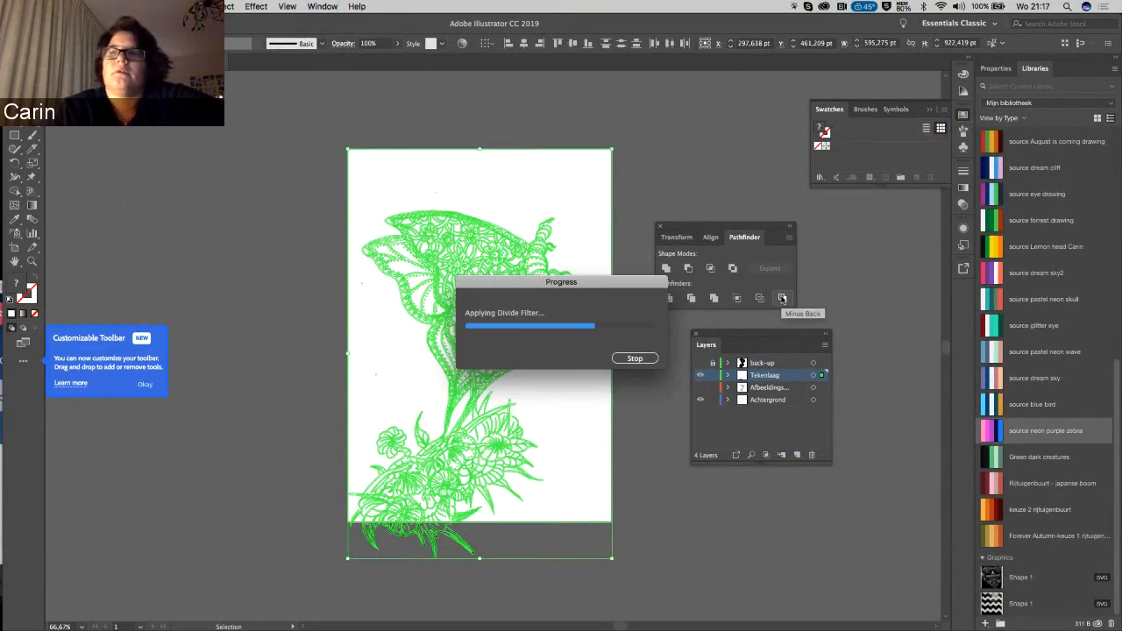
{"action": "mouse_move", "coordinate": [629, 187]}
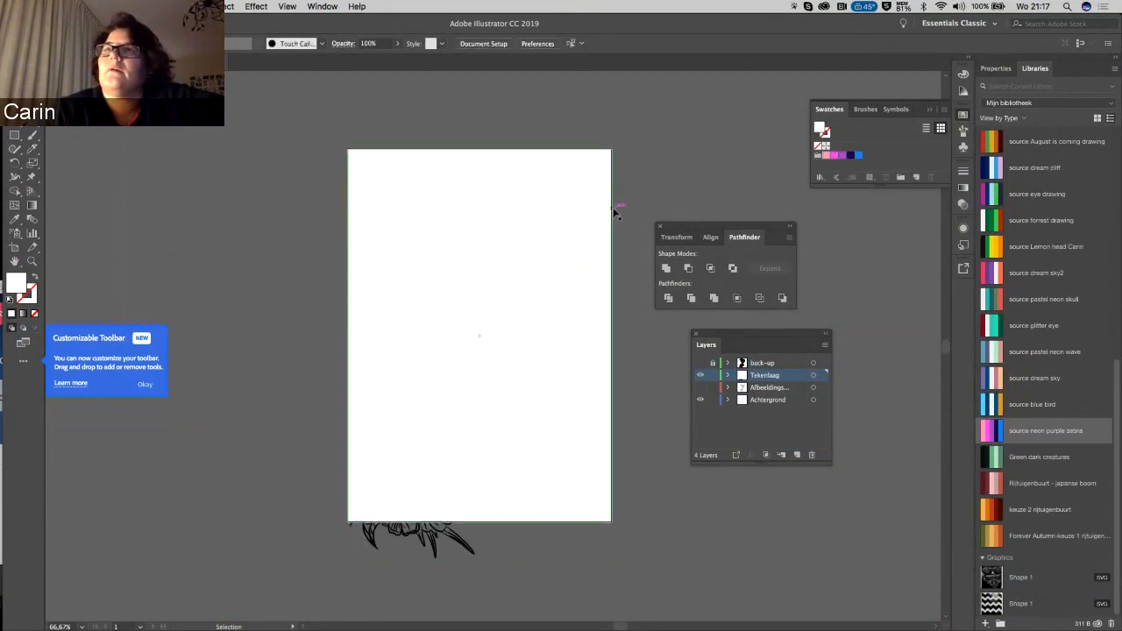
- Select the page shape, select all, and apply Divide again to the pieces
{"action": "left_click", "coordinate": [479, 335]}
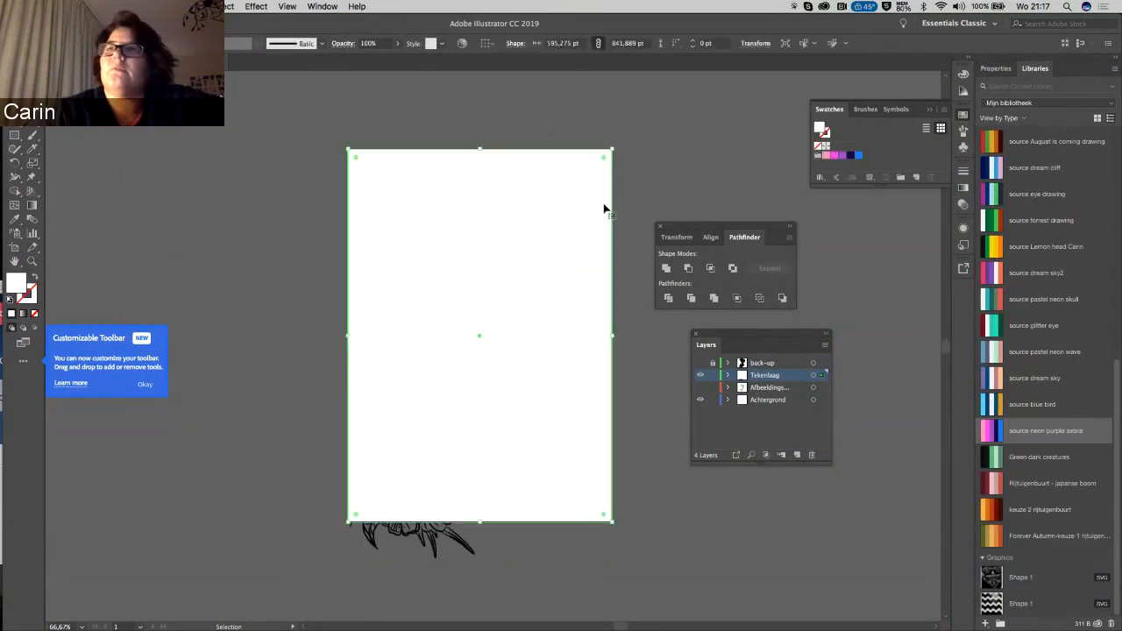
{"action": "right_click", "coordinate": [604, 209]}
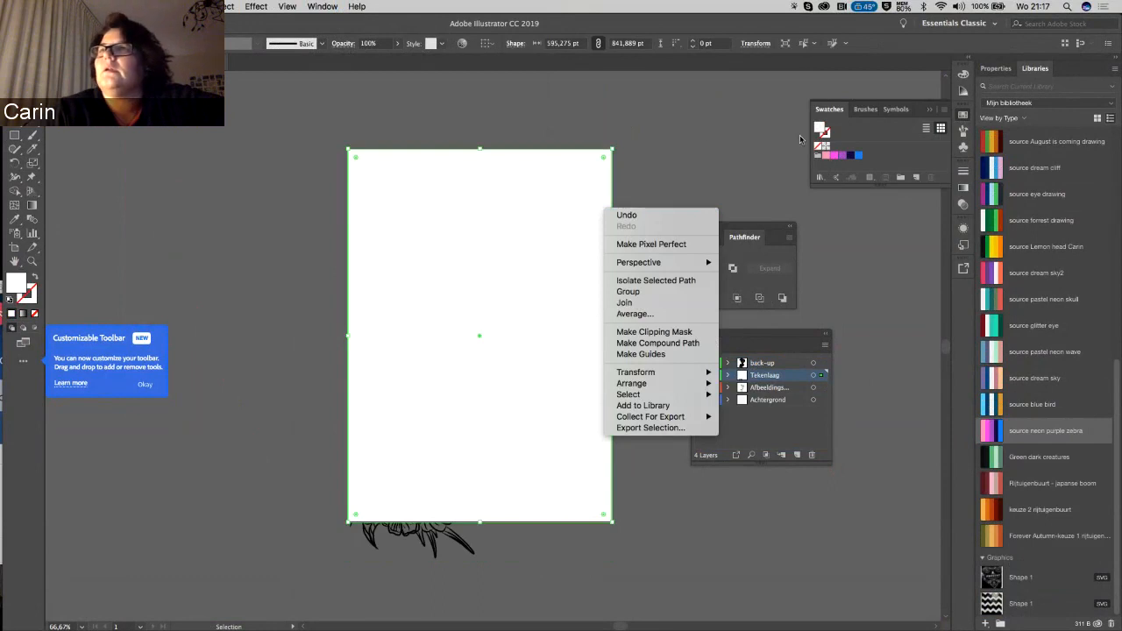
{"action": "left_click", "coordinate": [688, 145]}
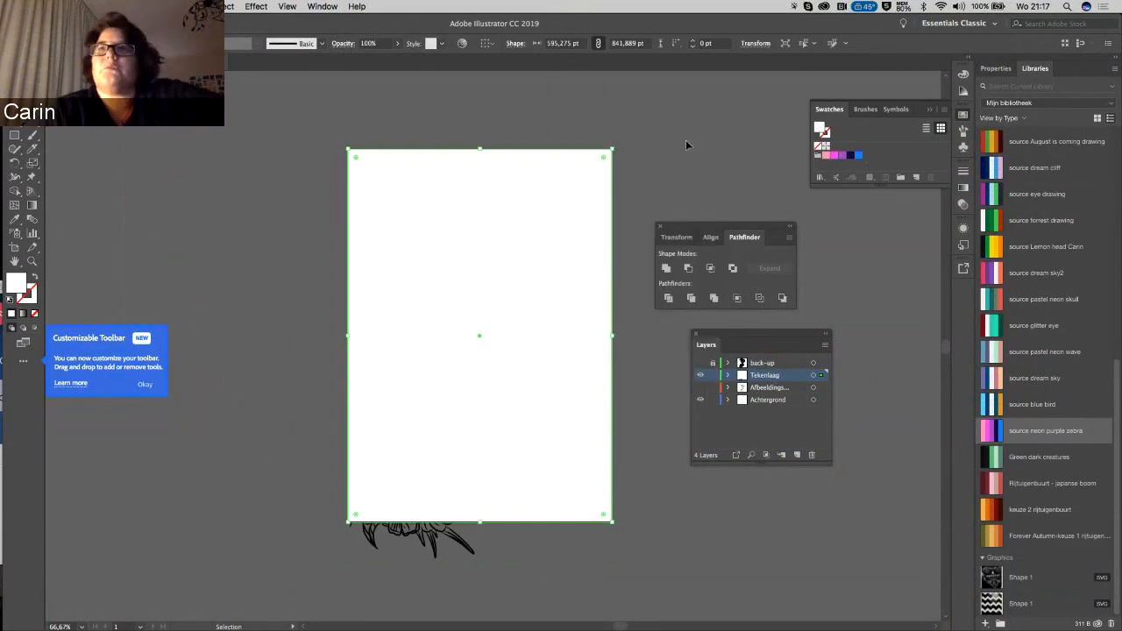
{"action": "key", "text": "cmd+a"}
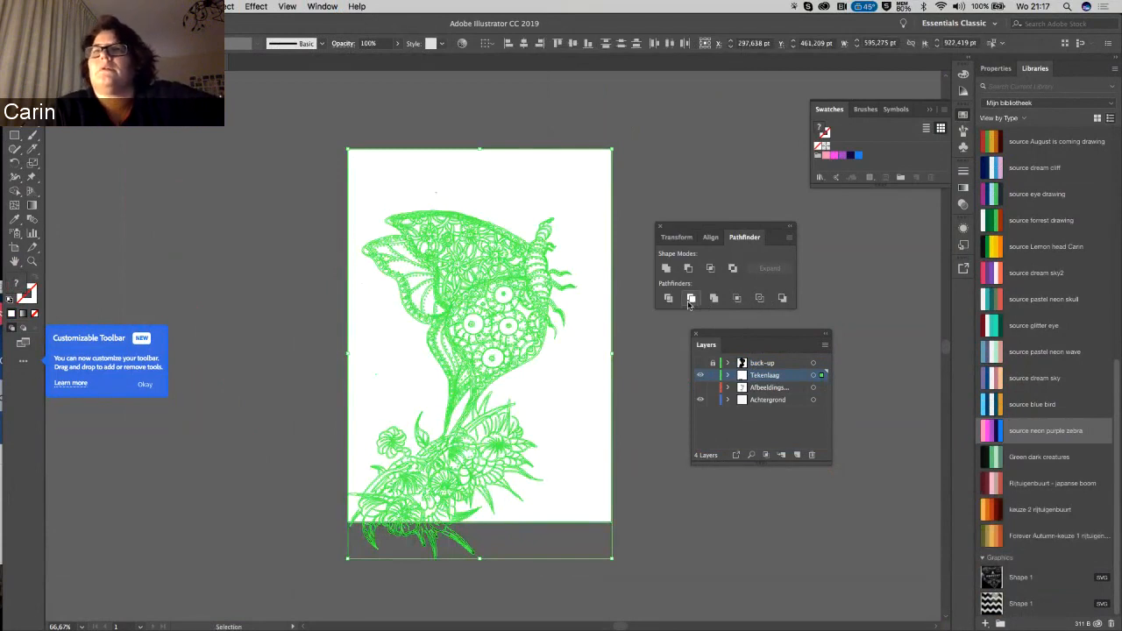
{"action": "left_click", "coordinate": [692, 298]}
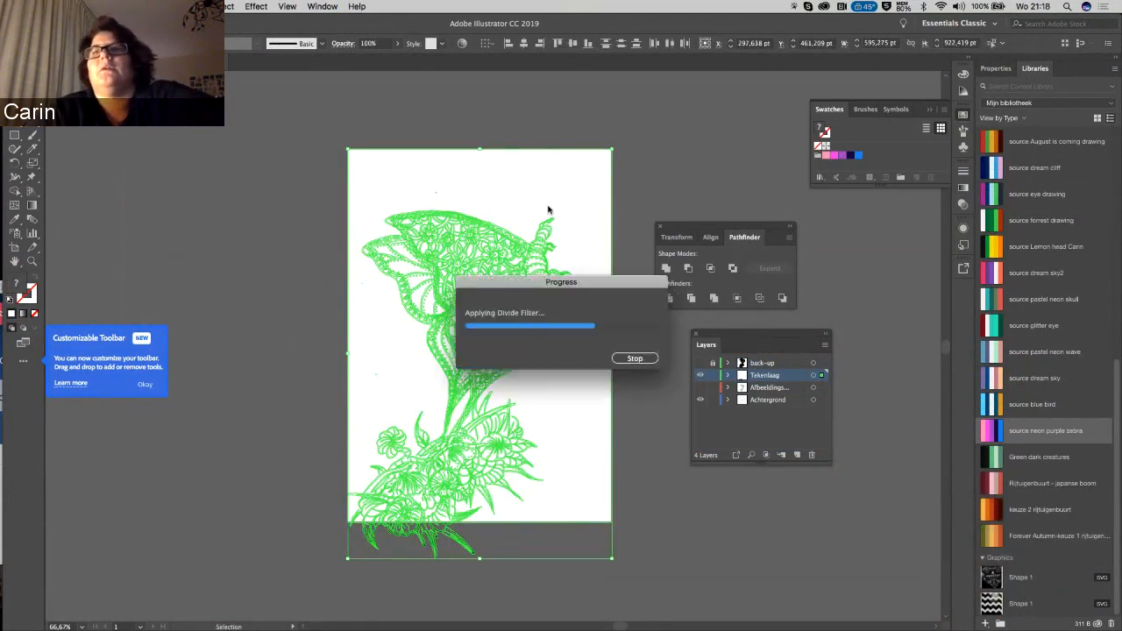
{"action": "mouse_move", "coordinate": [539, 219]}
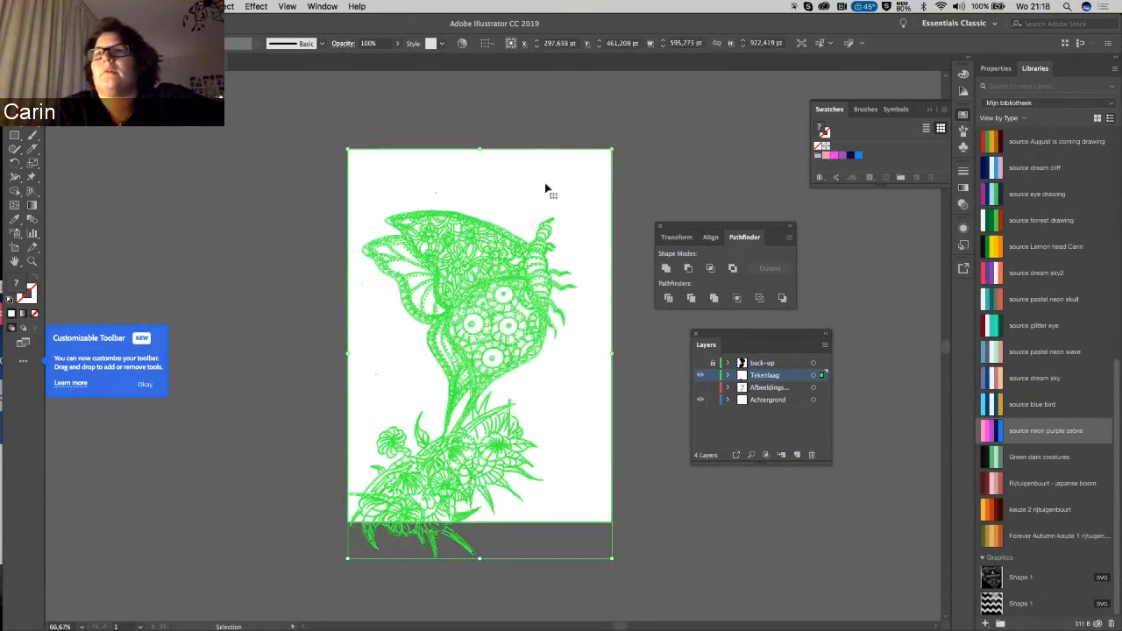
{"action": "right_click", "coordinate": [546, 188]}
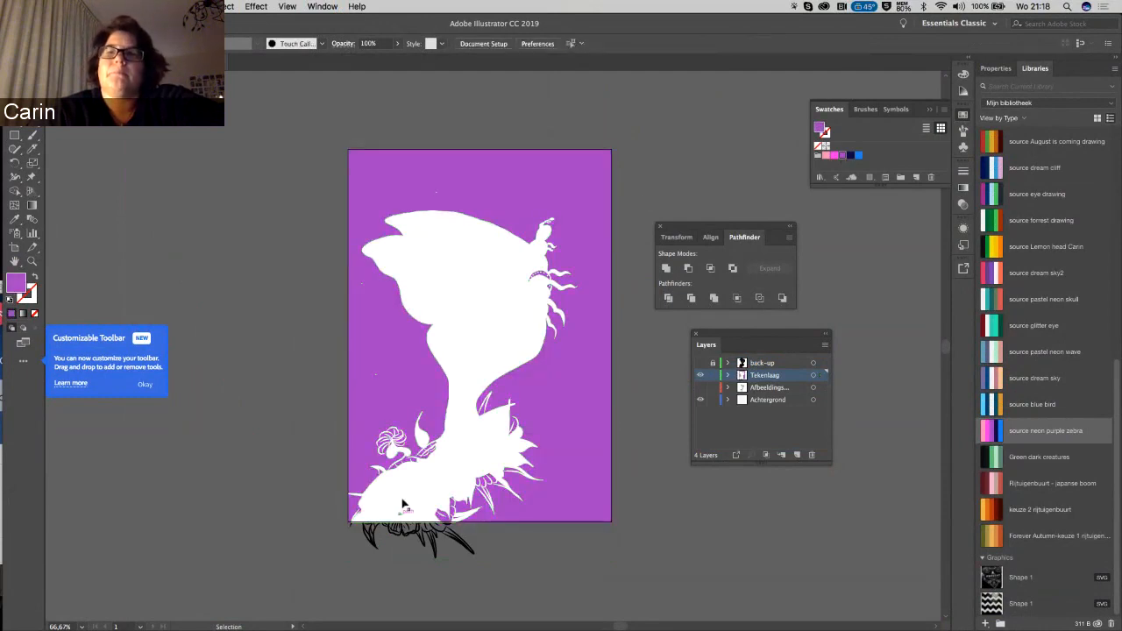
{"action": "mouse_move", "coordinate": [403, 503]}
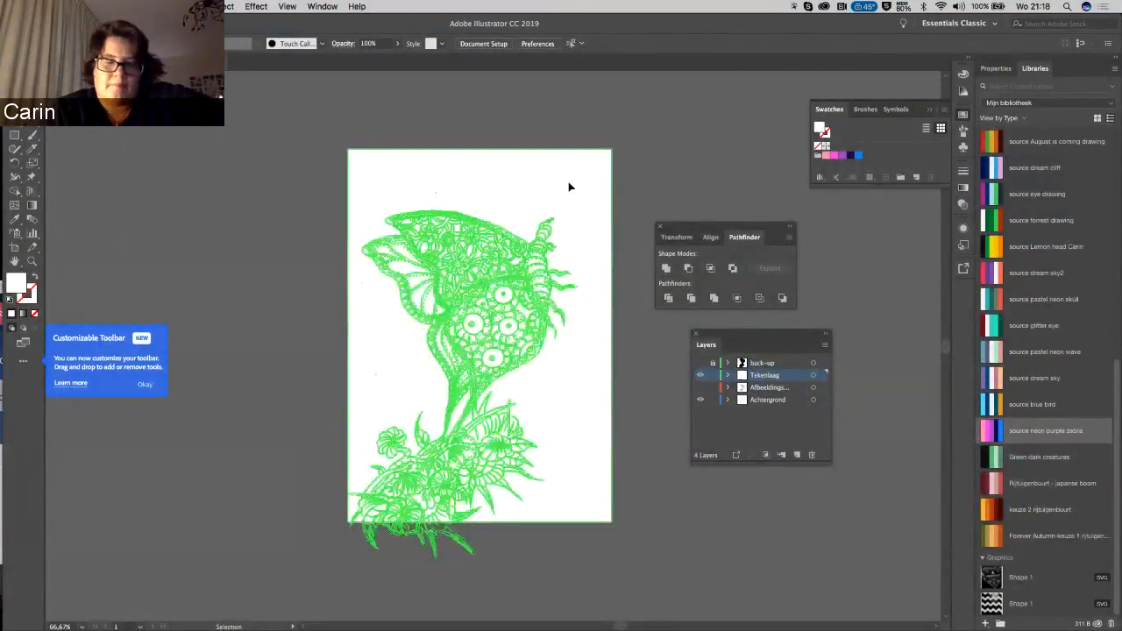
- Undo the last change, select all, and divide the drawing into fillable pieces
{"action": "key", "text": "cmd+z"}
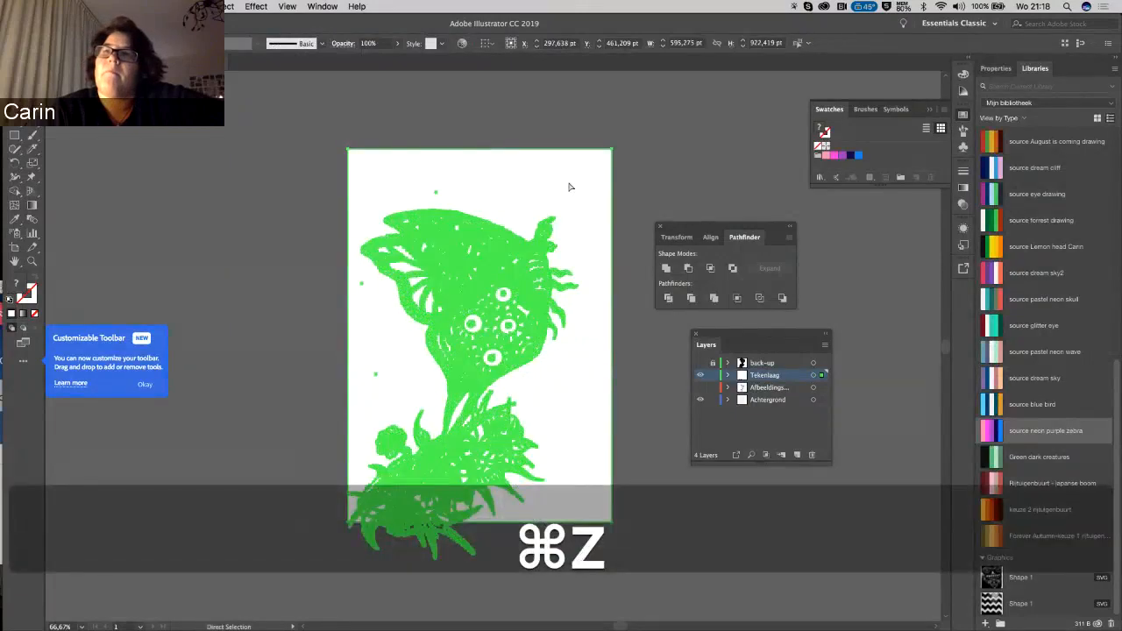
{"action": "key", "text": "cmd+a"}
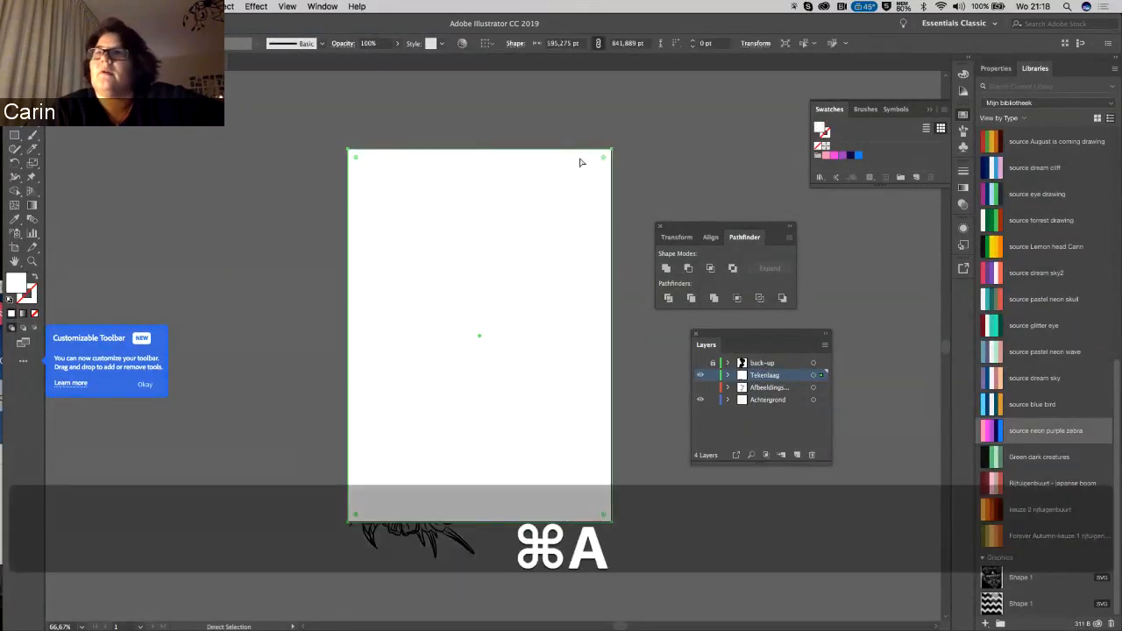
{"action": "key", "text": "cmd+a"}
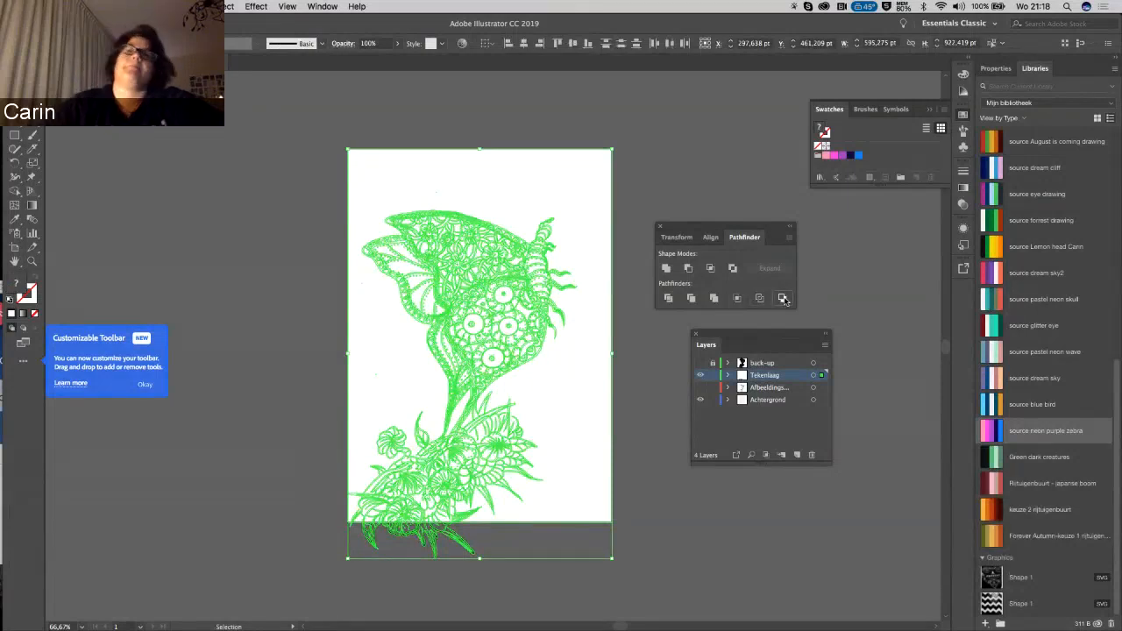
{"action": "left_click", "coordinate": [783, 298]}
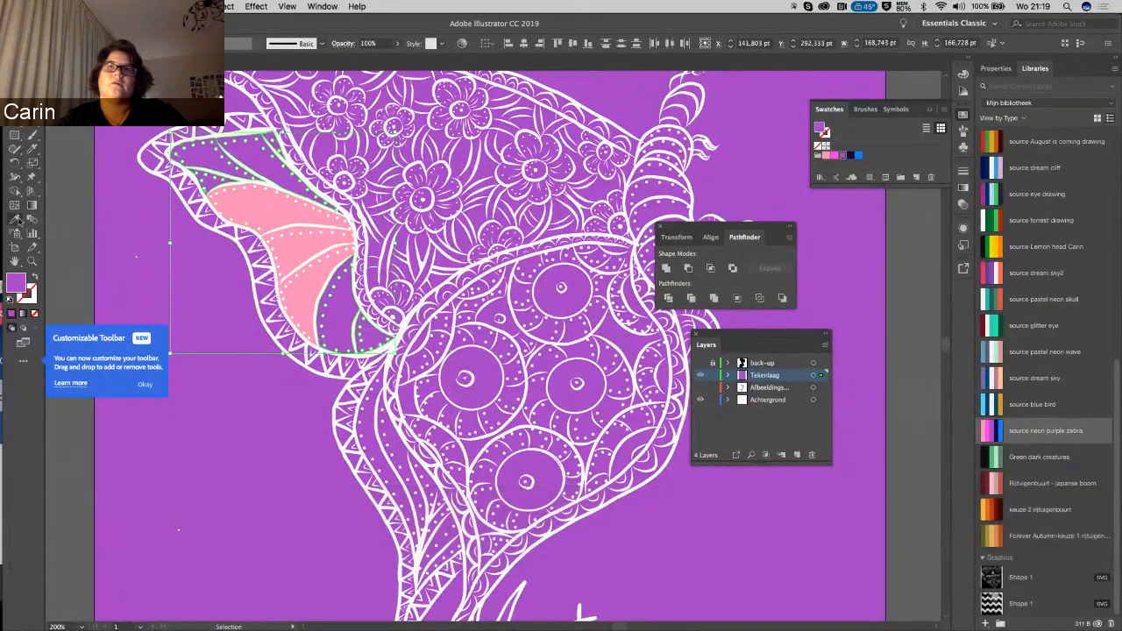
- Deselect, then Magic Wand-select every pink piece of the upper-left wing together
{"action": "left_click", "coordinate": [289, 210]}
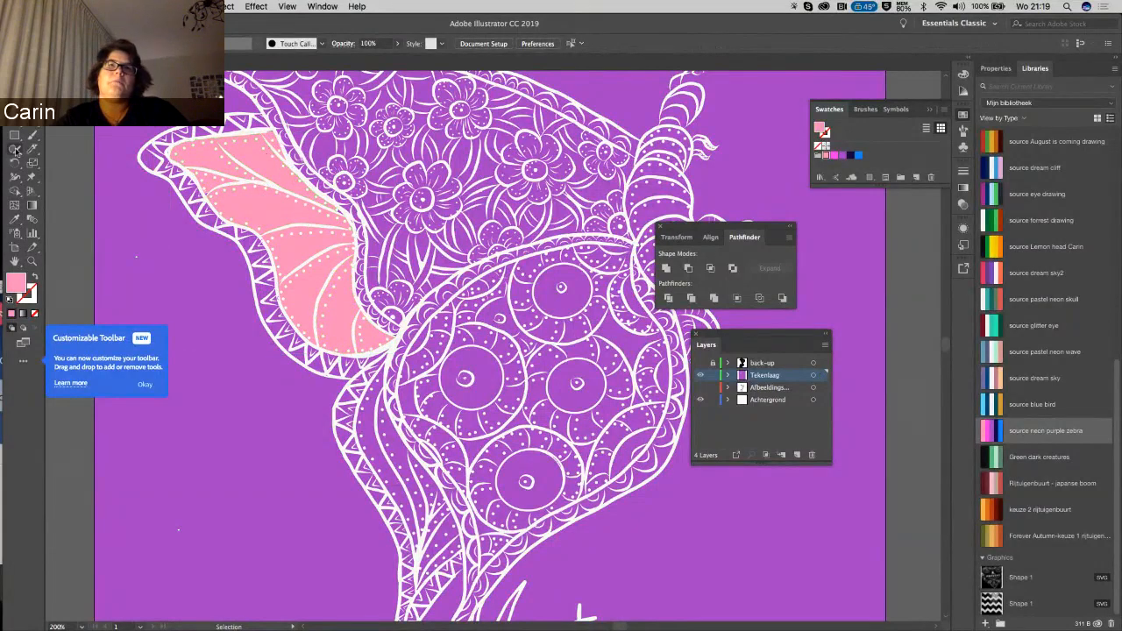
{"action": "left_click", "coordinate": [272, 209]}
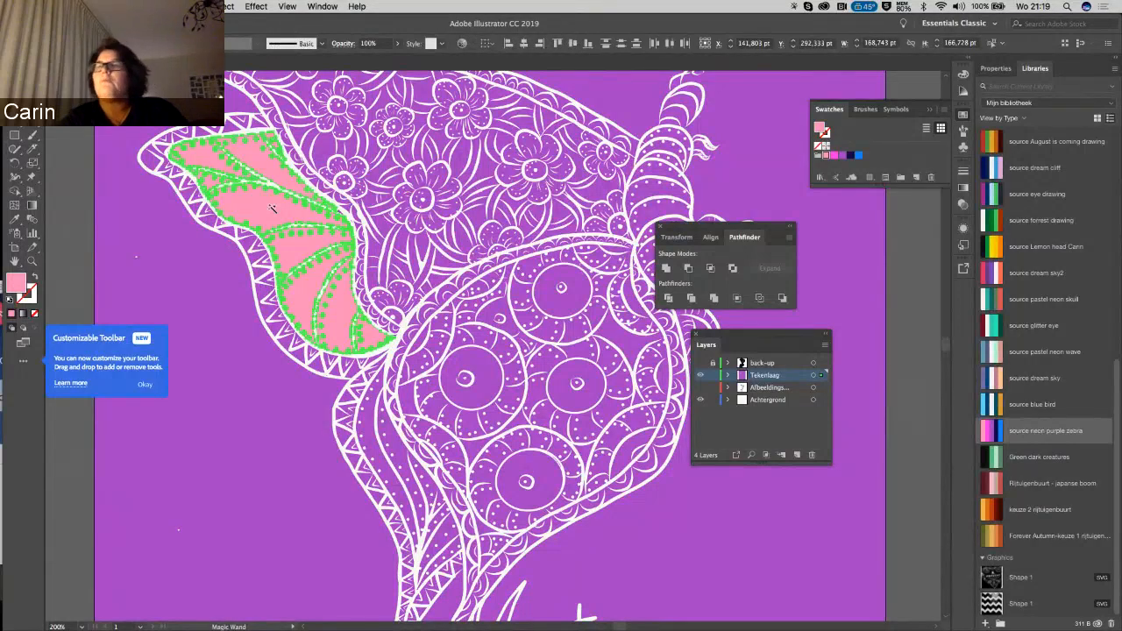
{"action": "key", "text": "cmd+f"}
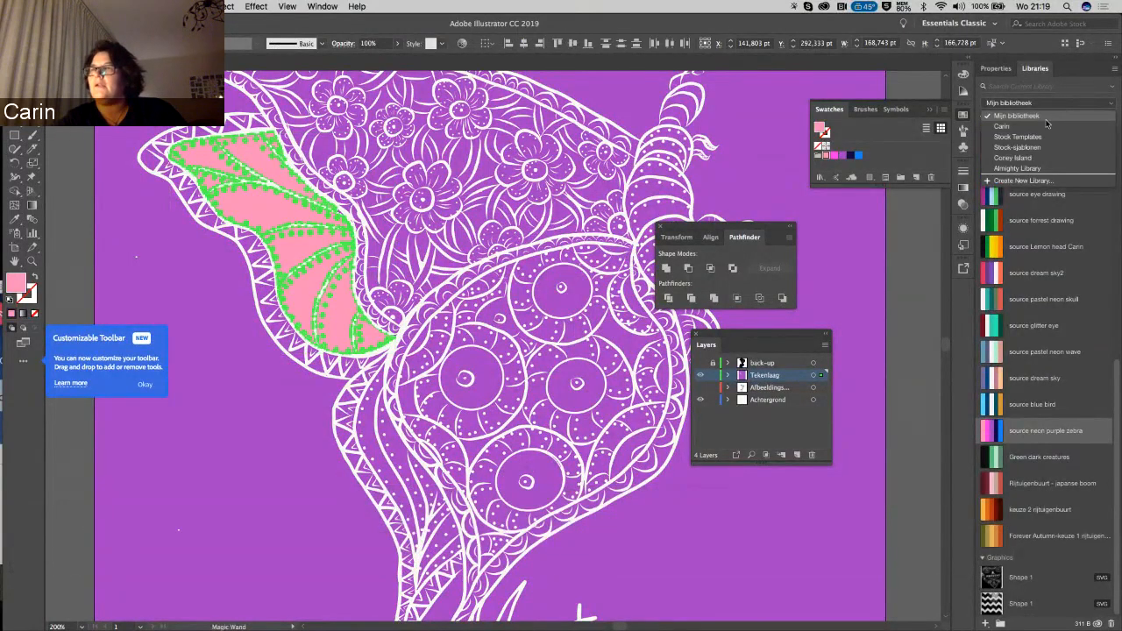
- Fill the selected wing pieces with Patroon 25 from the Carin library's patterns
{"action": "left_click", "coordinate": [1001, 126]}
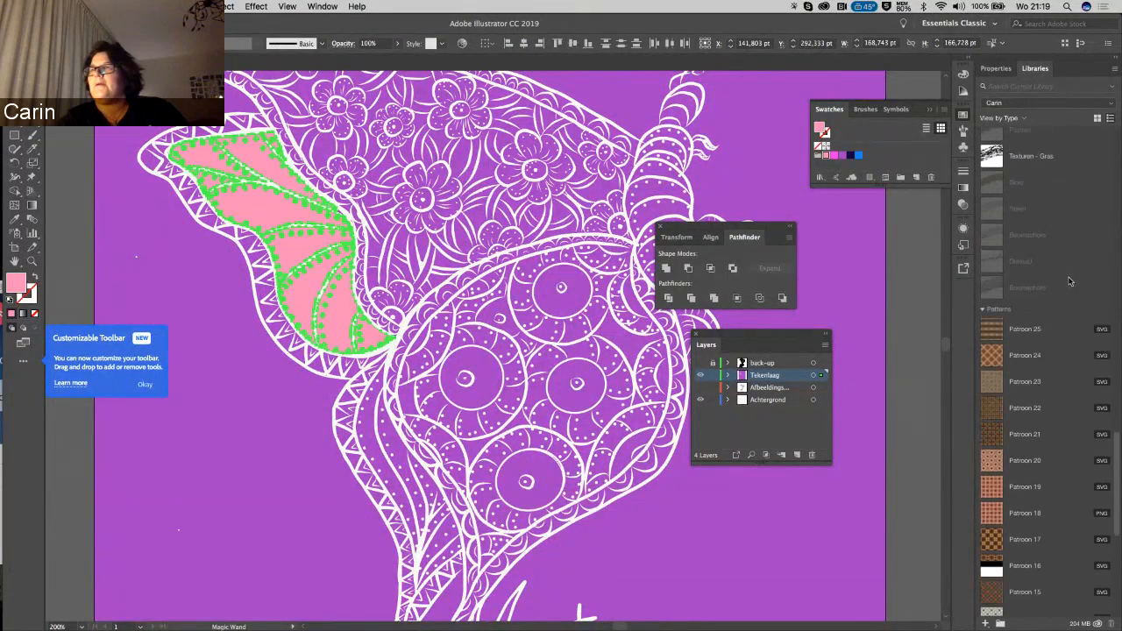
{"action": "scroll", "scroll_direction": "down", "scroll_amount": 3}
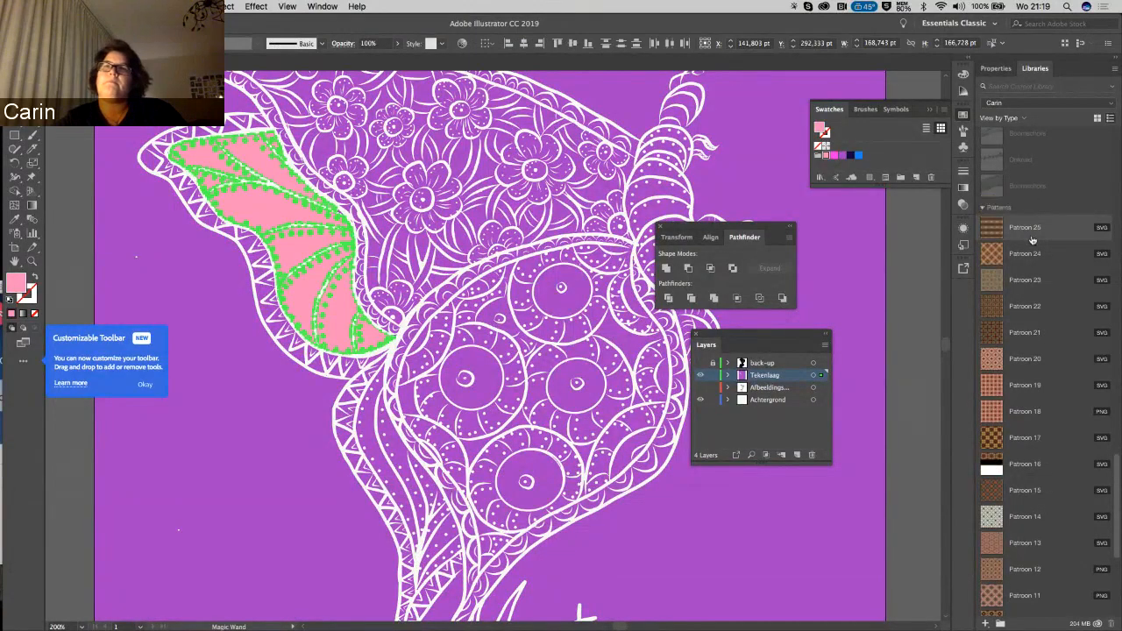
{"action": "left_click", "coordinate": [1024, 227]}
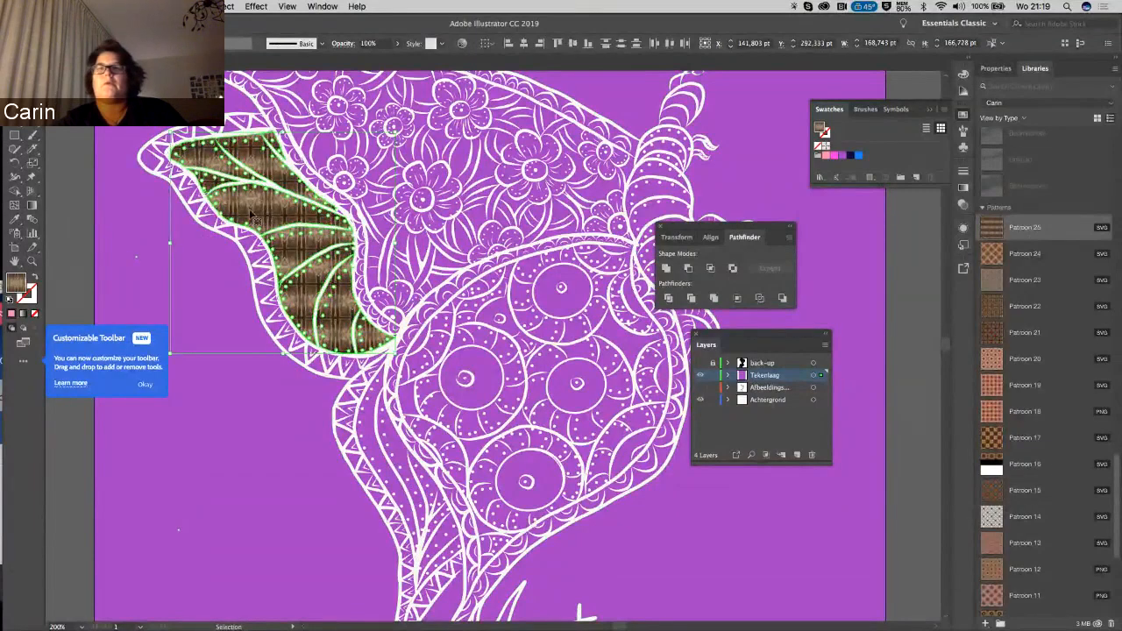
- Scale only the pattern fill to 30% Uniform, with Transform Objects unchecked
{"action": "right_click", "coordinate": [254, 214]}
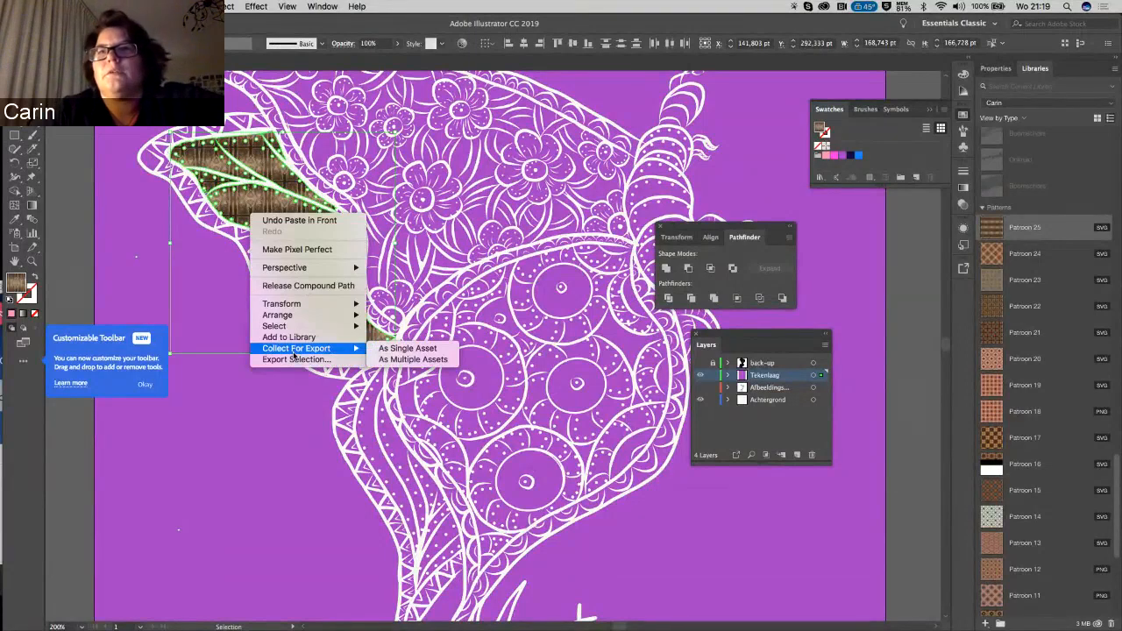
{"action": "mouse_move", "coordinate": [281, 303]}
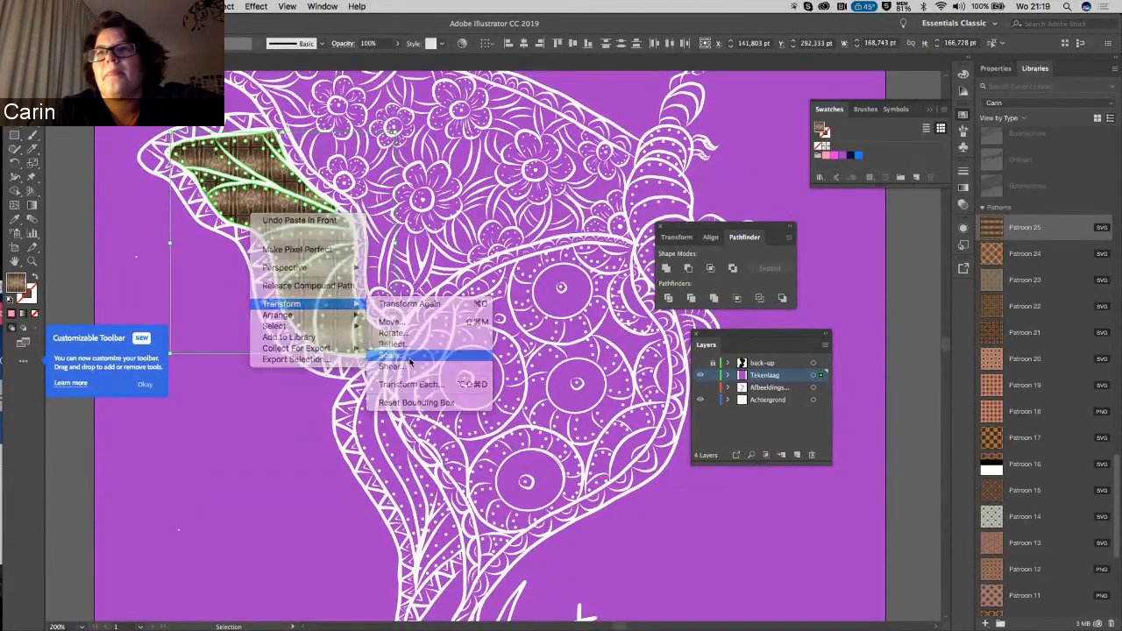
{"action": "left_click", "coordinate": [392, 355]}
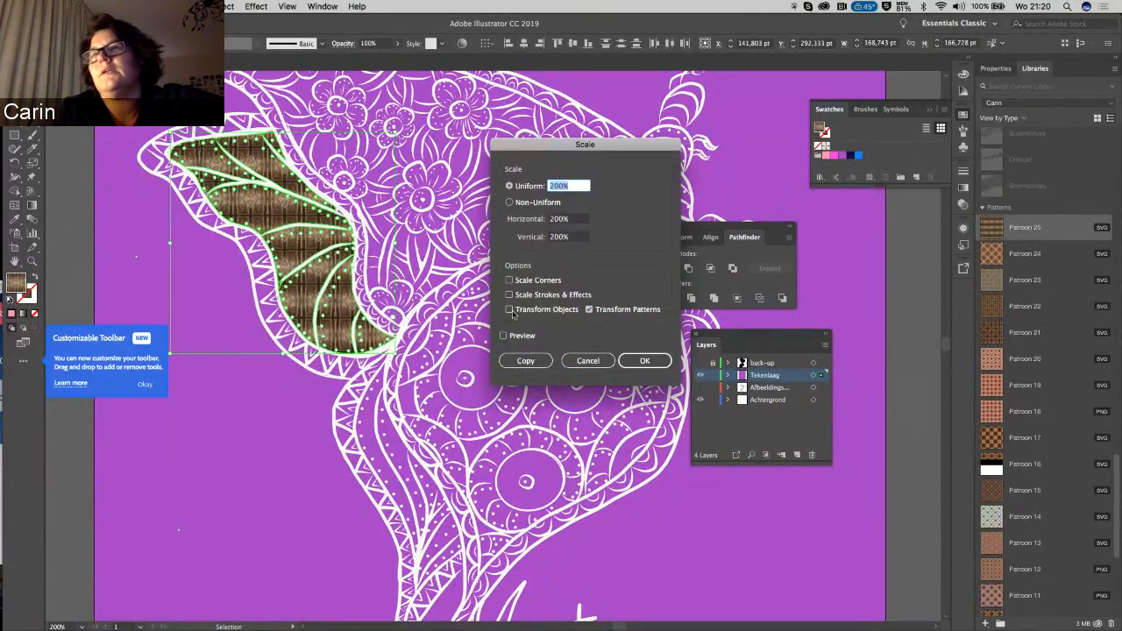
{"action": "left_click", "coordinate": [509, 309]}
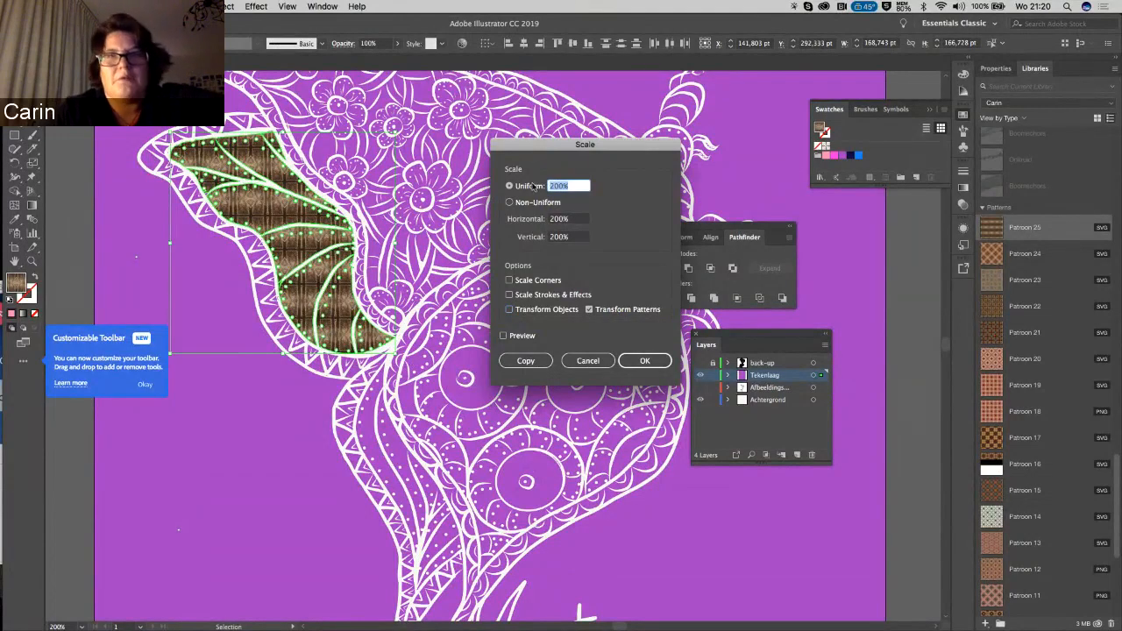
{"action": "type", "text": "30"}
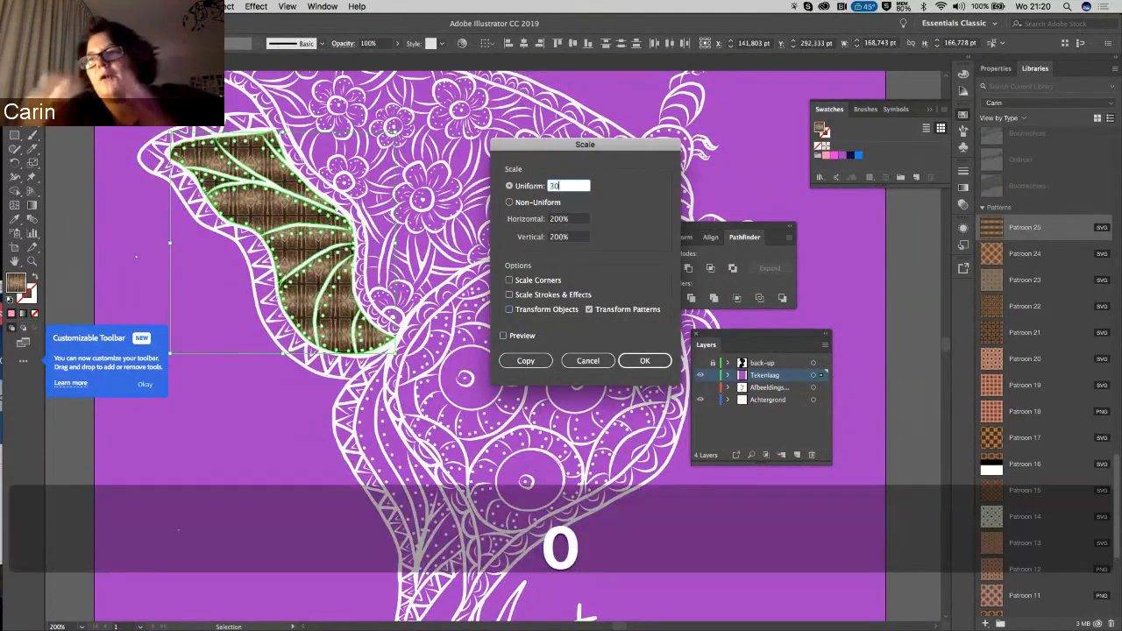
{"action": "left_click", "coordinate": [644, 360]}
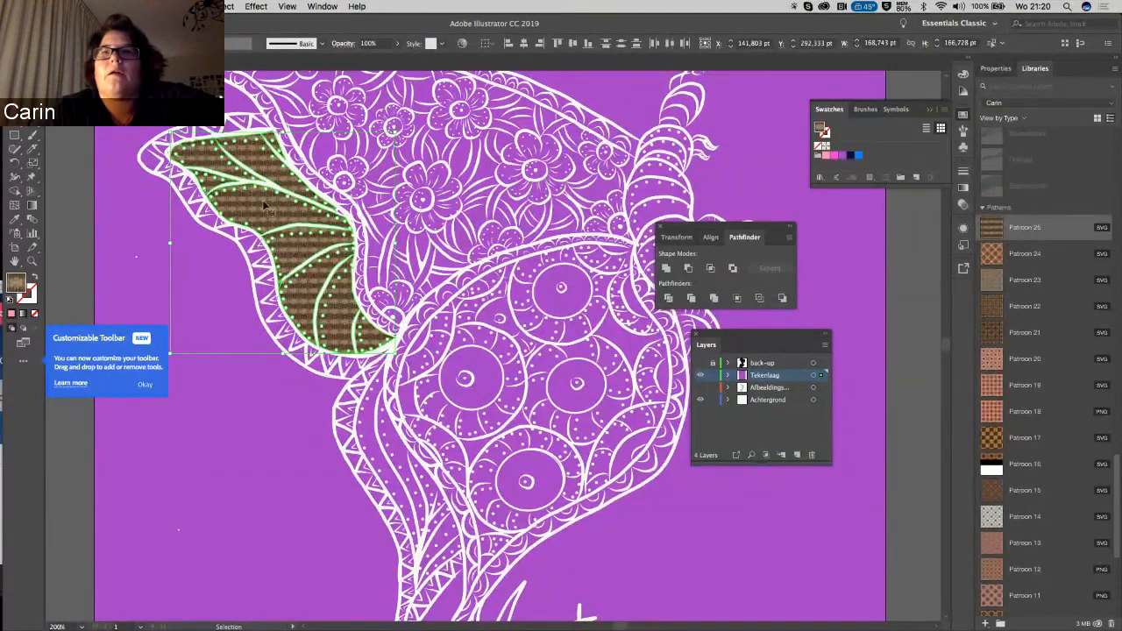
- Apply another pattern-only Scale to the wing pieces to enlarge the motif
{"action": "right_click", "coordinate": [263, 220]}
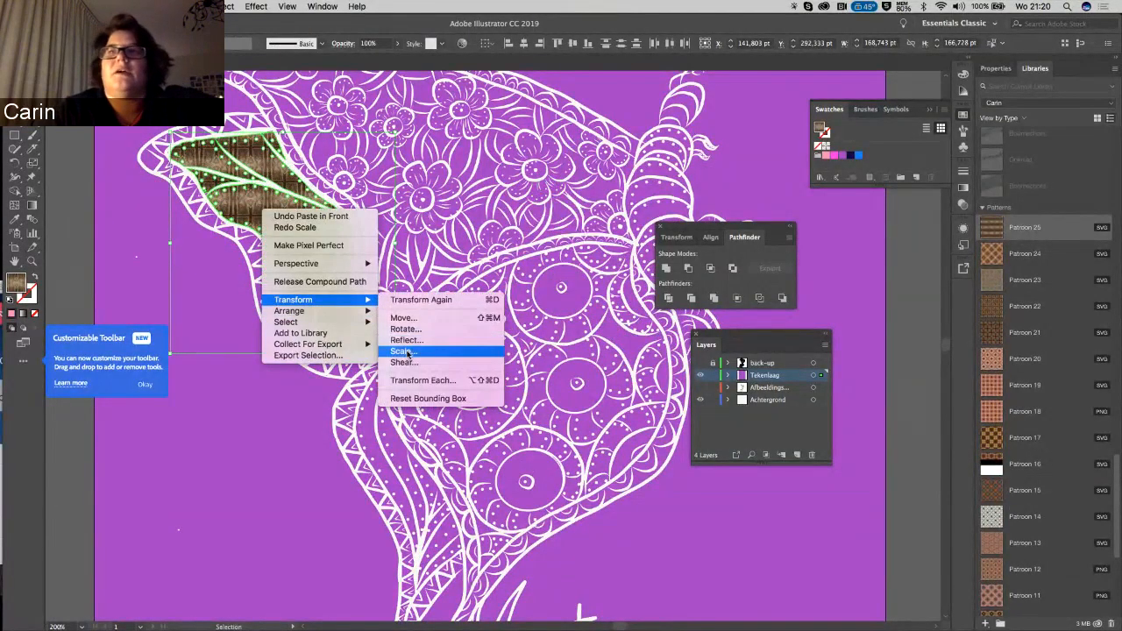
{"action": "left_click", "coordinate": [402, 352]}
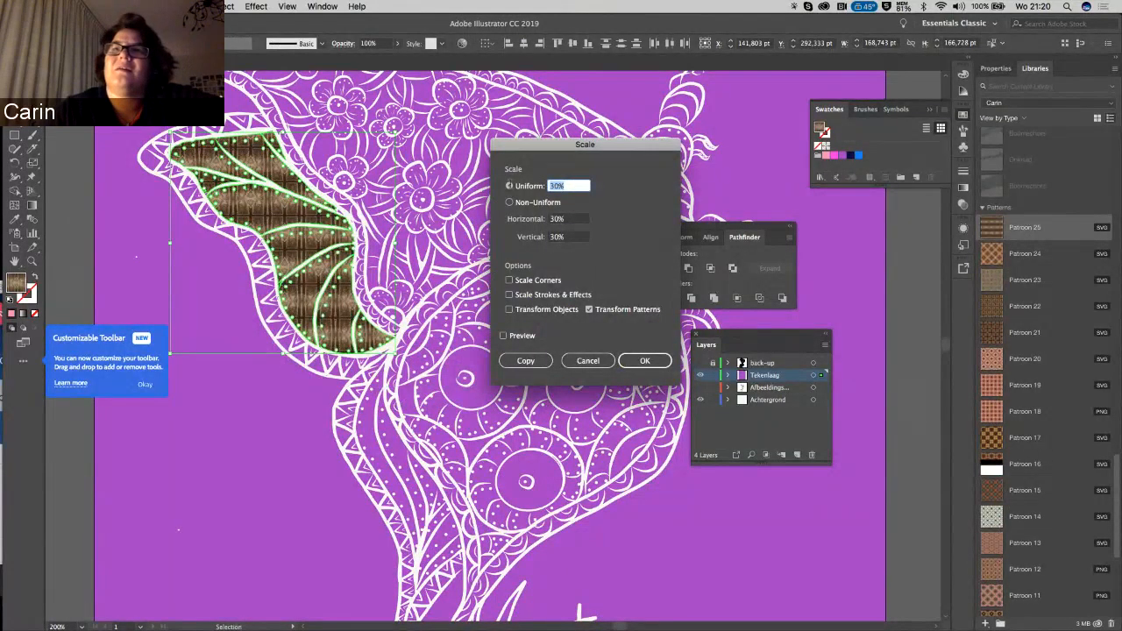
{"action": "left_click", "coordinate": [645, 360]}
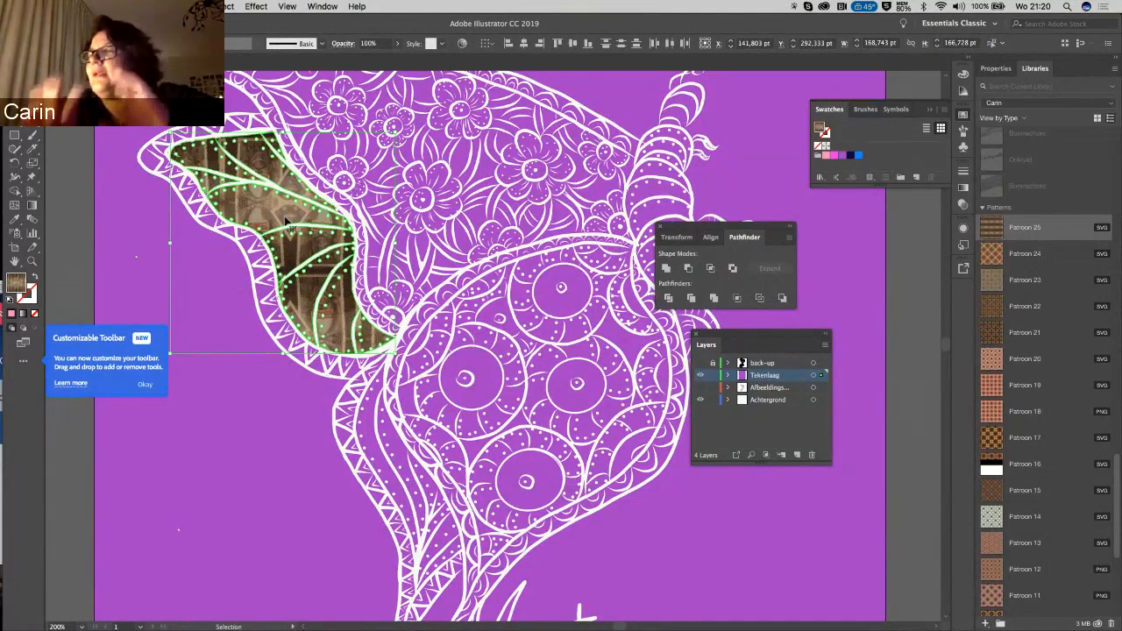
{"action": "mouse_move", "coordinate": [350, 329]}
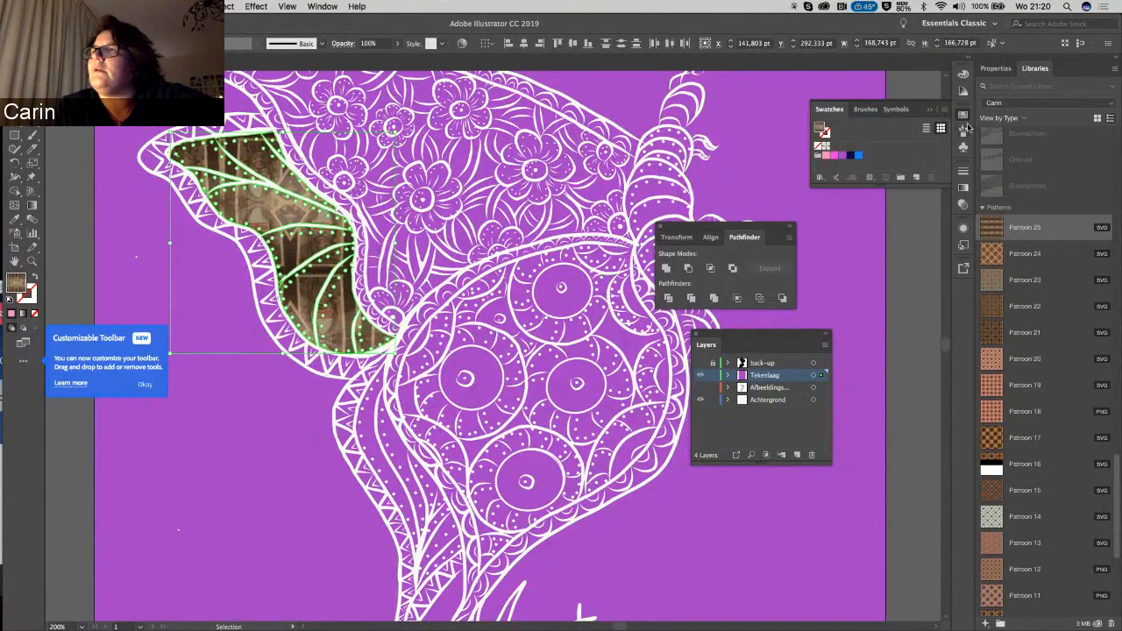
- Try Darken, Lighten, Screen and finally Overlay blend modes on the wing pieces
{"action": "left_click", "coordinate": [963, 149]}
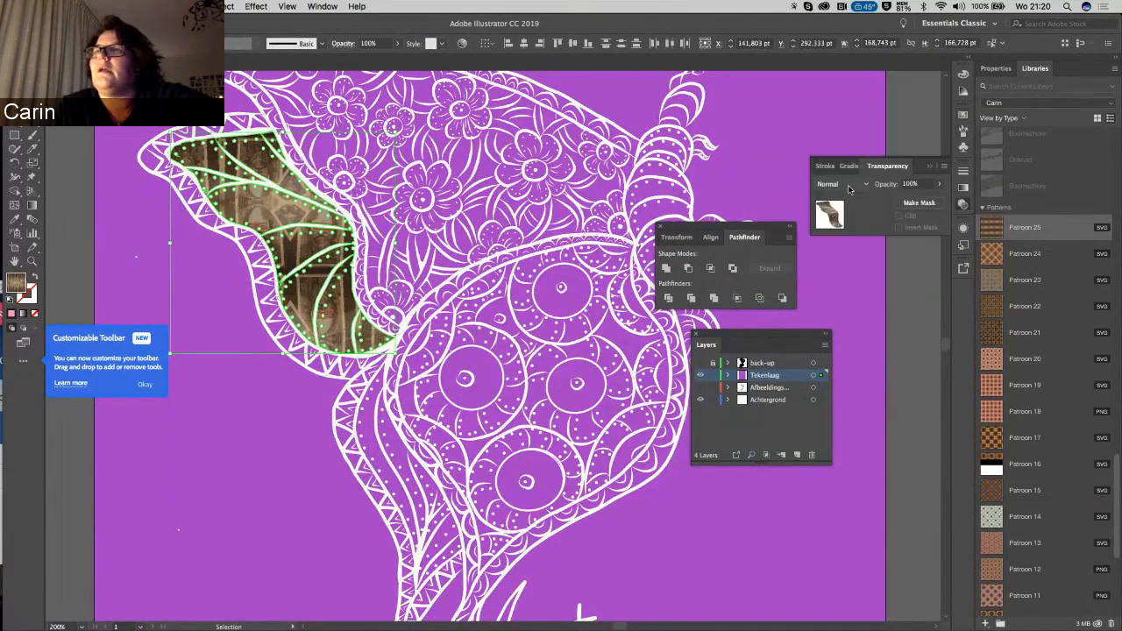
{"action": "left_click", "coordinate": [841, 184]}
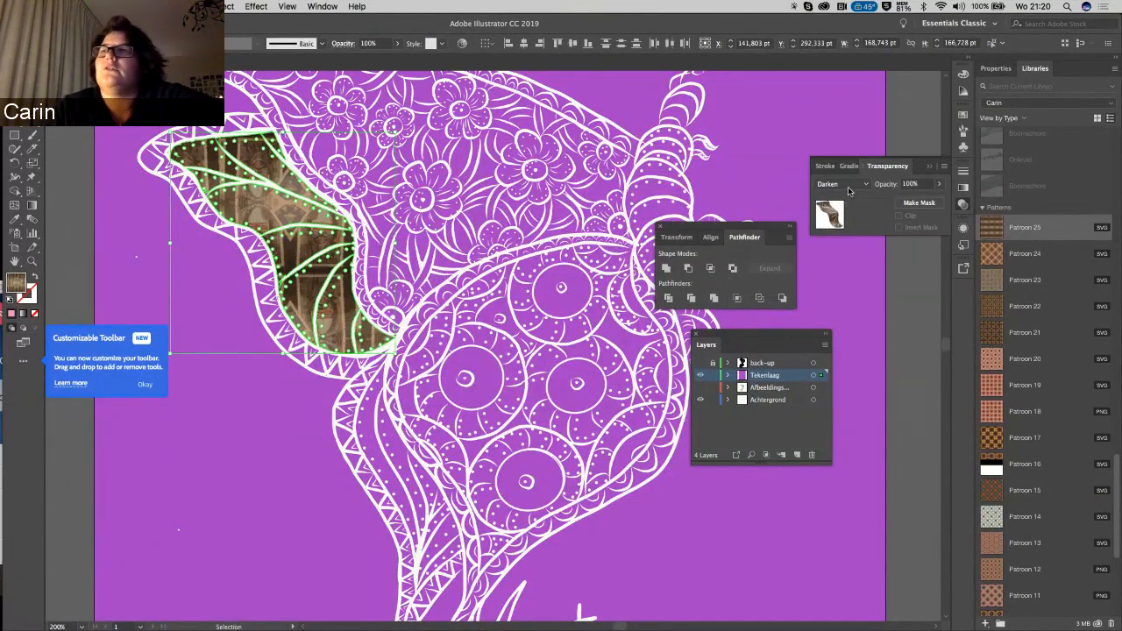
{"action": "left_click", "coordinate": [840, 184]}
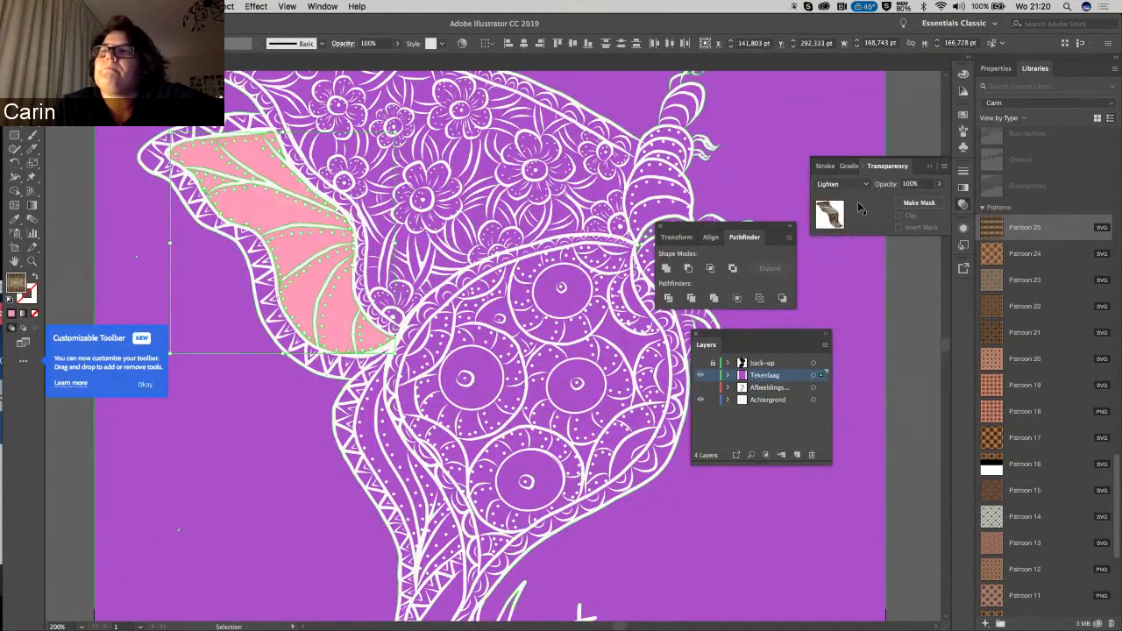
{"action": "left_click", "coordinate": [842, 184]}
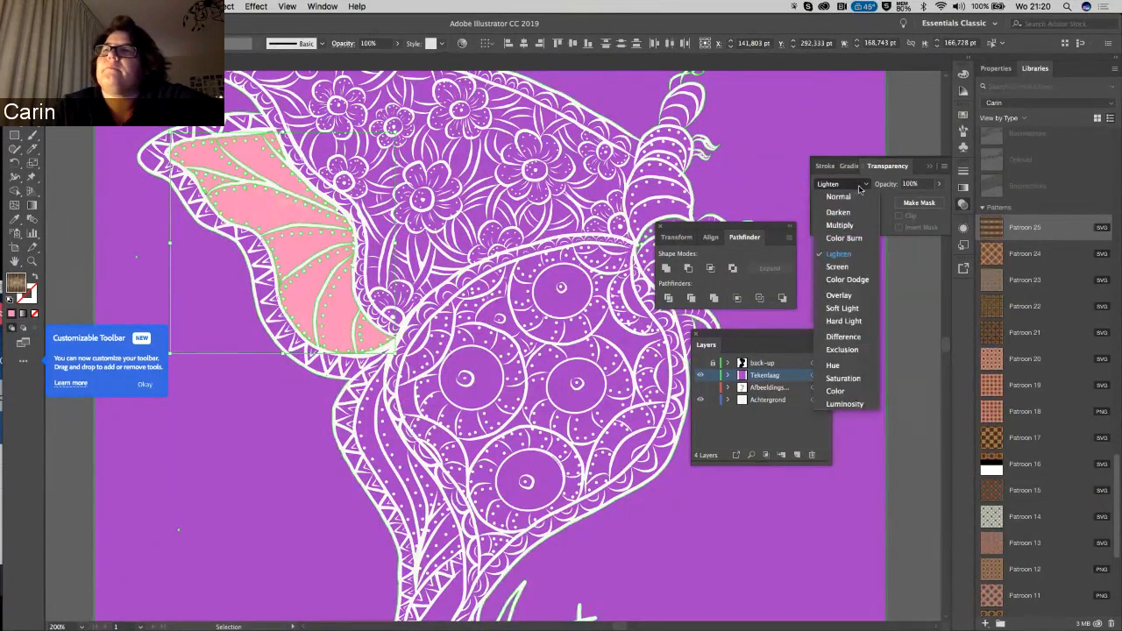
{"action": "left_click", "coordinate": [837, 266]}
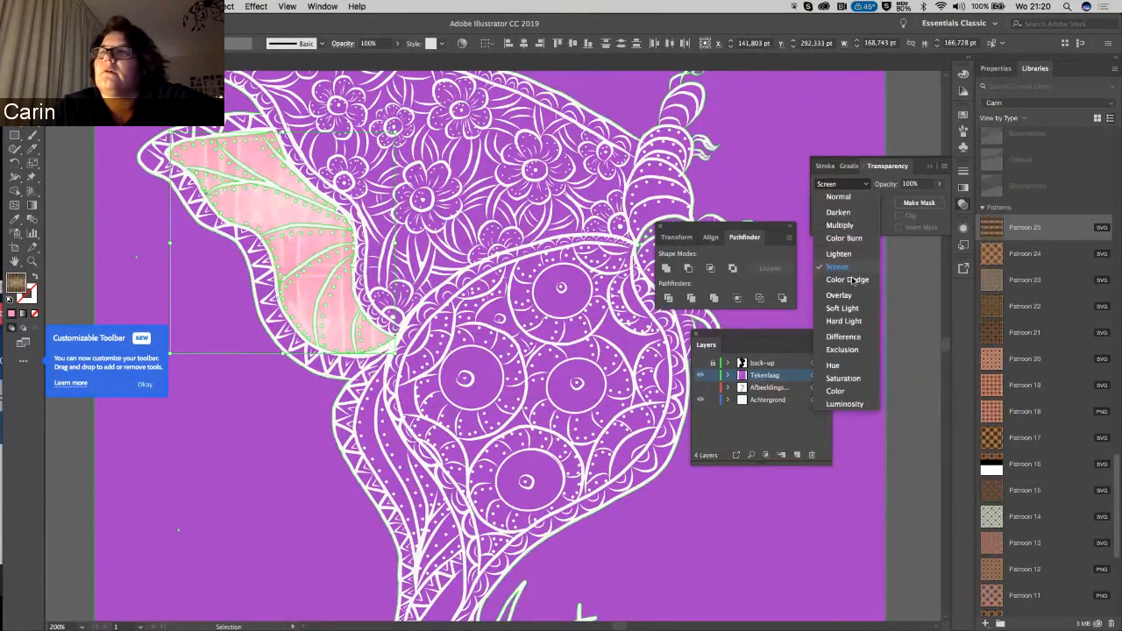
{"action": "left_click", "coordinate": [838, 294]}
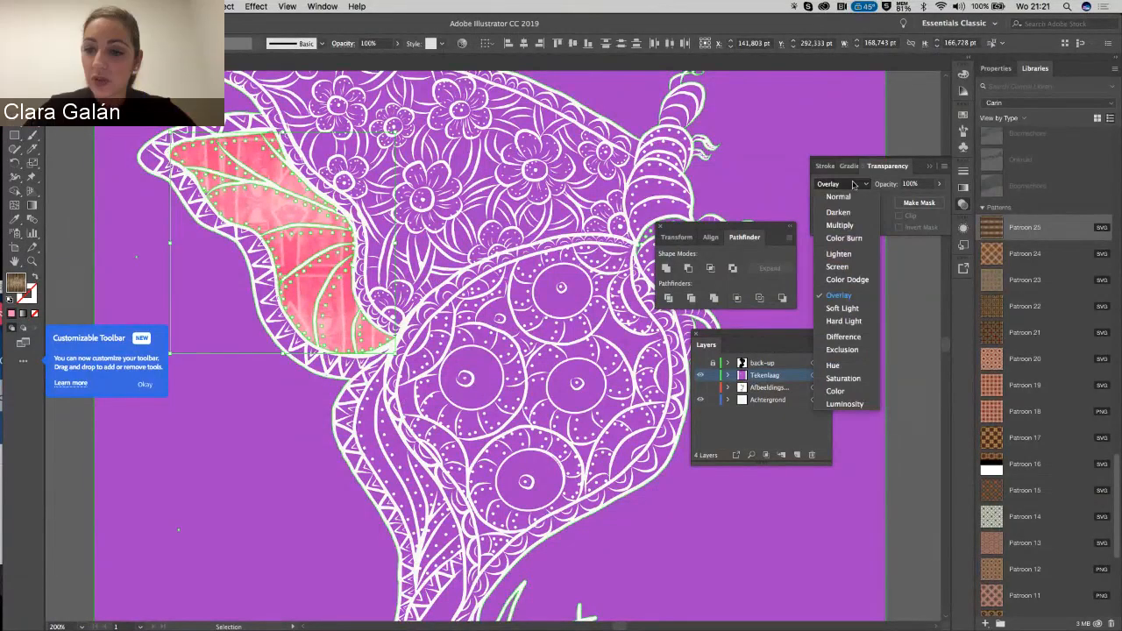
- Switch the wing pieces to Multiply blending at 50% opacity
{"action": "left_click", "coordinate": [839, 225]}
{"action": "type", "text": "50"}
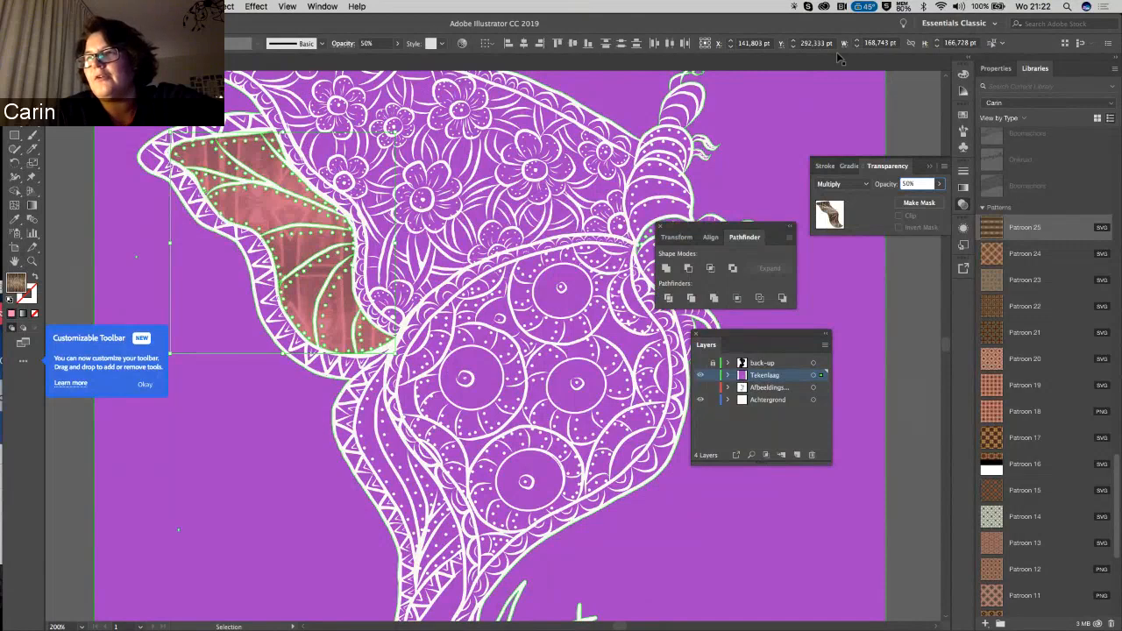
- Give the new square a blue fill and select it
{"action": "left_click", "coordinate": [793, 6]}
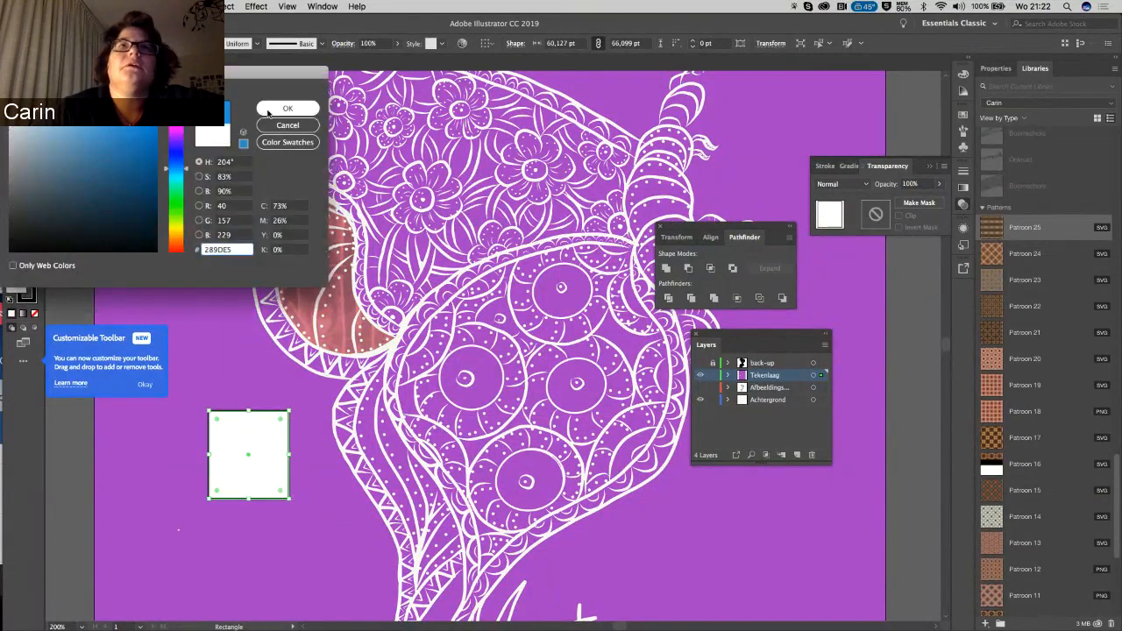
{"action": "left_click", "coordinate": [288, 108]}
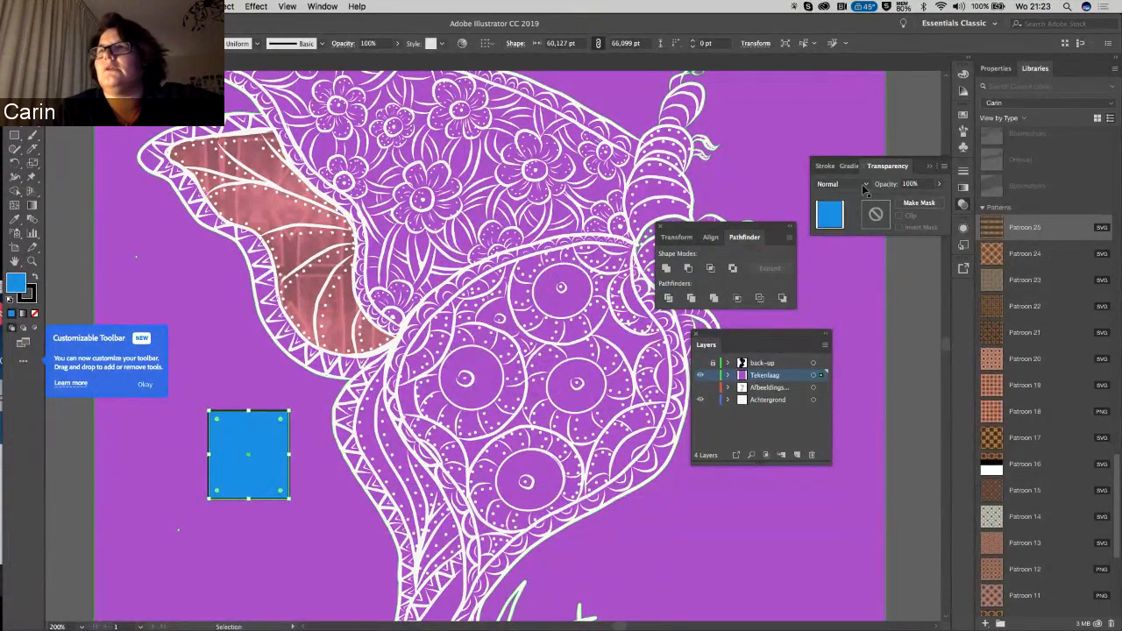
{"action": "left_click", "coordinate": [840, 184]}
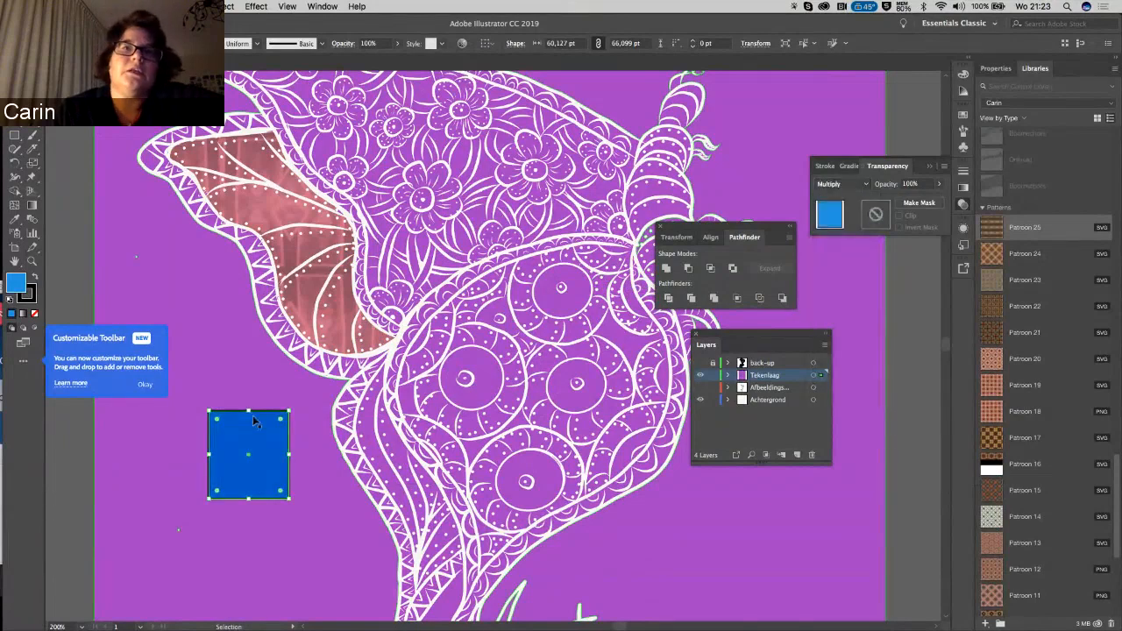
- Add a wider rectangle overlapping the square, faded to 26% opacity
{"action": "left_click_drag", "start_coordinate": [248, 416], "coordinate": [250, 440]}
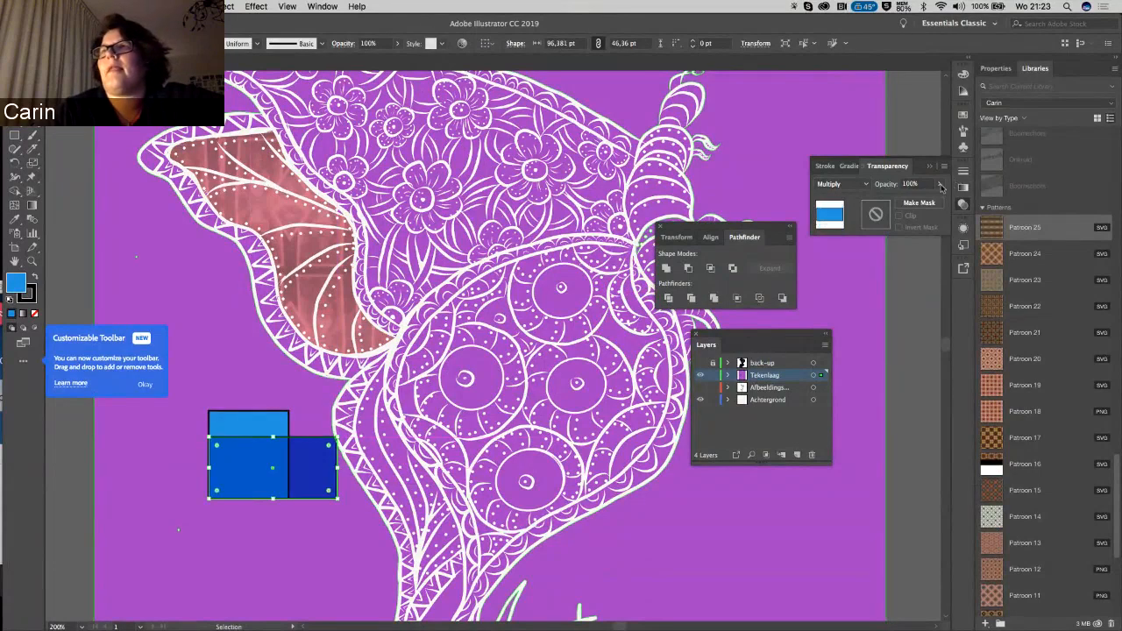
{"action": "left_click_drag", "start_coordinate": [933, 197], "coordinate": [906, 197]}
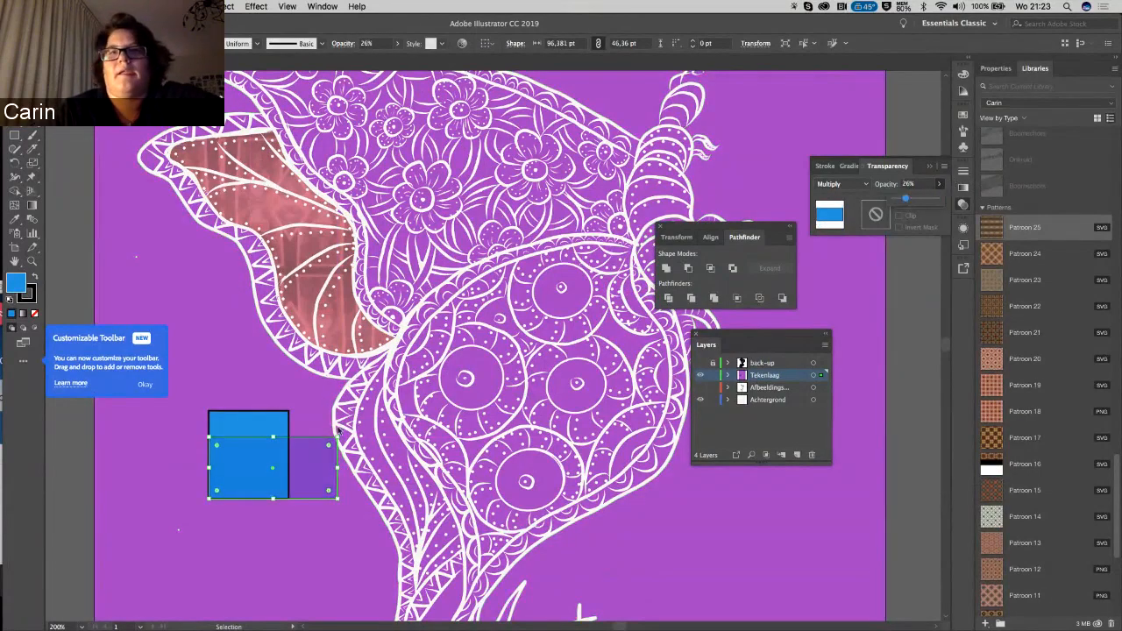
{"action": "left_click", "coordinate": [249, 451]}
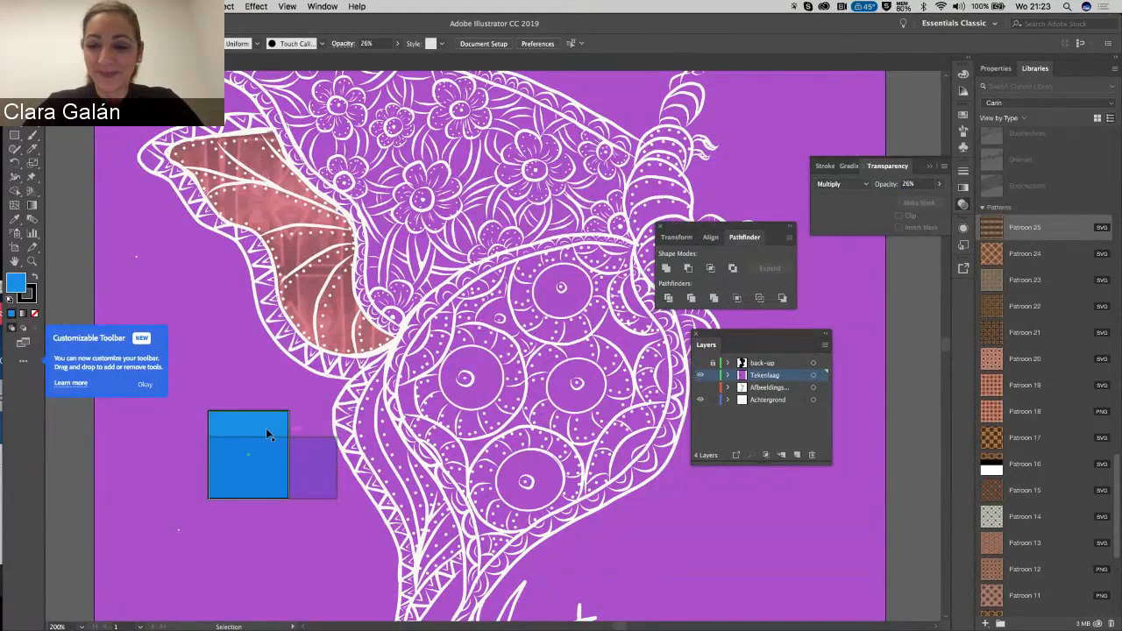
{"action": "left_click", "coordinate": [248, 454]}
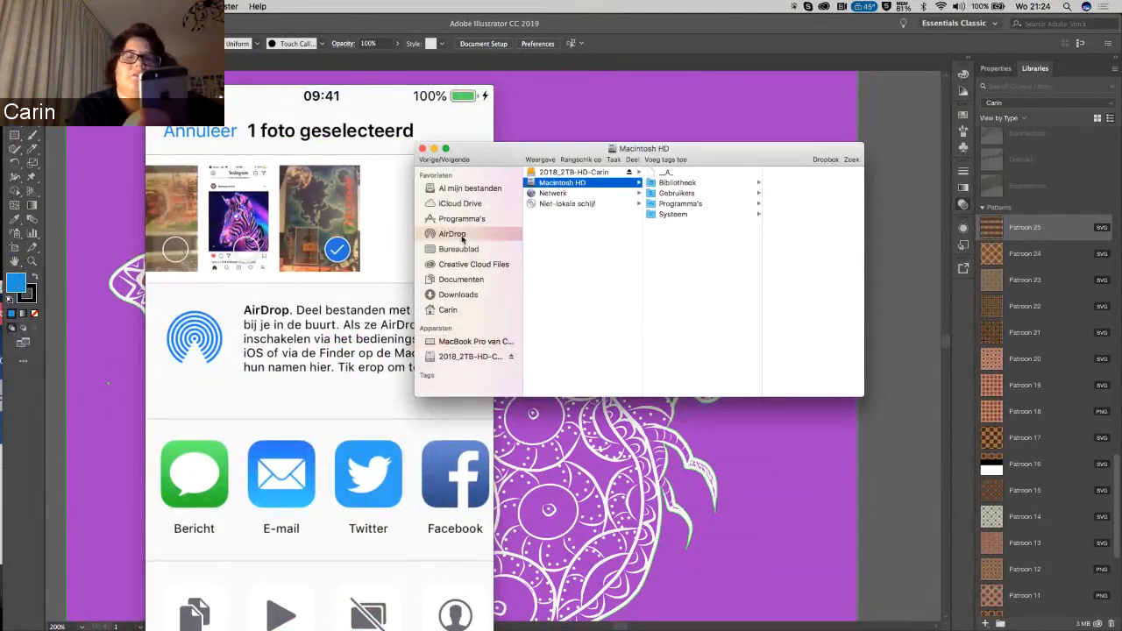
- Show Finder's AirDrop area, then the Downloads folder holding the received iPhone photo
{"action": "left_click", "coordinate": [451, 234]}
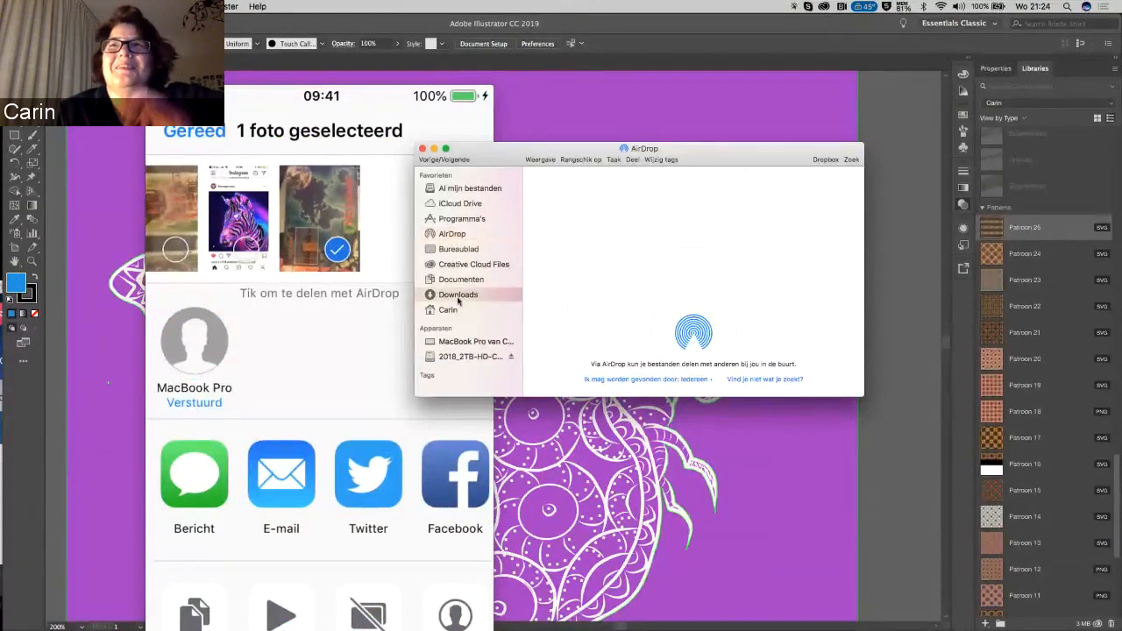
{"action": "left_click", "coordinate": [457, 295]}
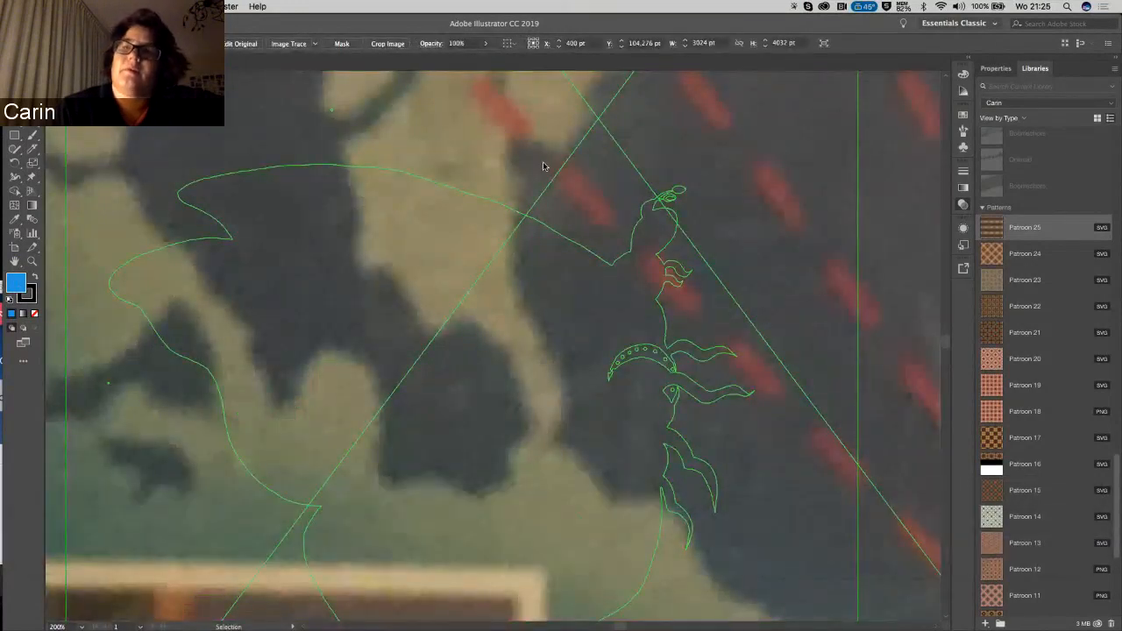
- Zoom out on the placed photo, fade it to 10% opacity and blend with Multiply
{"action": "key", "text": "cmd"}
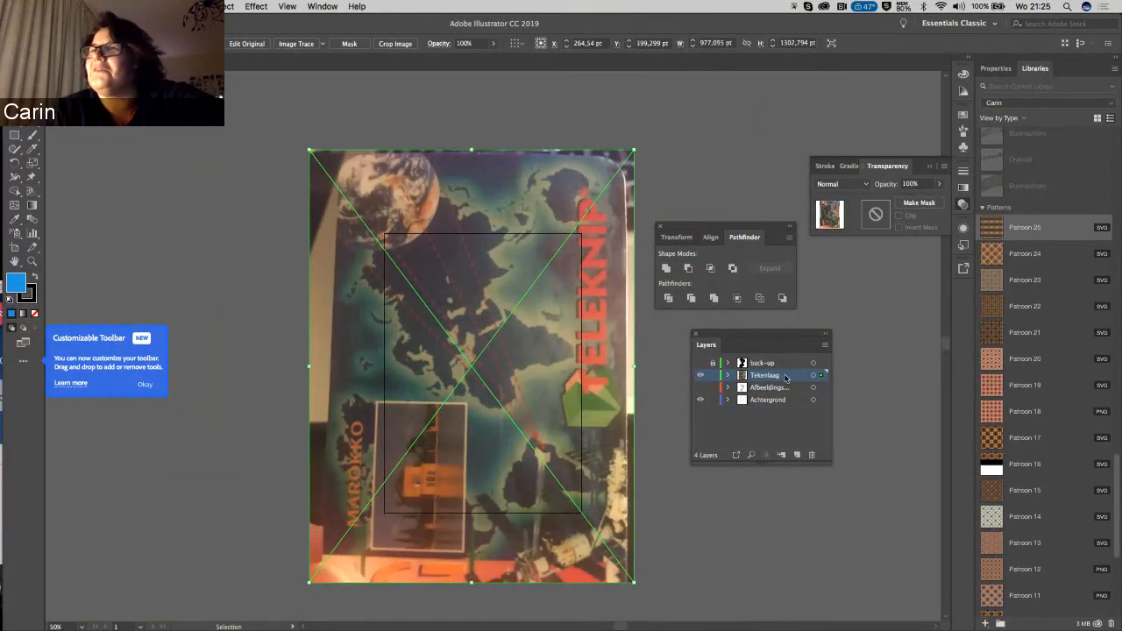
{"action": "left_click", "coordinate": [680, 236]}
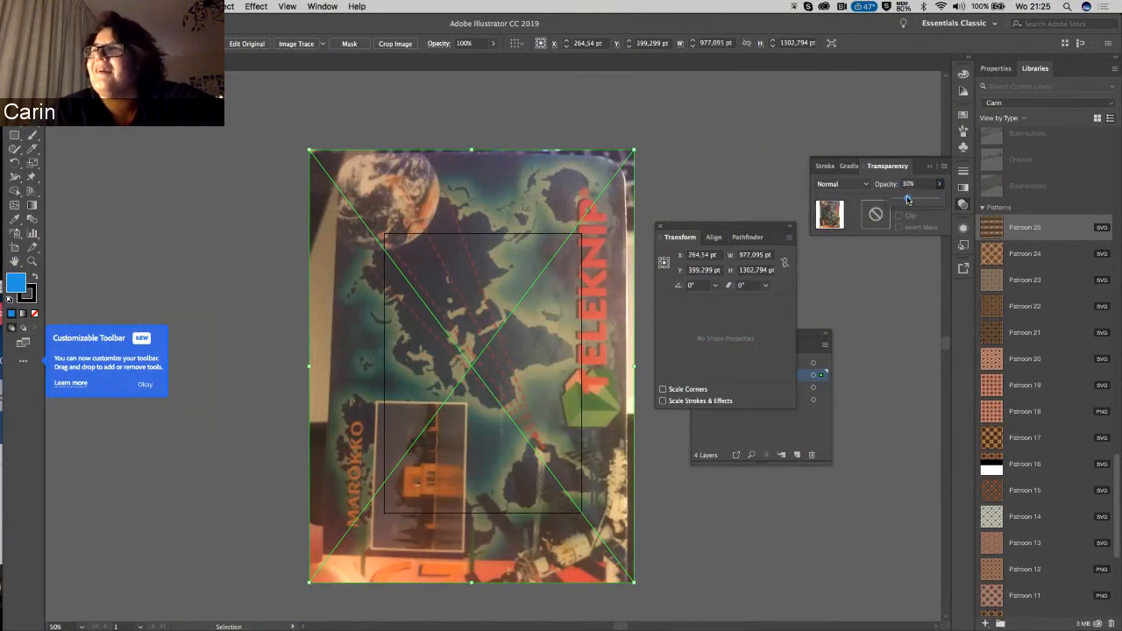
{"action": "left_click", "coordinate": [840, 184]}
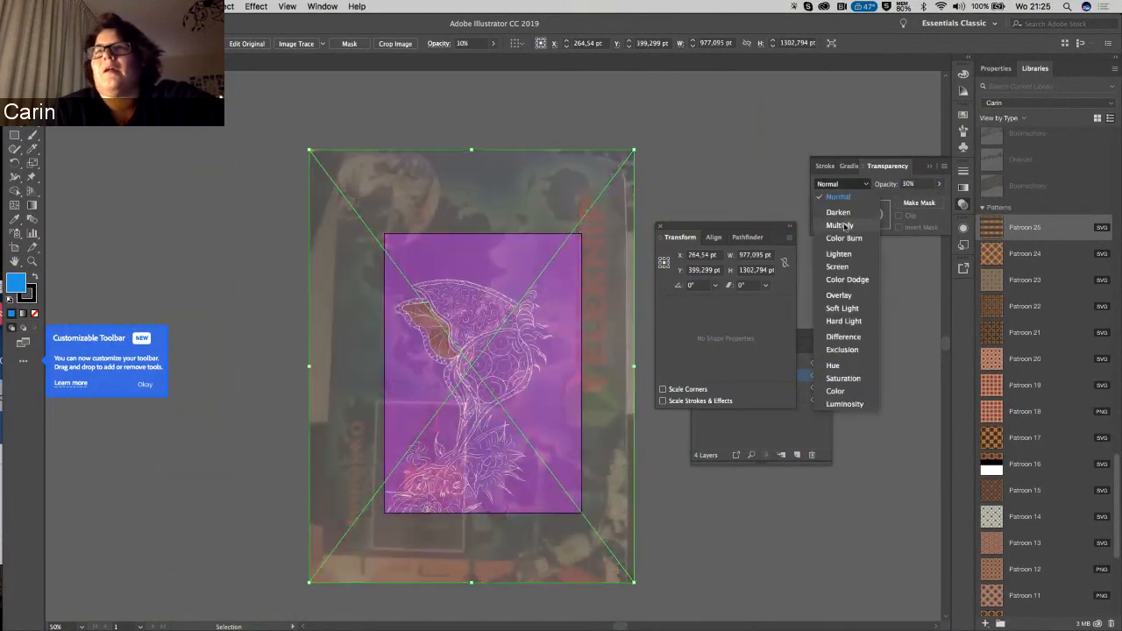
{"action": "left_click", "coordinate": [839, 225]}
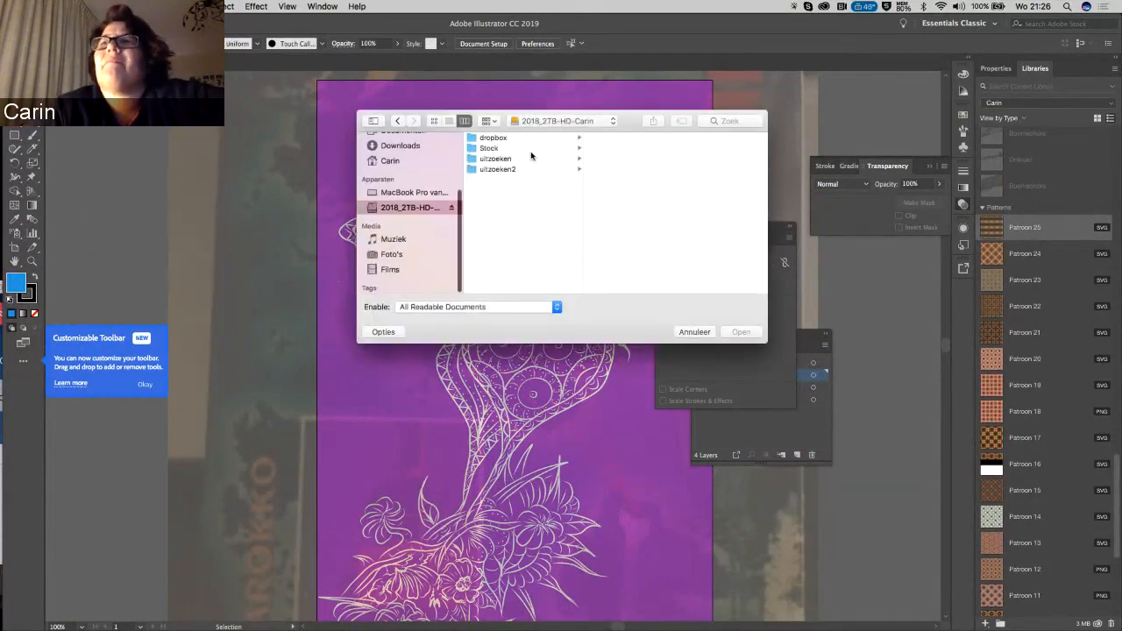
- Browse 1_iphonedrawing, preview Tekening 3 and the IMG files, then open Project - Tekening 3.psb
{"action": "left_click", "coordinate": [493, 138]}
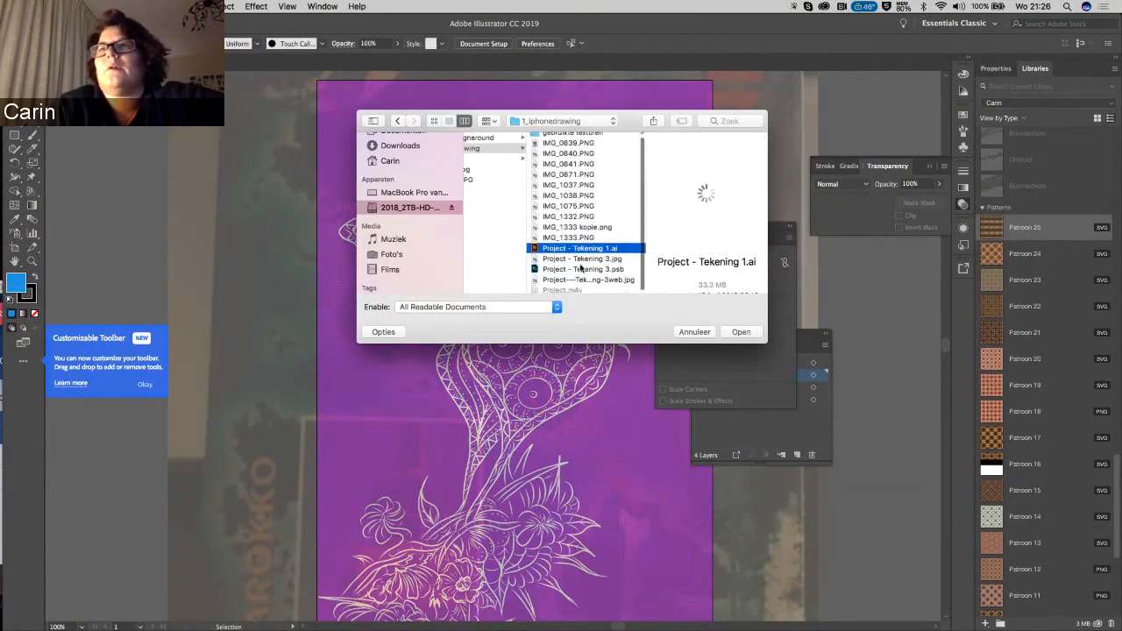
{"action": "left_click", "coordinate": [582, 257]}
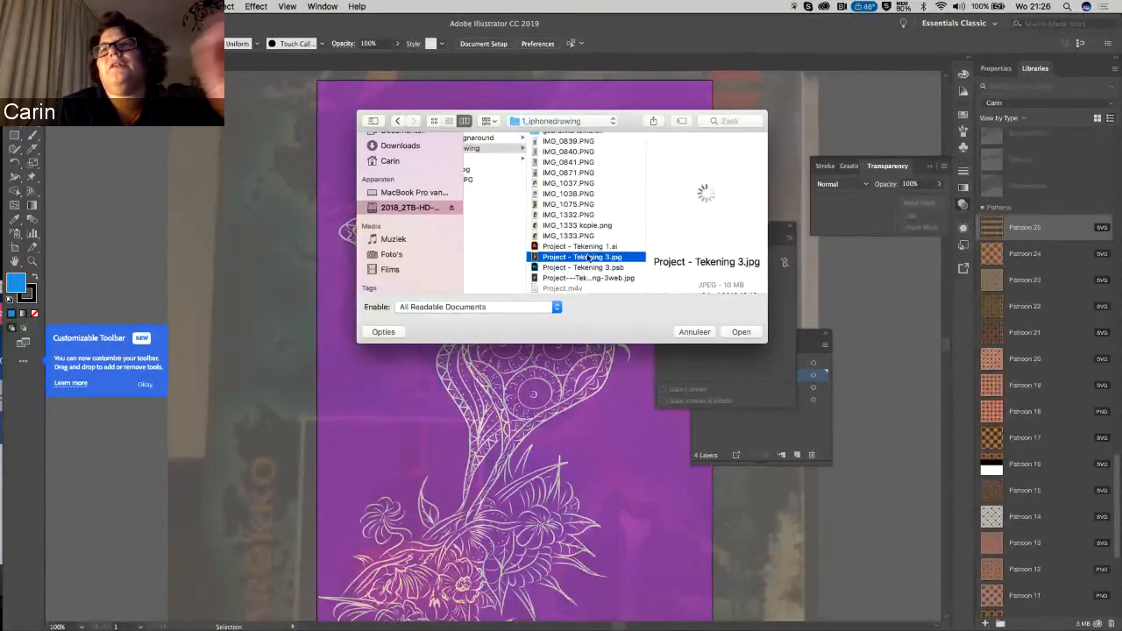
{"action": "key", "text": "space"}
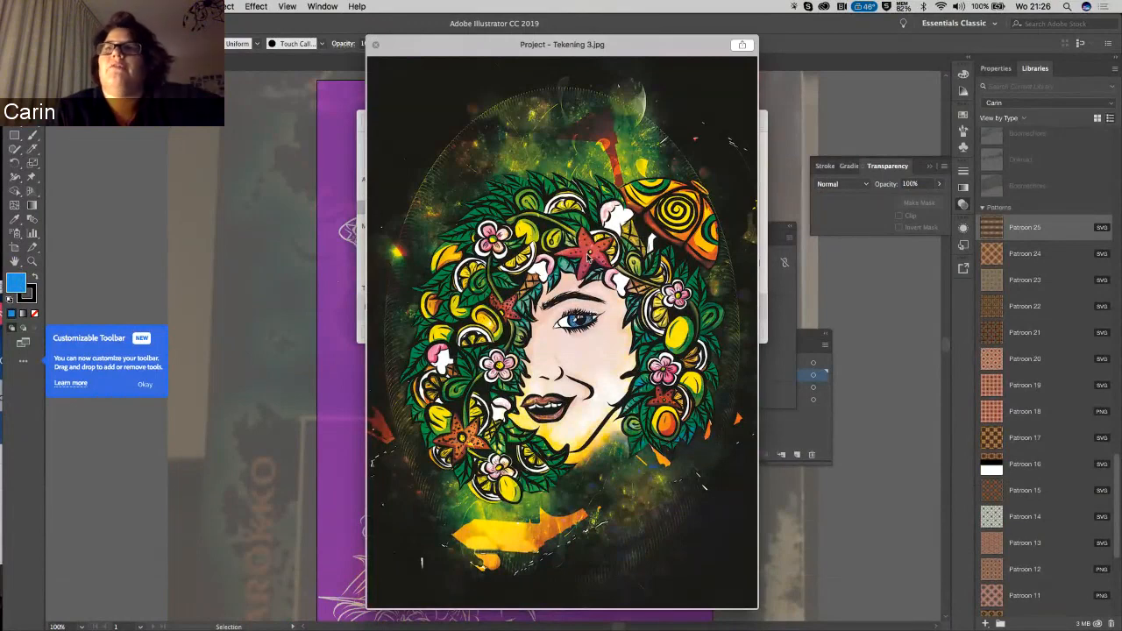
{"action": "mouse_move", "coordinate": [568, 104]}
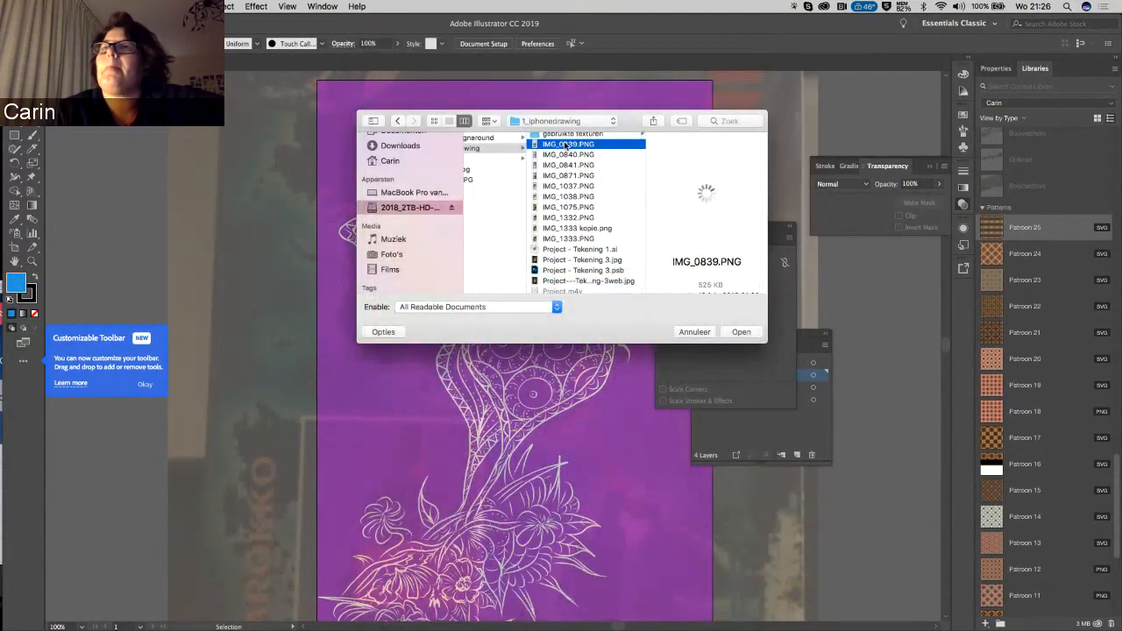
{"action": "left_click", "coordinate": [568, 175]}
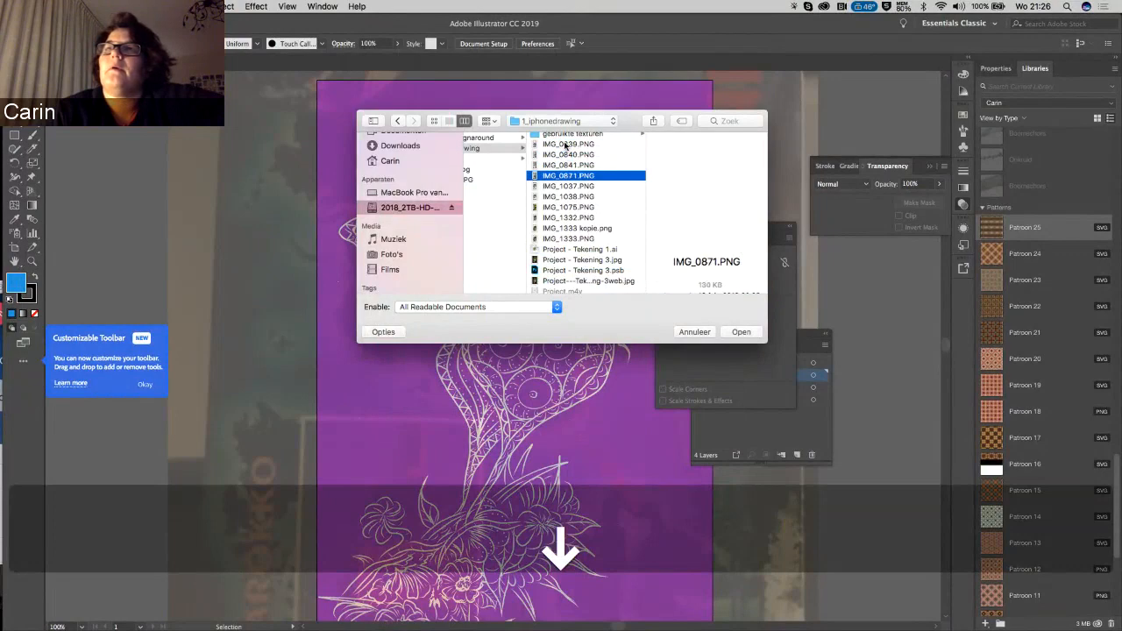
{"action": "left_click", "coordinate": [568, 207]}
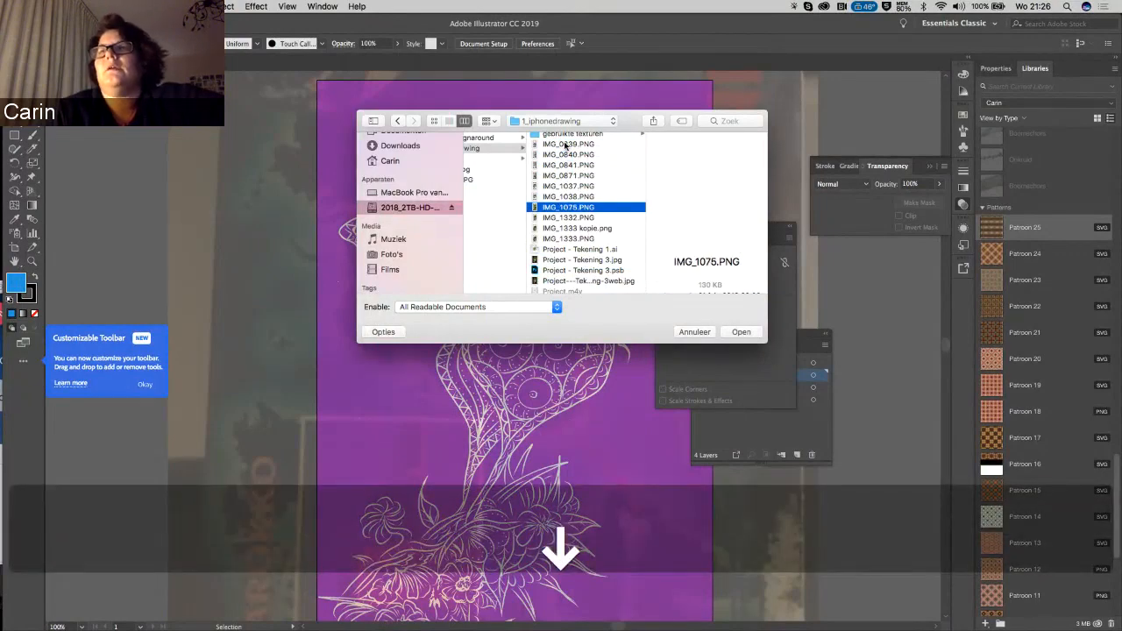
{"action": "left_click", "coordinate": [741, 331]}
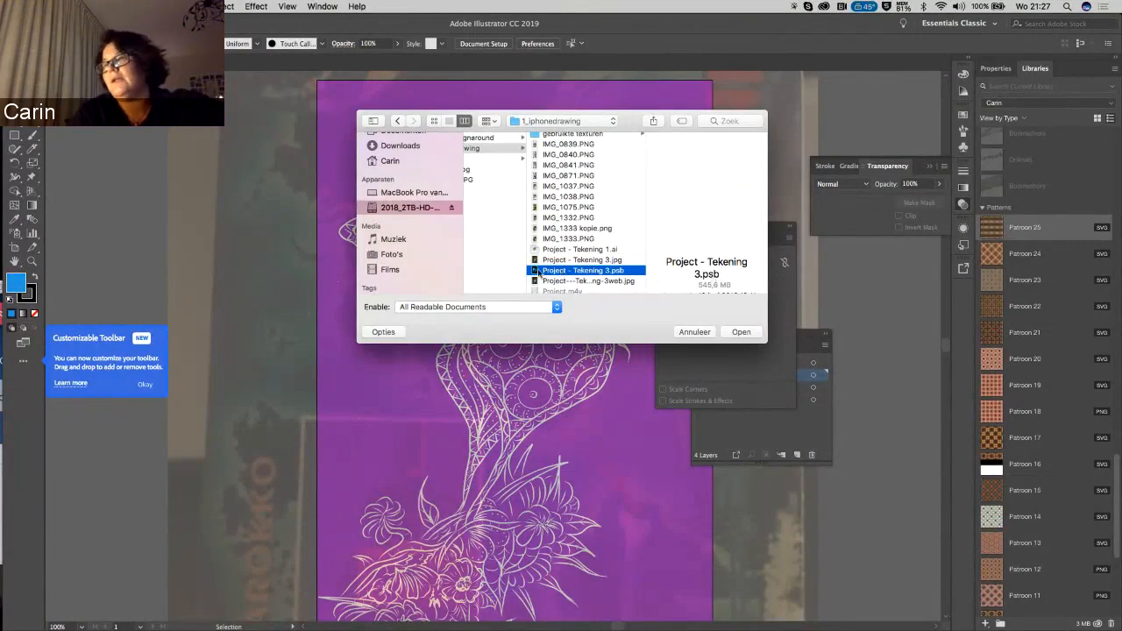
{"action": "left_click", "coordinate": [740, 331]}
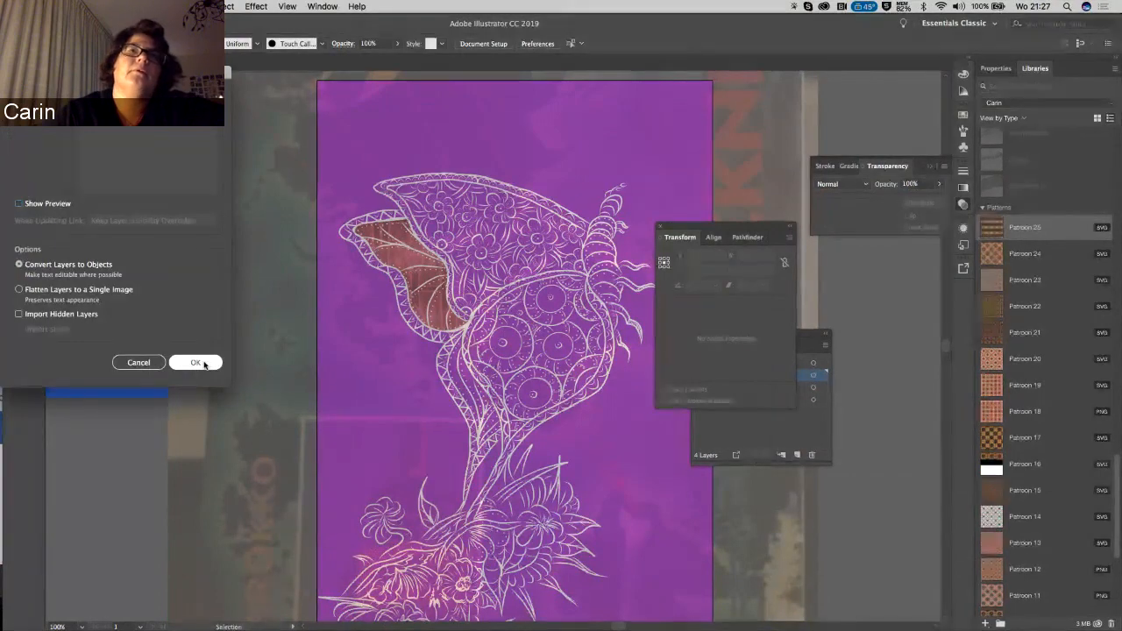
- Confirm the Photoshop import, keeping Convert Layers to Objects
{"action": "left_click", "coordinate": [195, 362]}
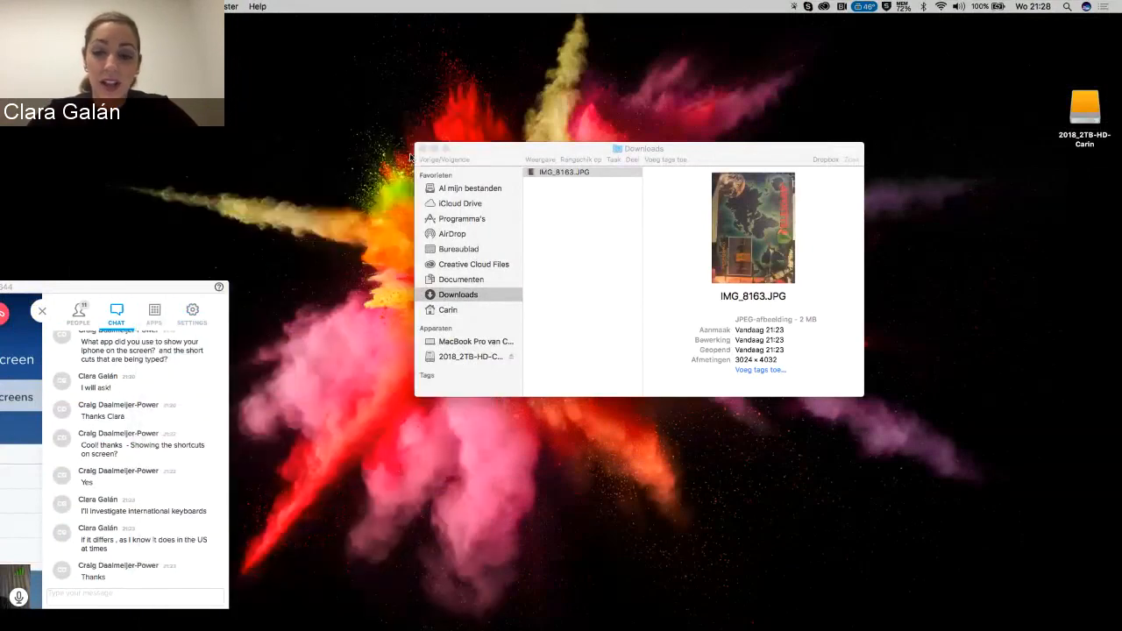
- Close the Finder Downloads window so only the desktop and external drive show
{"action": "left_click", "coordinate": [422, 148]}
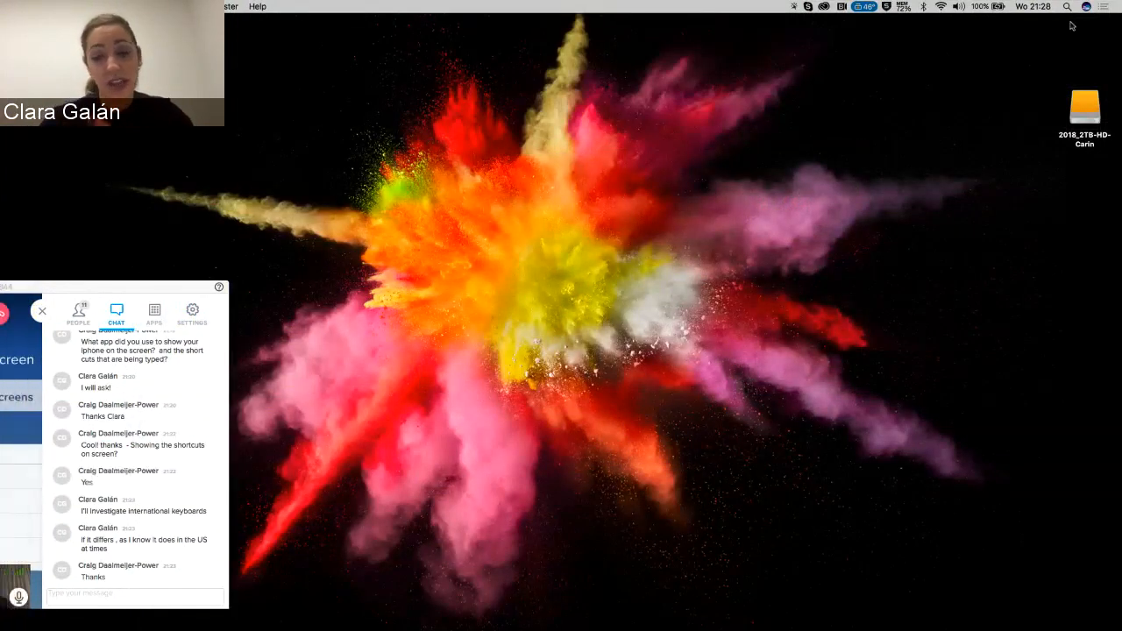
{"action": "left_click", "coordinate": [1066, 7]}
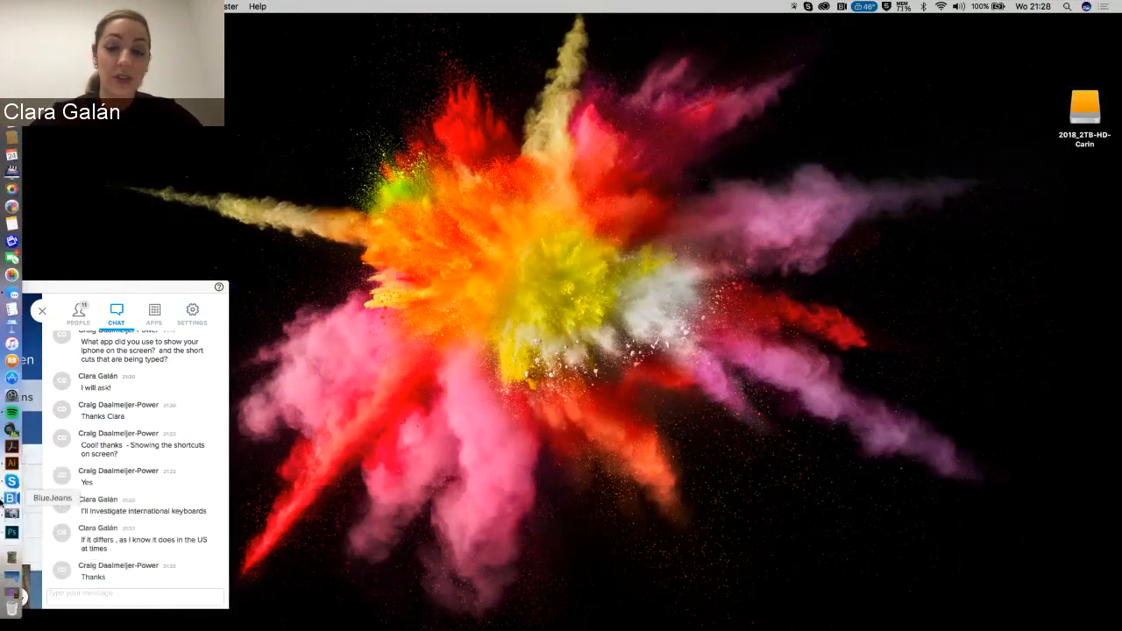
{"action": "mouse_move", "coordinate": [12, 480]}
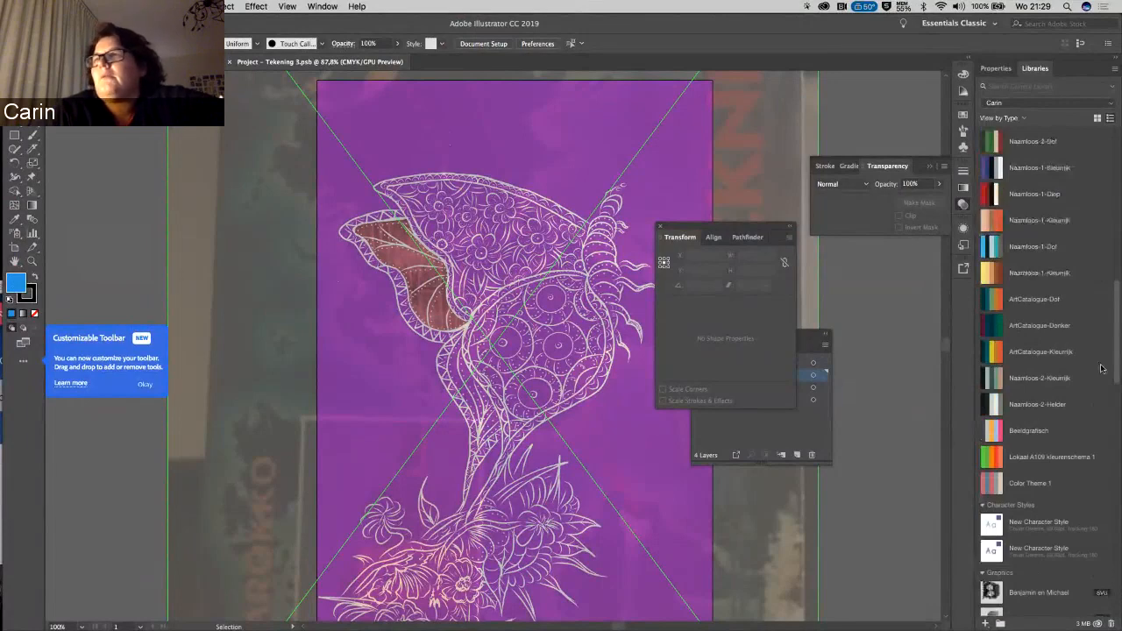
{"action": "scroll", "scroll_direction": "down", "scroll_amount": 3}
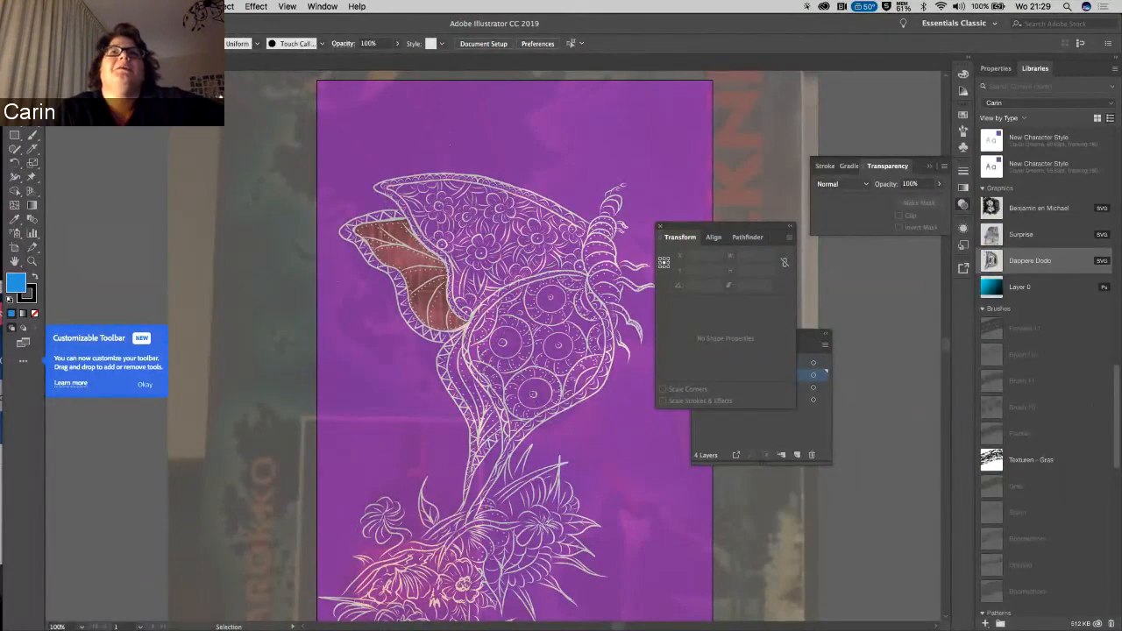
- Close the purple butterfly document without saving its changes
{"action": "left_click", "coordinate": [231, 6]}
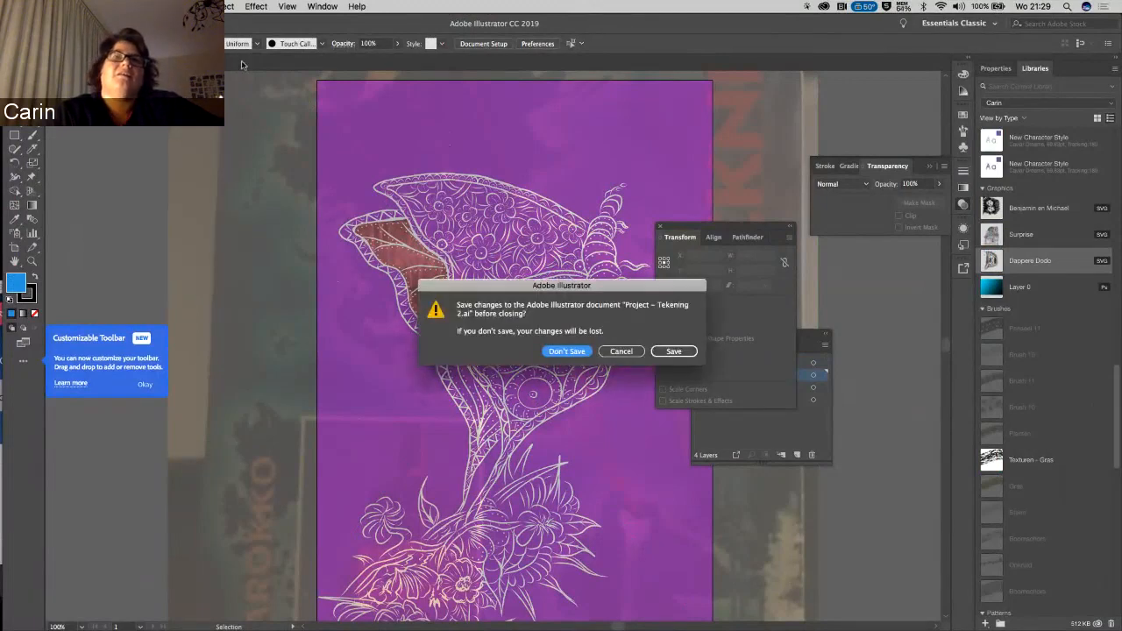
{"action": "left_click", "coordinate": [566, 350]}
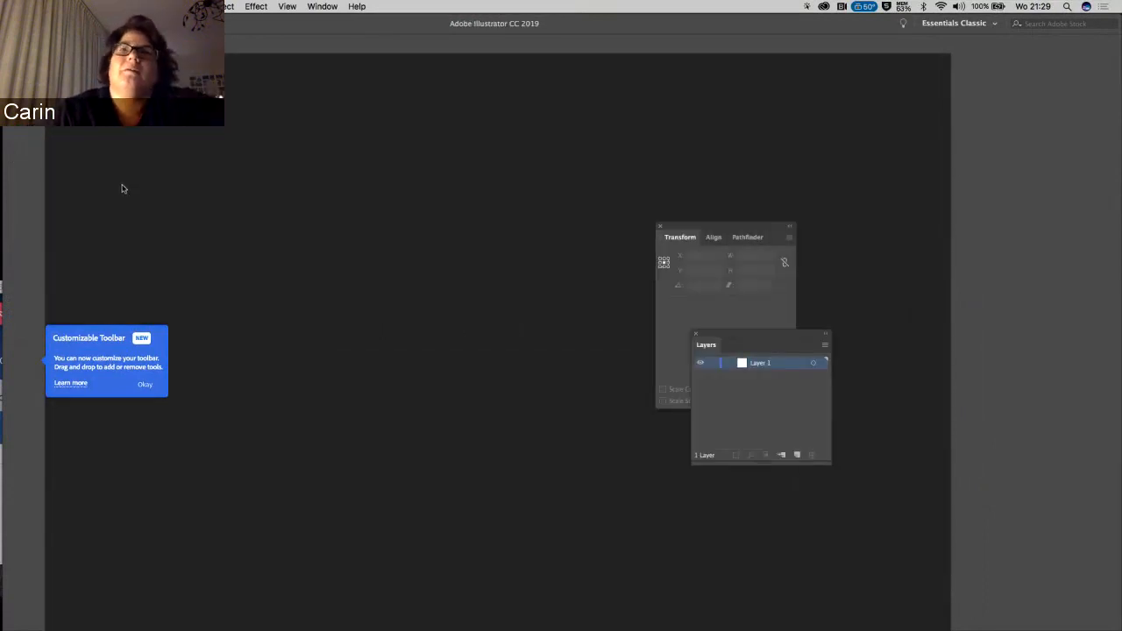
{"action": "mouse_move", "coordinate": [276, 181]}
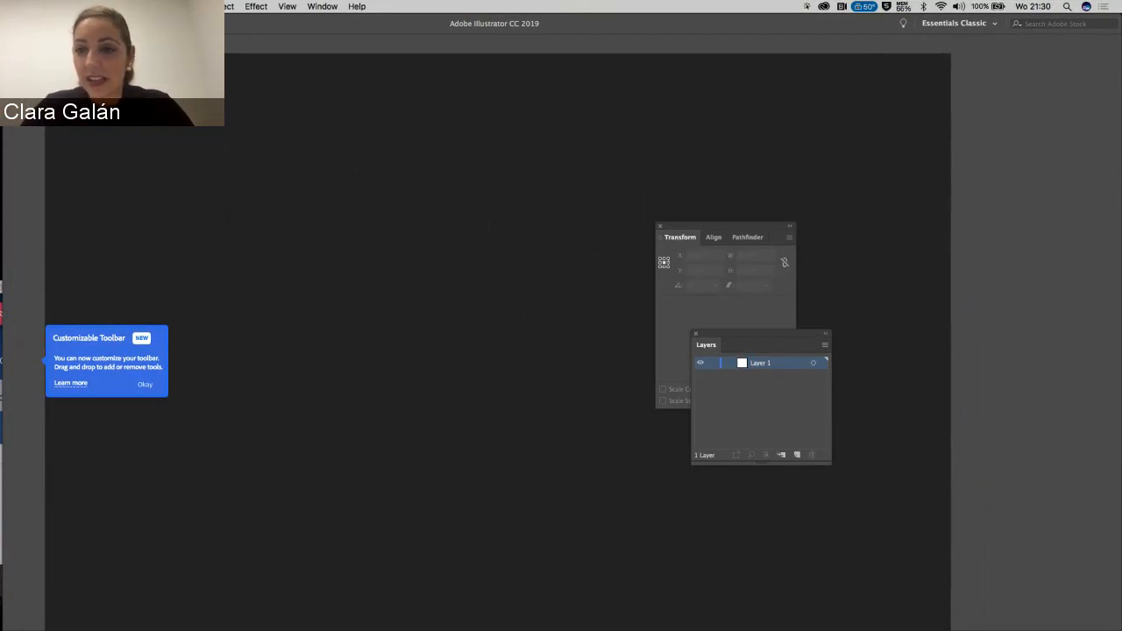
- Bring up the New Document dialog from the File menu, then dismiss it
{"action": "left_click", "coordinate": [202, 6]}
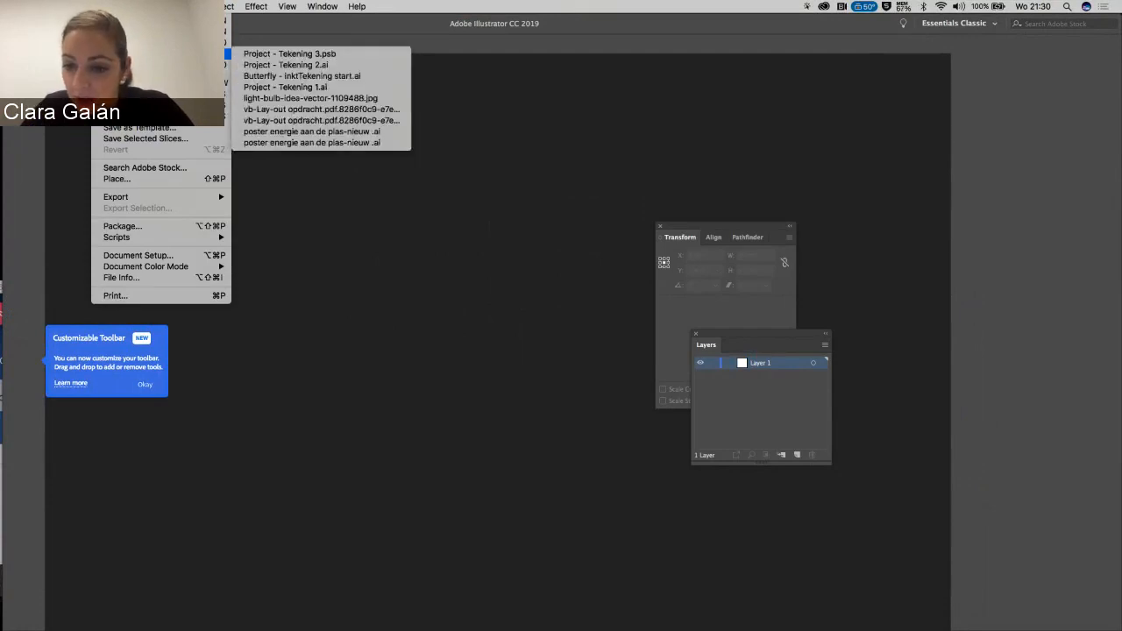
{"action": "left_click", "coordinate": [343, 243]}
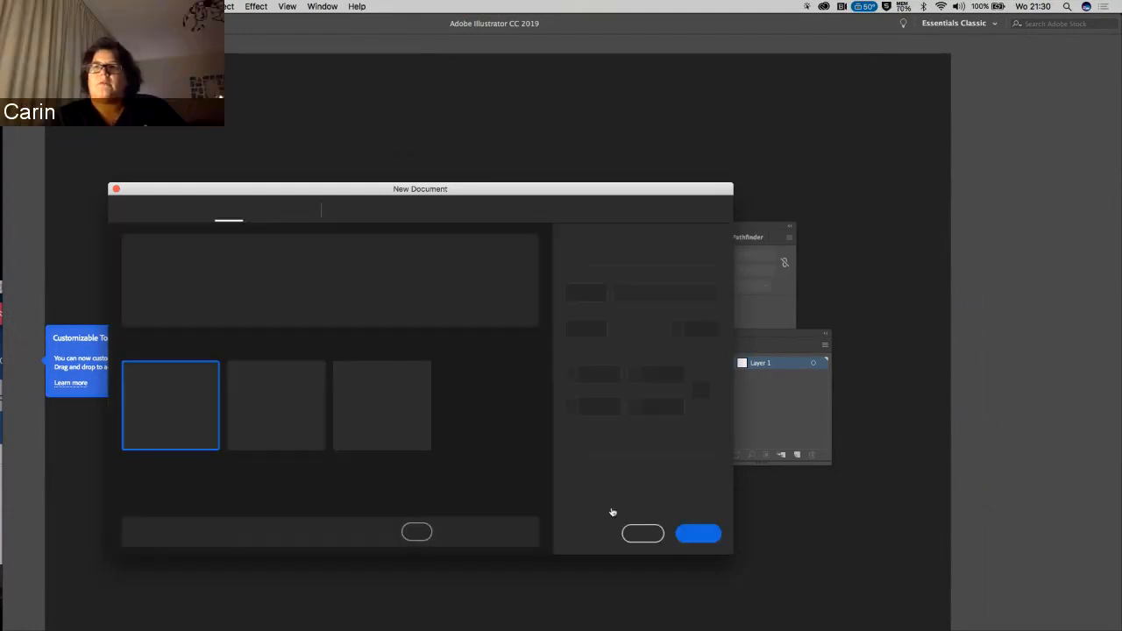
{"action": "left_click", "coordinate": [697, 533]}
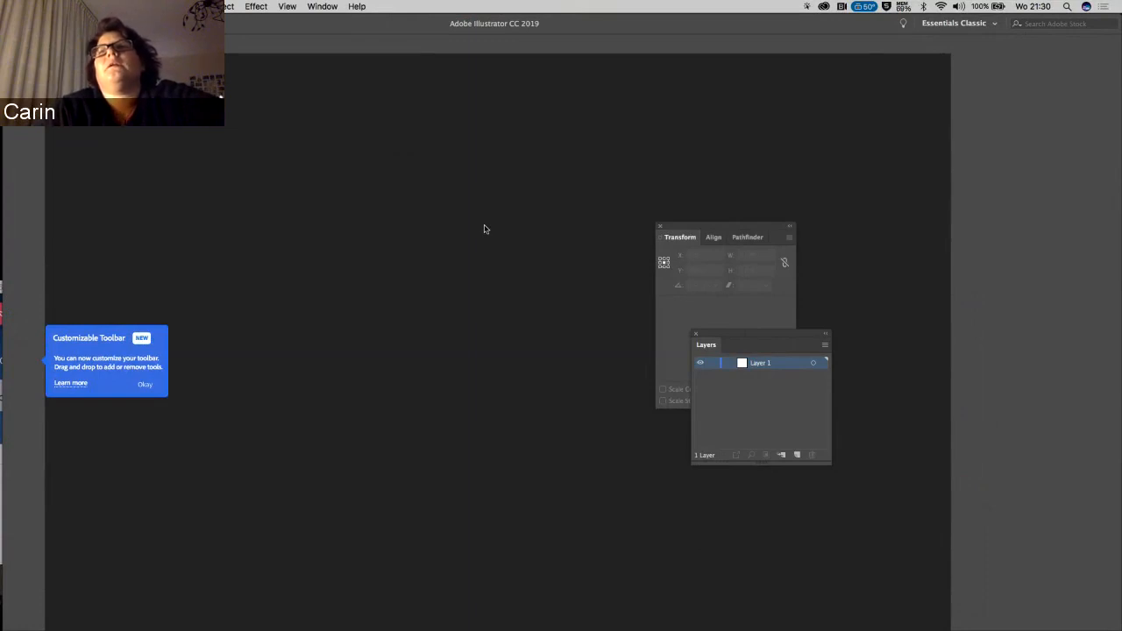
{"action": "mouse_move", "coordinate": [469, 250]}
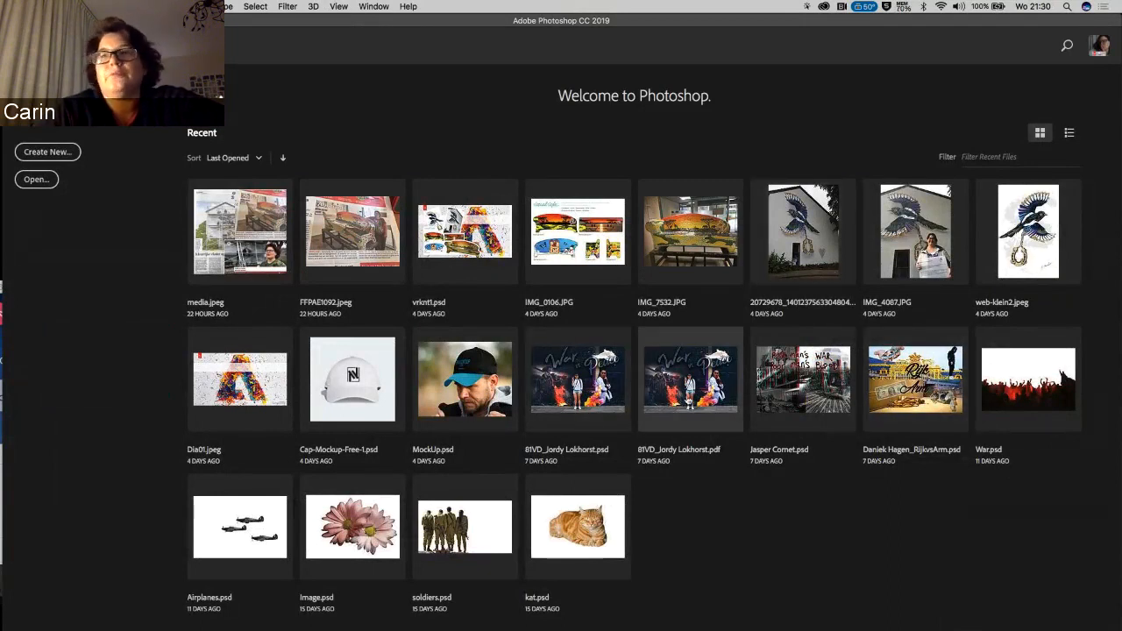
{"action": "mouse_move", "coordinate": [691, 379]}
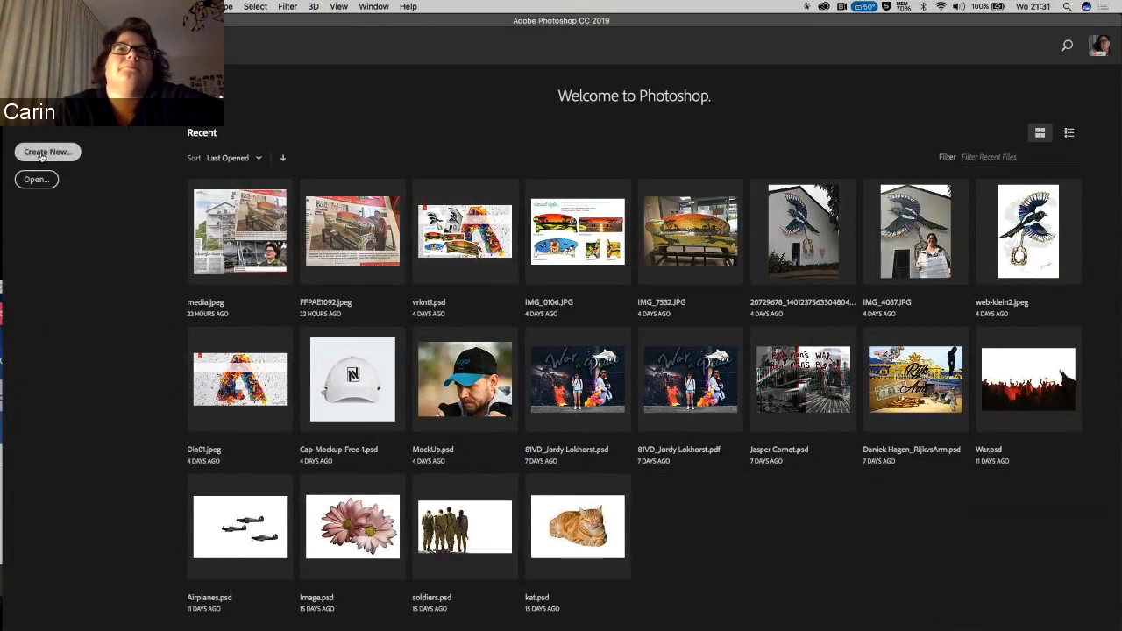
{"action": "left_click", "coordinate": [47, 151]}
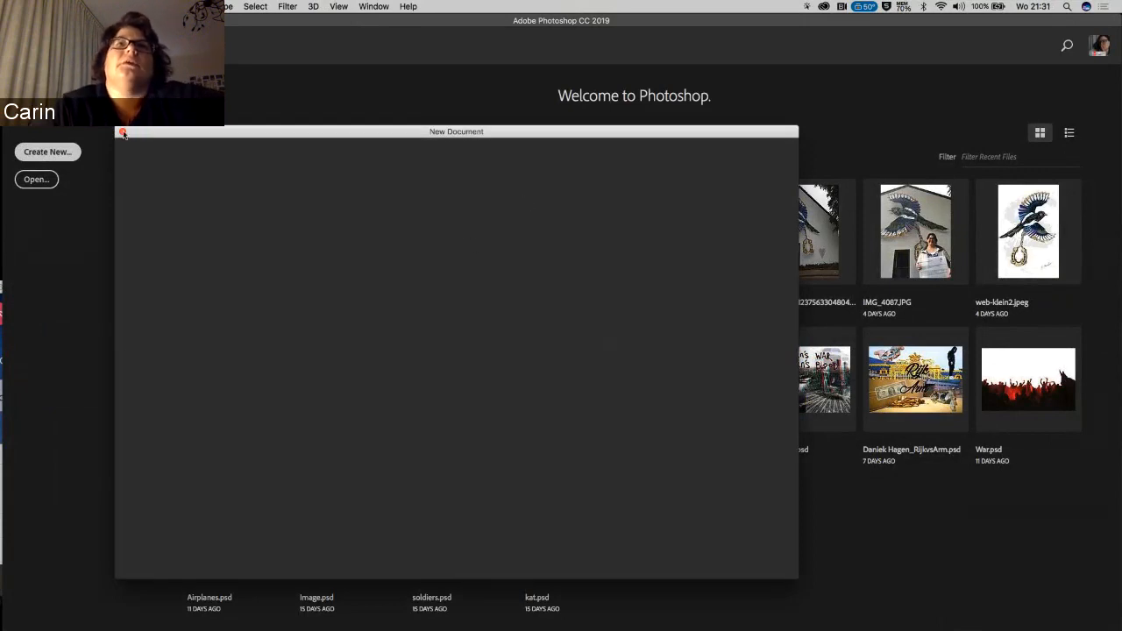
{"action": "mouse_move", "coordinate": [39, 205]}
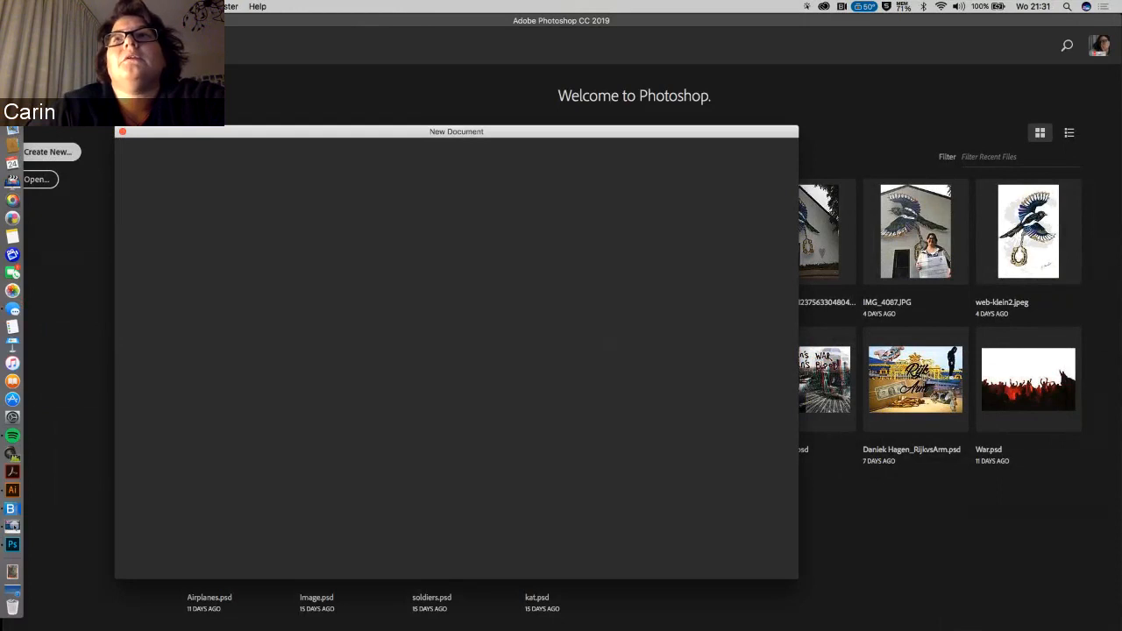
{"action": "left_click", "coordinate": [36, 179]}
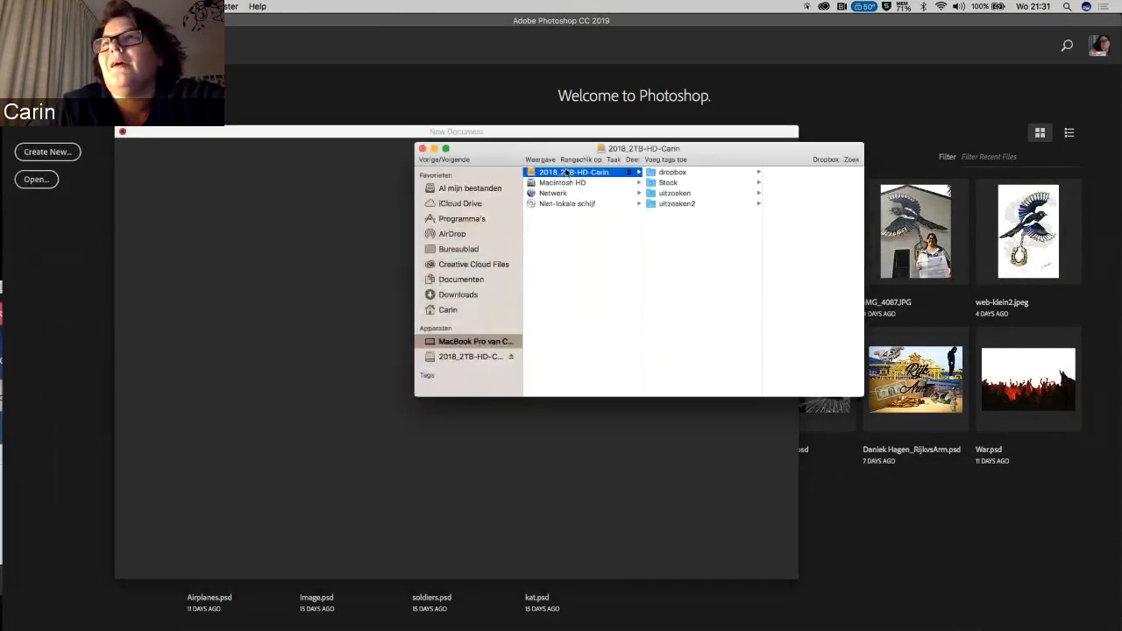
{"action": "left_click", "coordinate": [670, 171]}
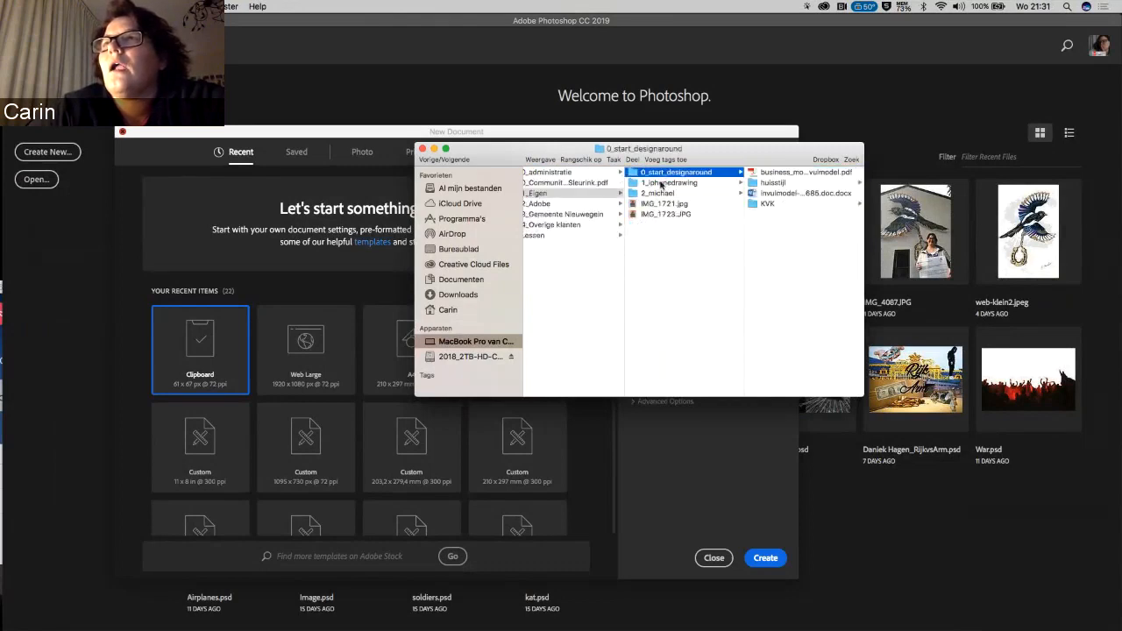
{"action": "left_click", "coordinate": [669, 183]}
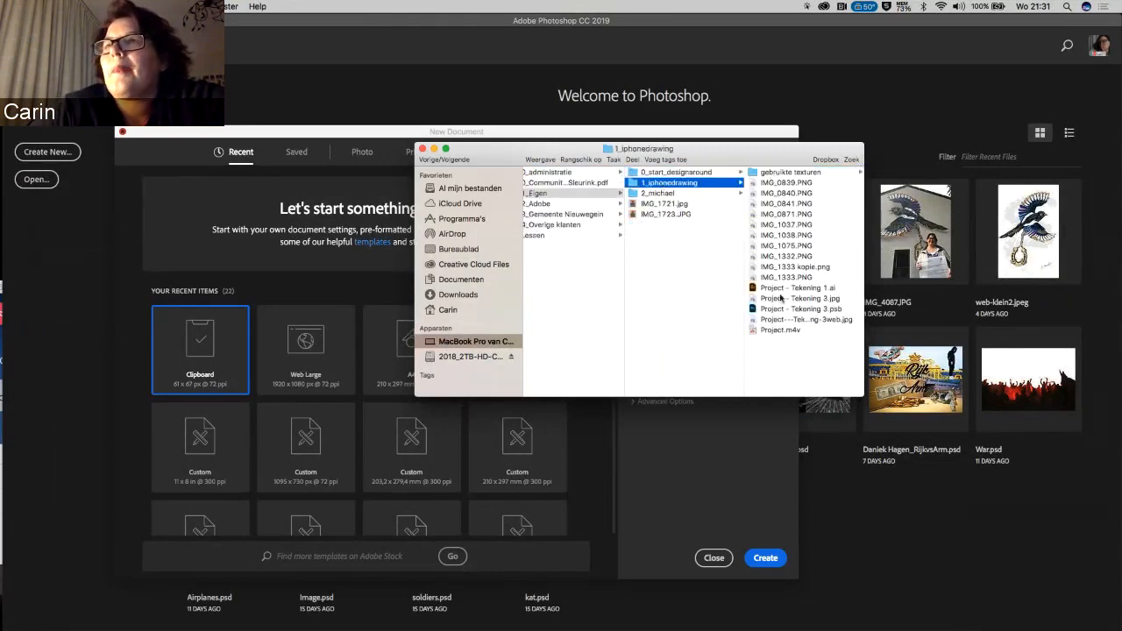
{"action": "left_click", "coordinate": [679, 309]}
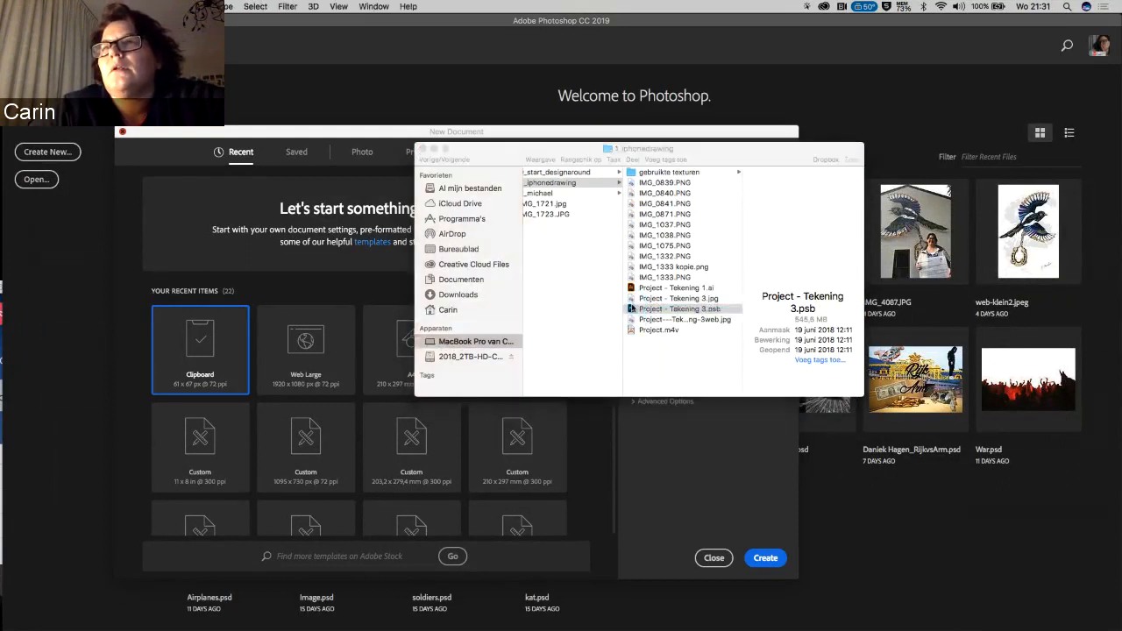
{"action": "left_click", "coordinate": [679, 309]}
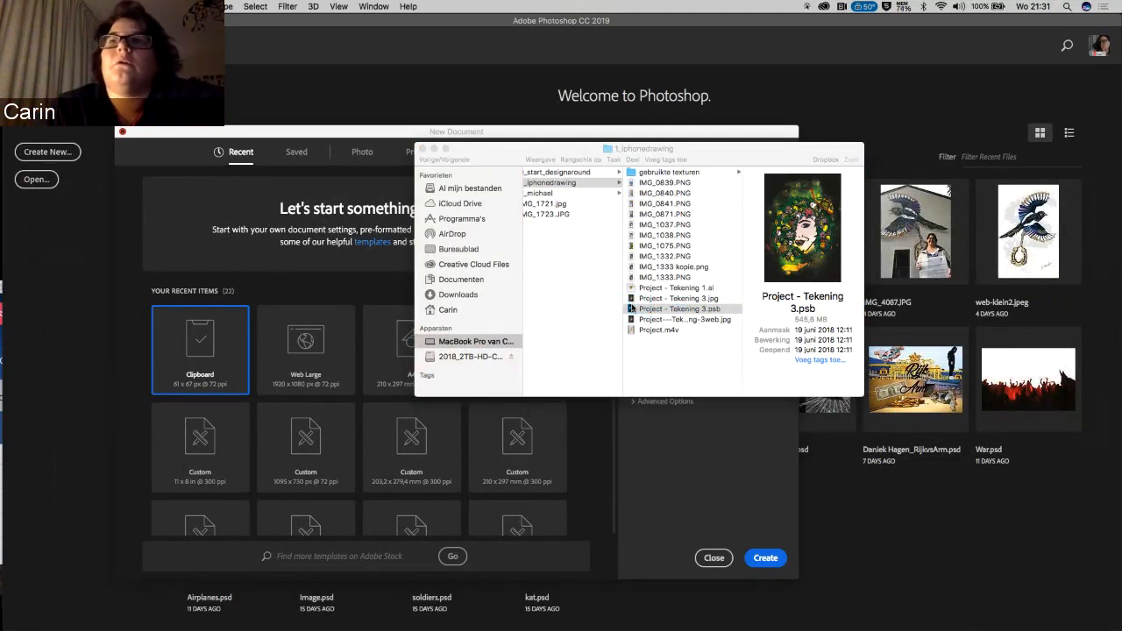
{"action": "mouse_move", "coordinate": [770, 537]}
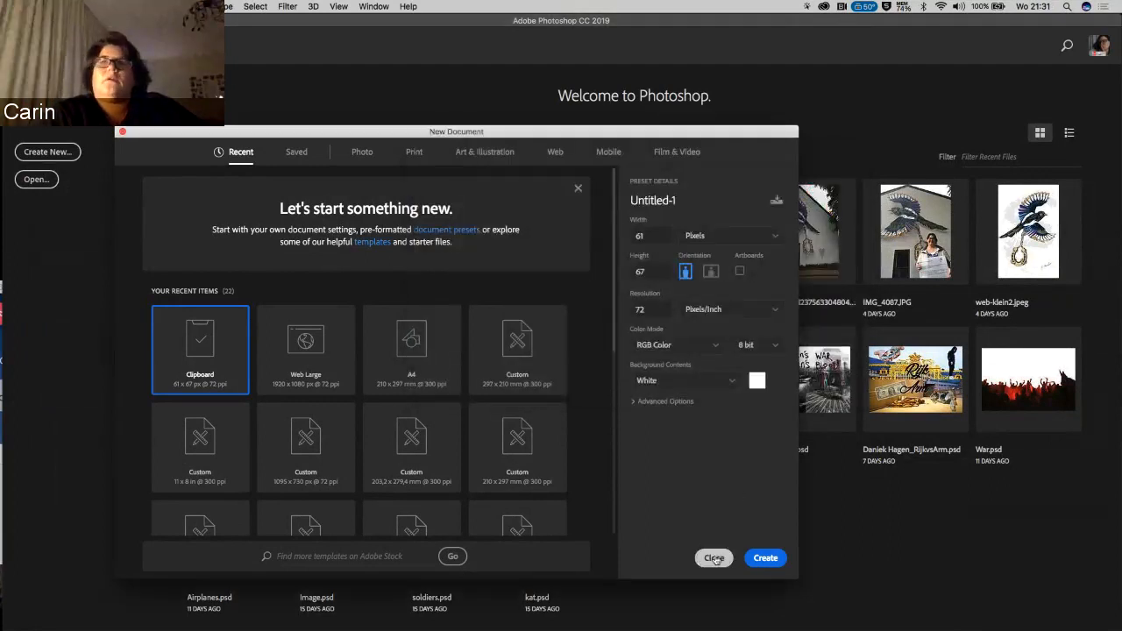
{"action": "left_click", "coordinate": [714, 557]}
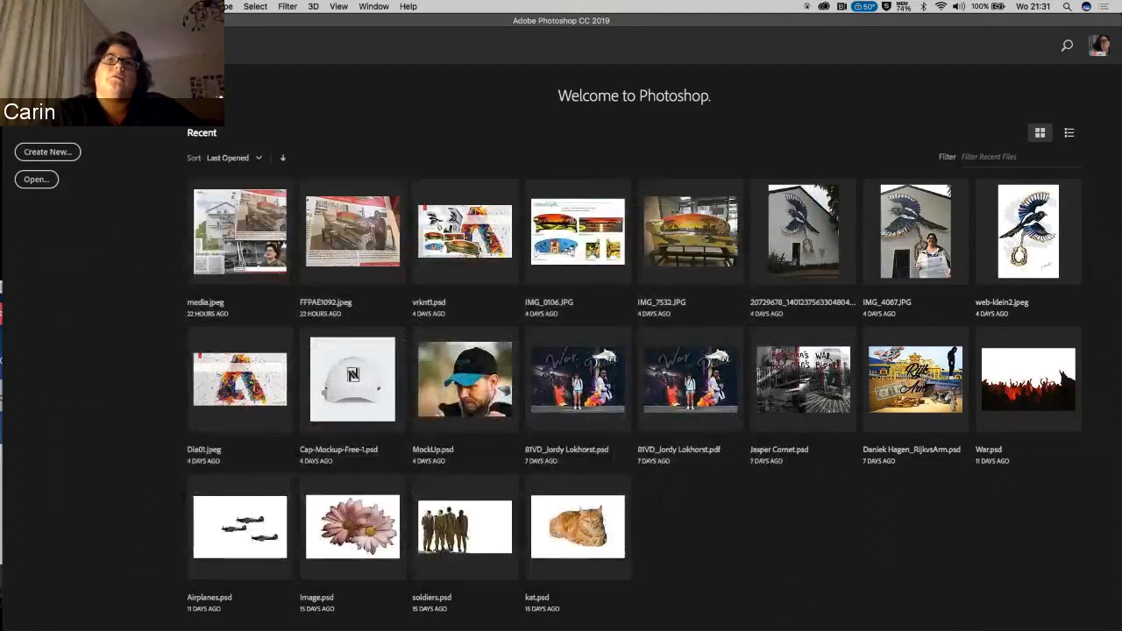
- Open Project - Tekening 3.psb from the 1_iphonedrawing folder
{"action": "left_click", "coordinate": [229, 6]}
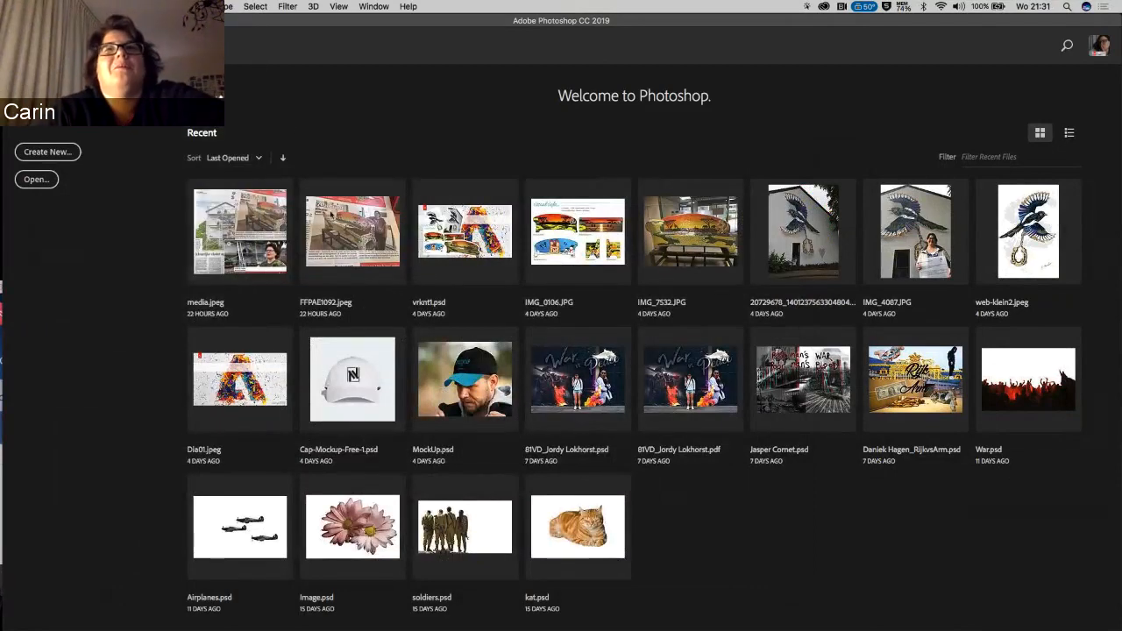
{"action": "left_click", "coordinate": [35, 179]}
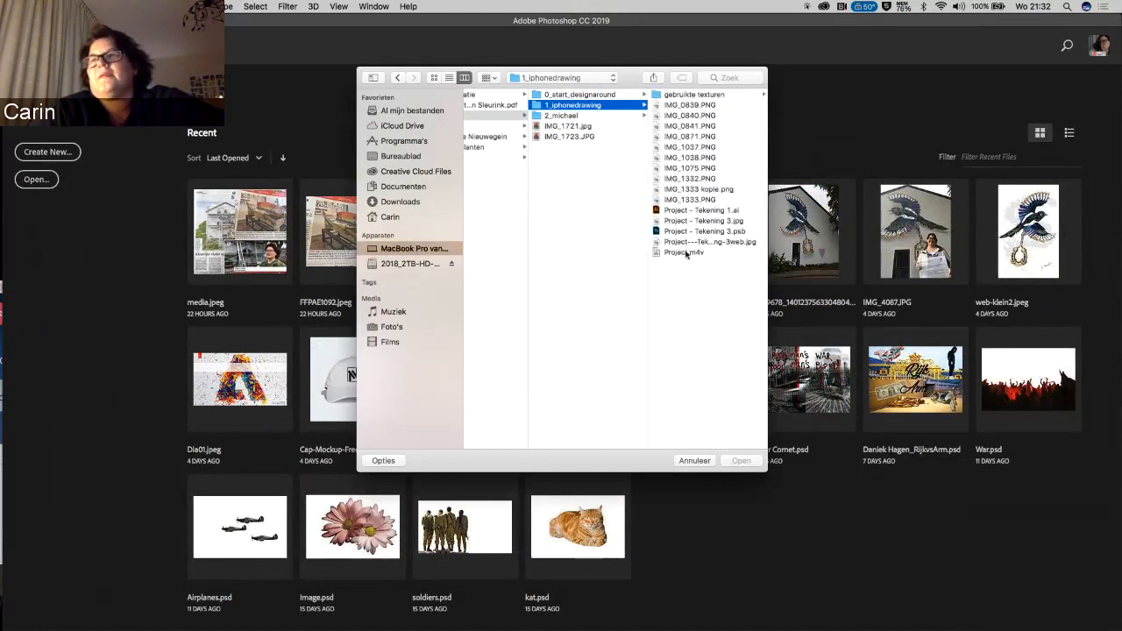
{"action": "left_click", "coordinate": [741, 460]}
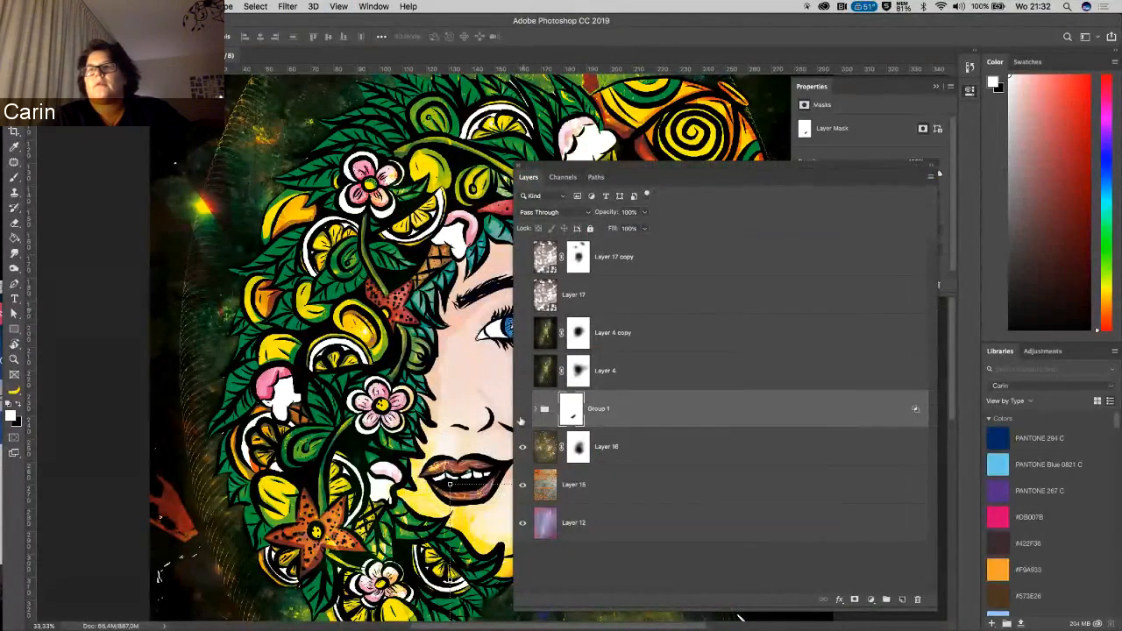
- Toggle layer visibility to show the texture Layers 12, 15 and 16
{"action": "left_click", "coordinate": [523, 422]}
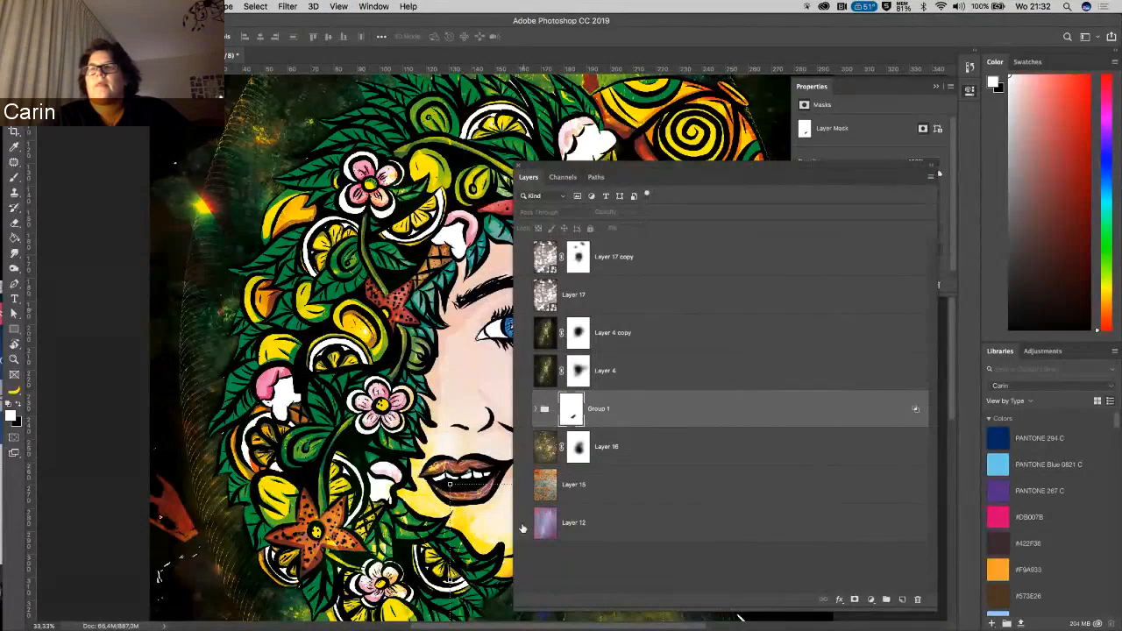
{"action": "left_click", "coordinate": [521, 523]}
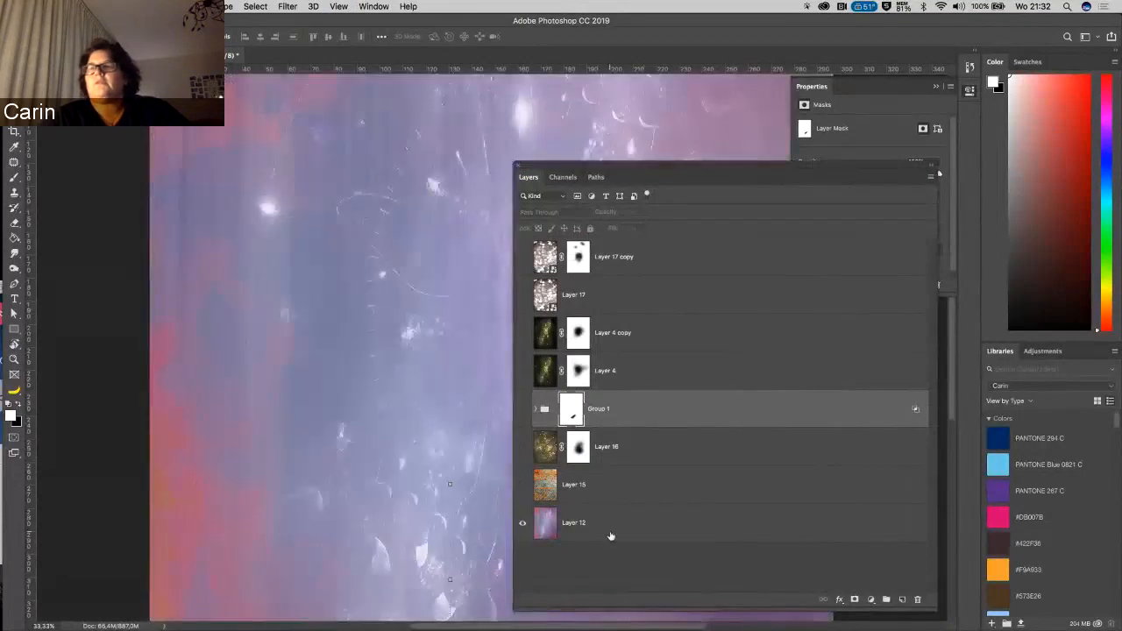
{"action": "left_click", "coordinate": [573, 522]}
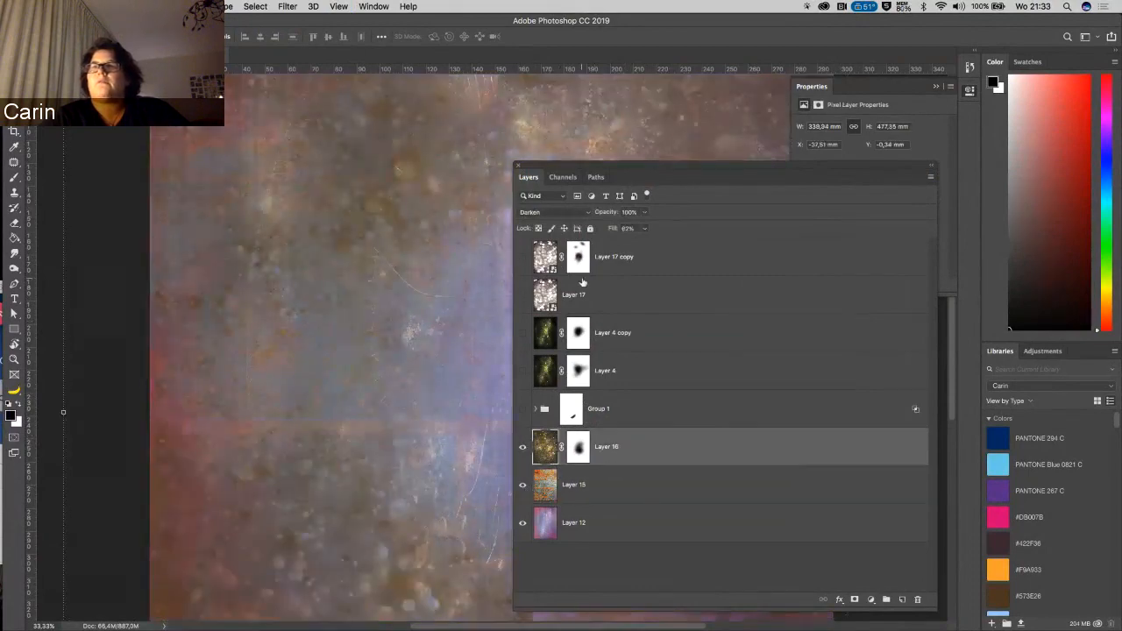
- Expand and show Group 1, plus the Layer 4 and Layer 17 copy textures
{"action": "left_click", "coordinate": [523, 409]}
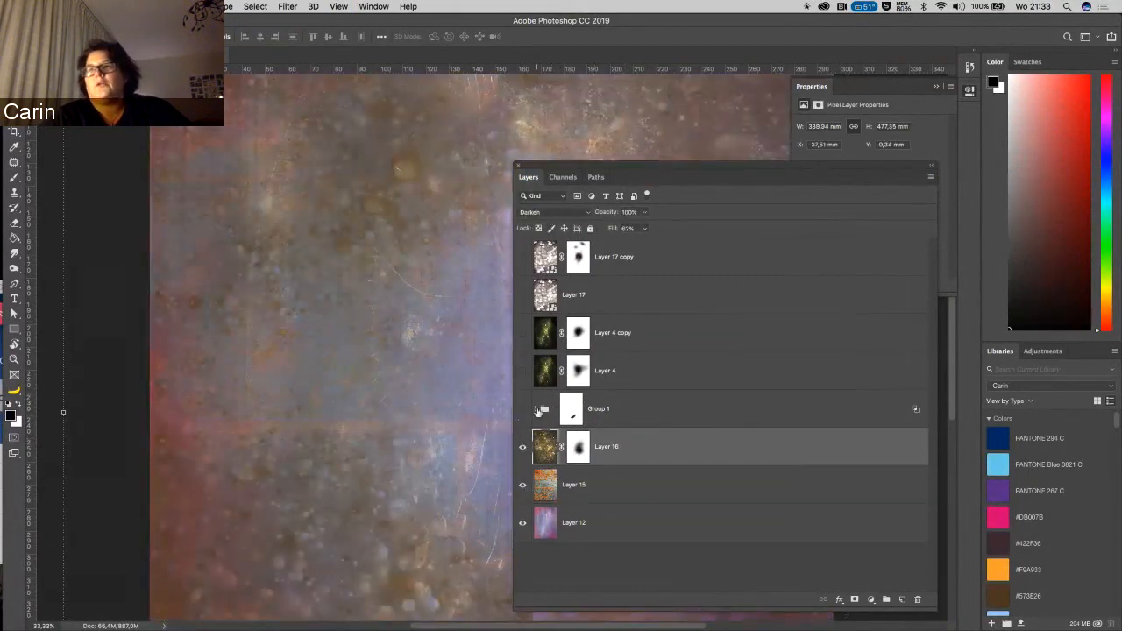
{"action": "left_click", "coordinate": [535, 408]}
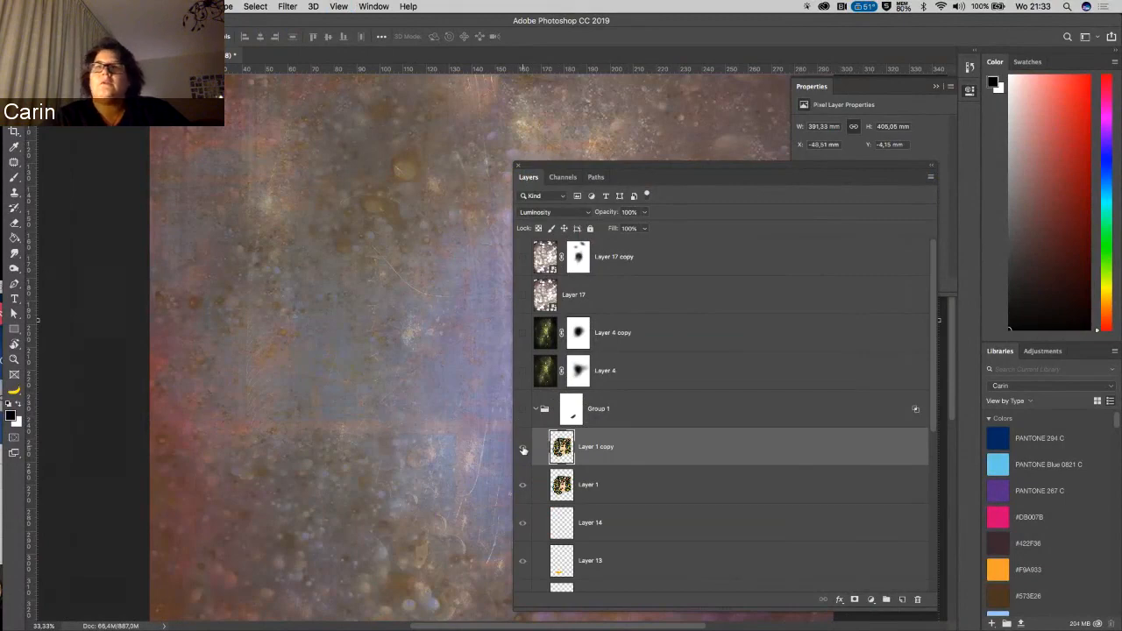
{"action": "left_click", "coordinate": [522, 408]}
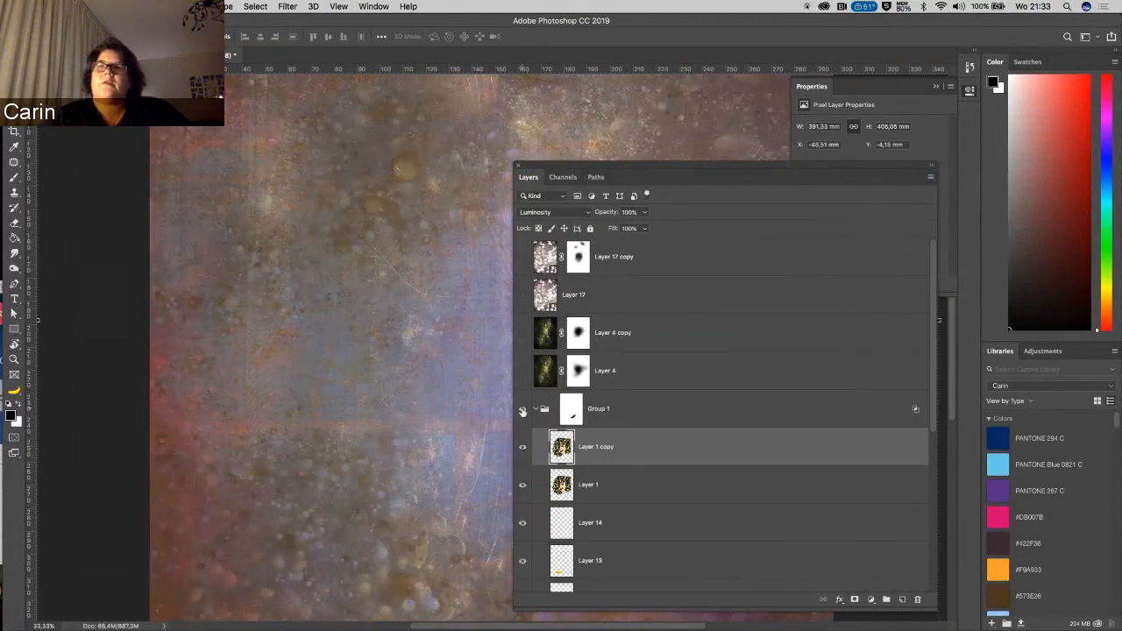
{"action": "left_click", "coordinate": [523, 409]}
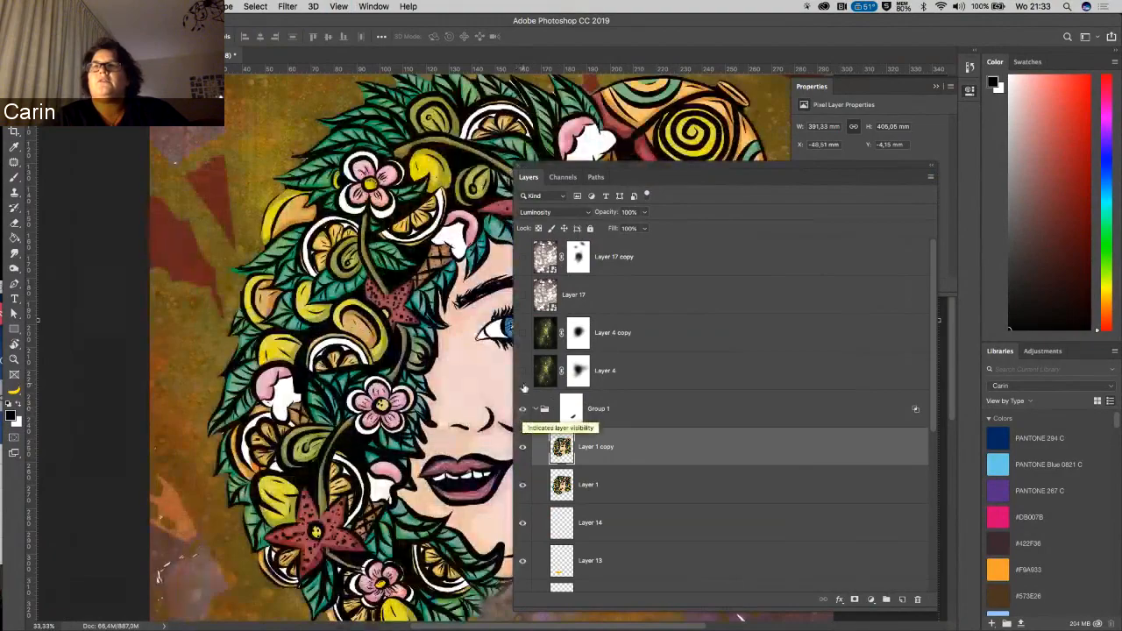
{"action": "left_click", "coordinate": [523, 295]}
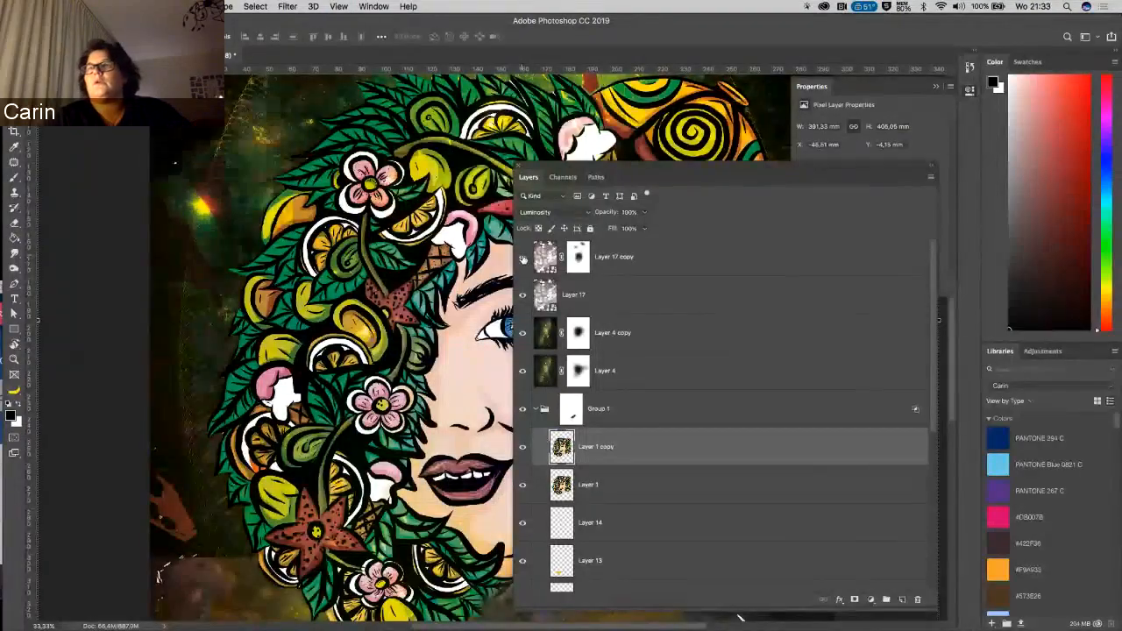
{"action": "left_click", "coordinate": [524, 257]}
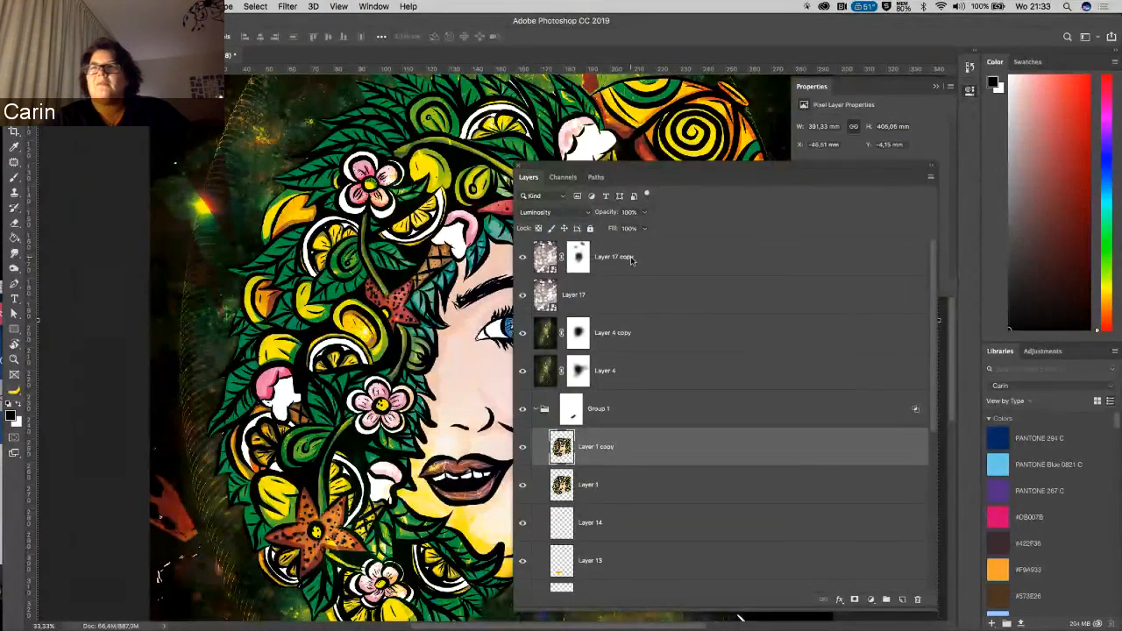
{"action": "left_click", "coordinate": [573, 294]}
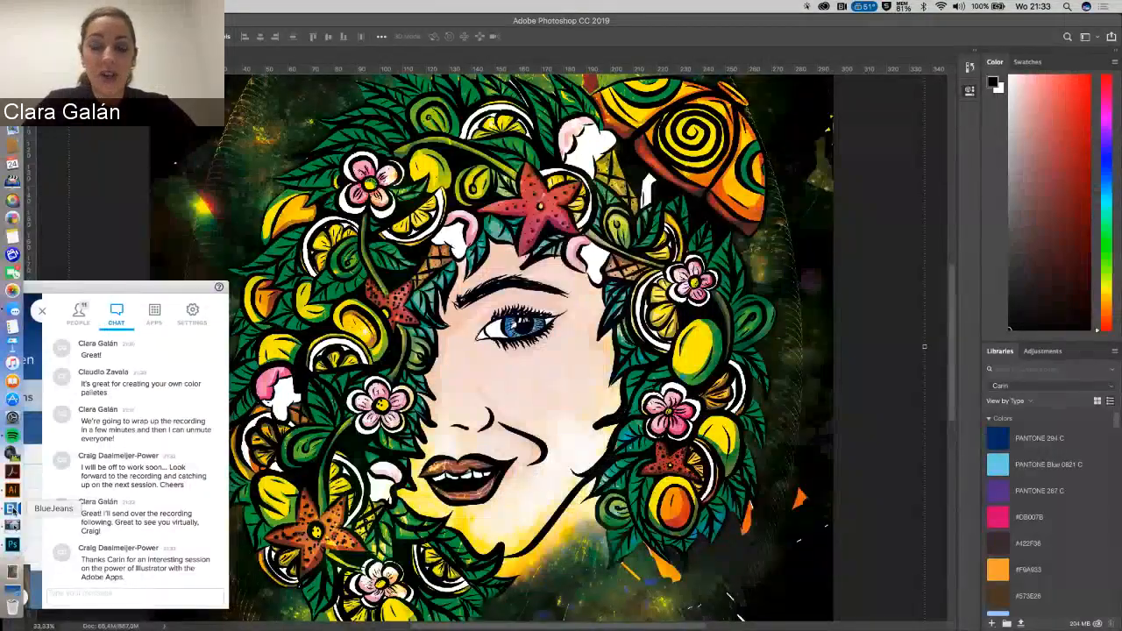
{"action": "scroll", "scroll_direction": "down", "scroll_amount": 3}
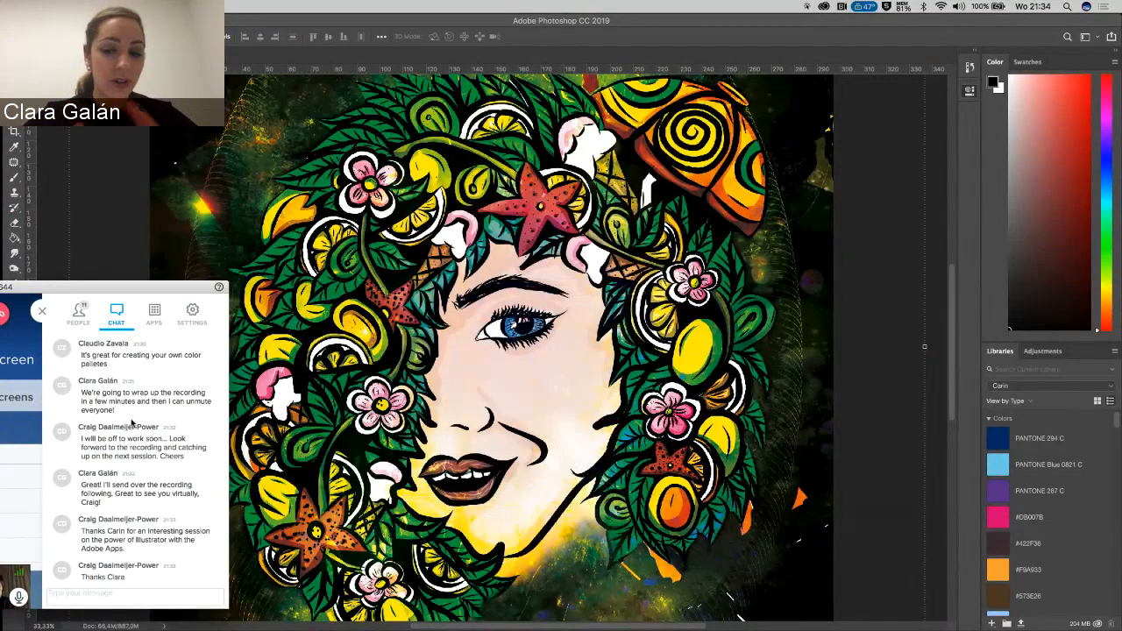
{"action": "left_click", "coordinate": [134, 597]}
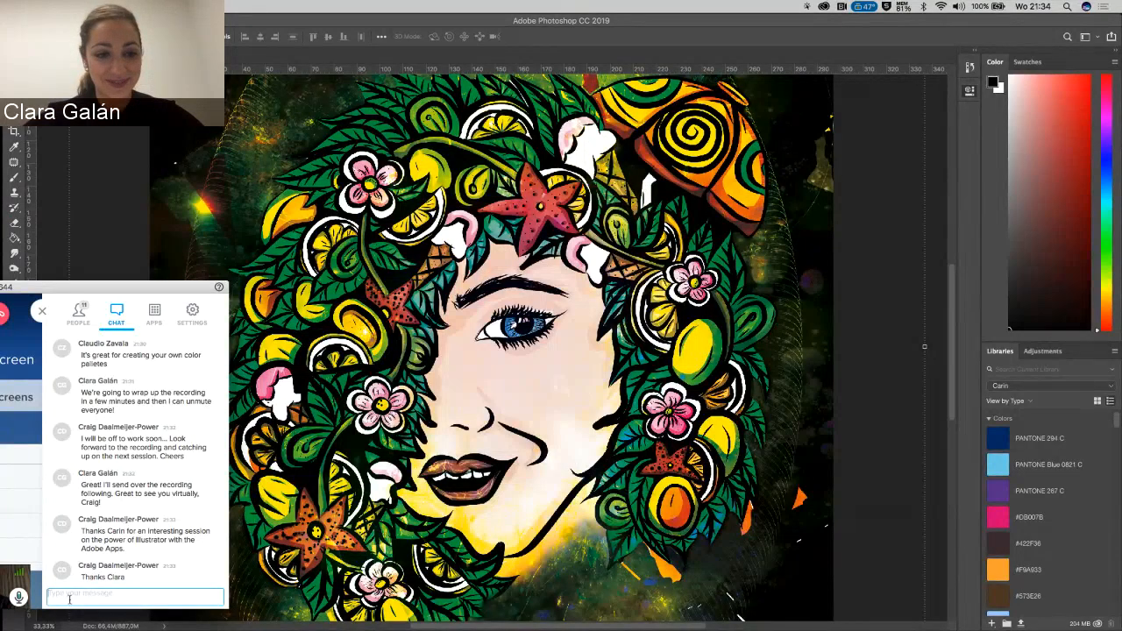
{"action": "type", "text": "c.sleuring"}
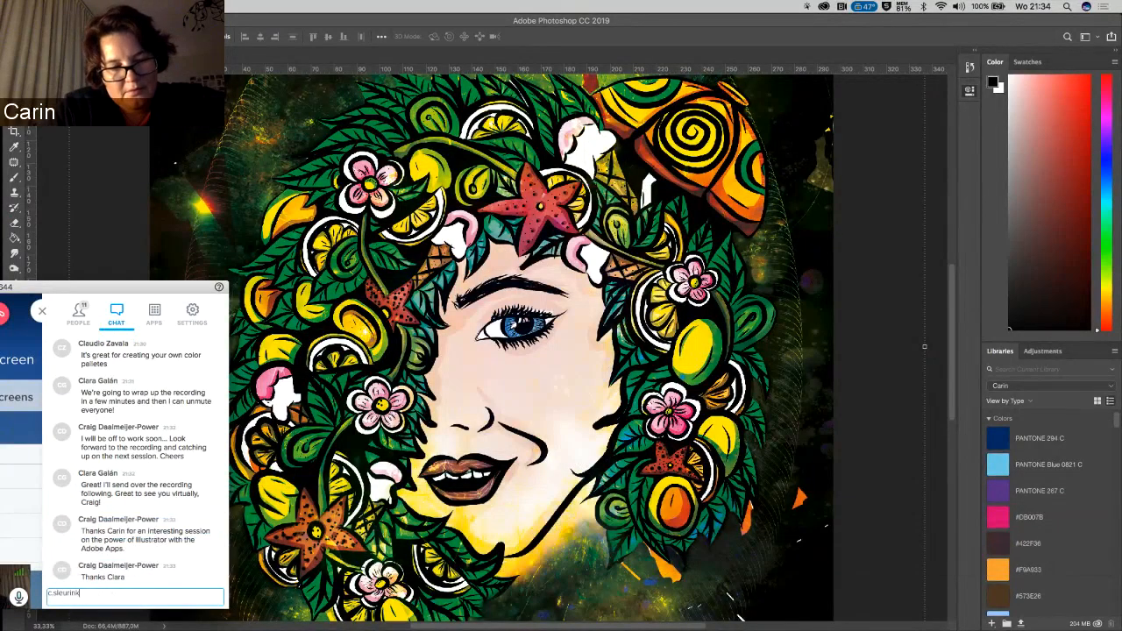